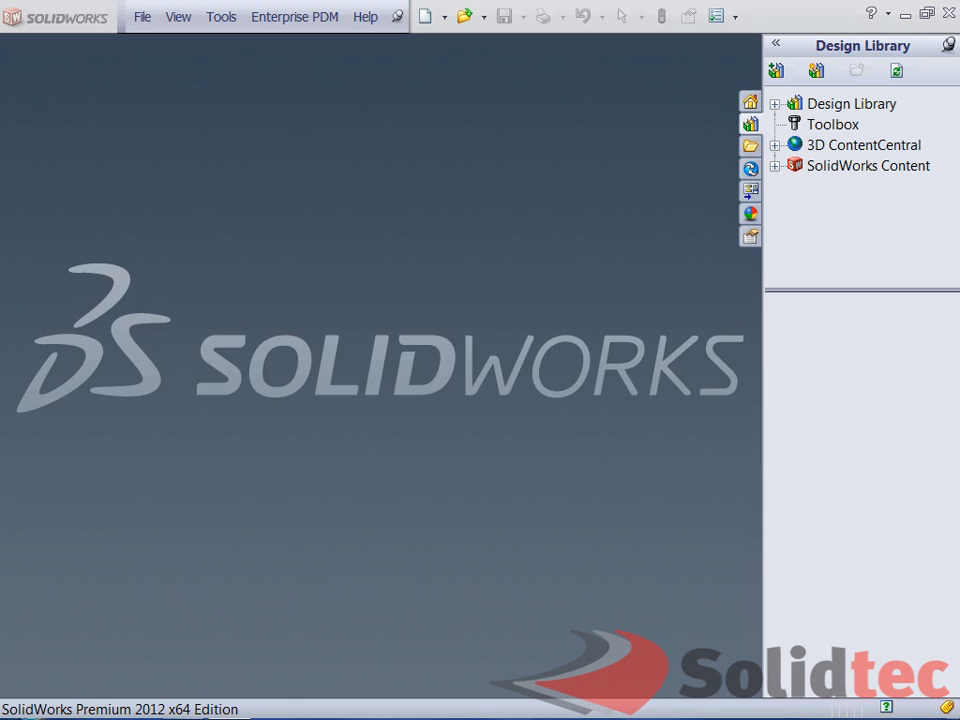
Launch Property Tab Builder from the Start menu's SolidWorks 2012 Tools folder
click(20, 702)
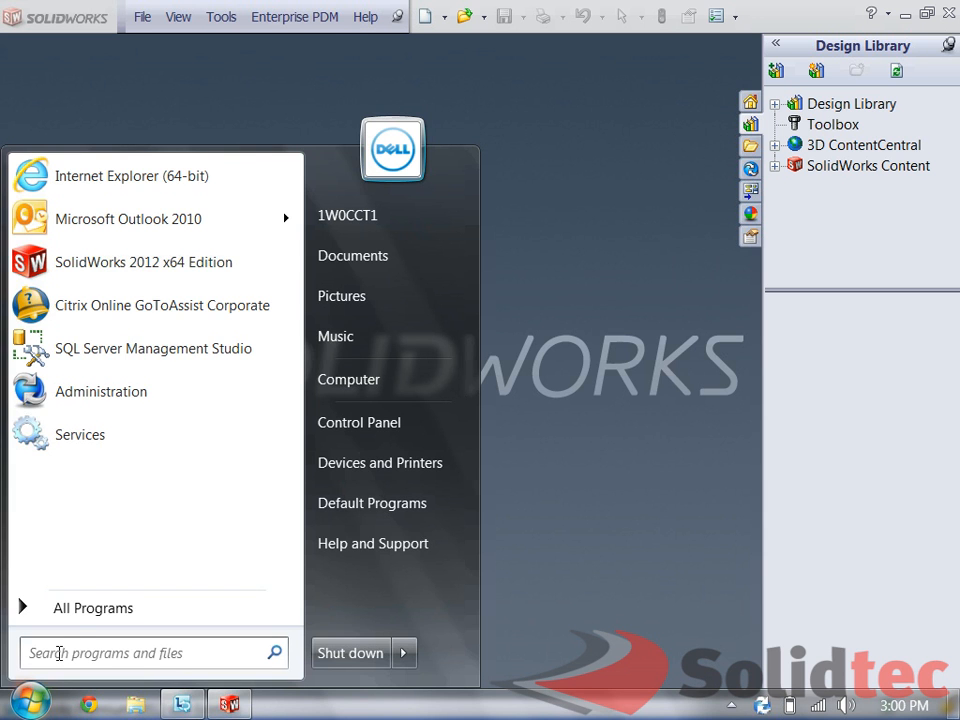
click(92, 608)
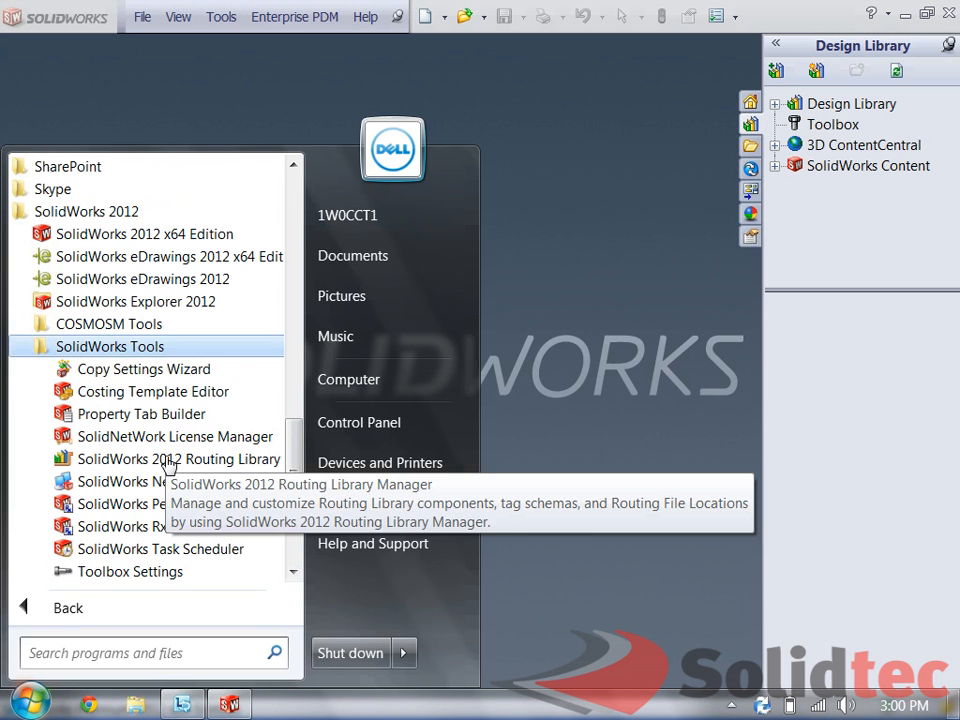
click(145, 418)
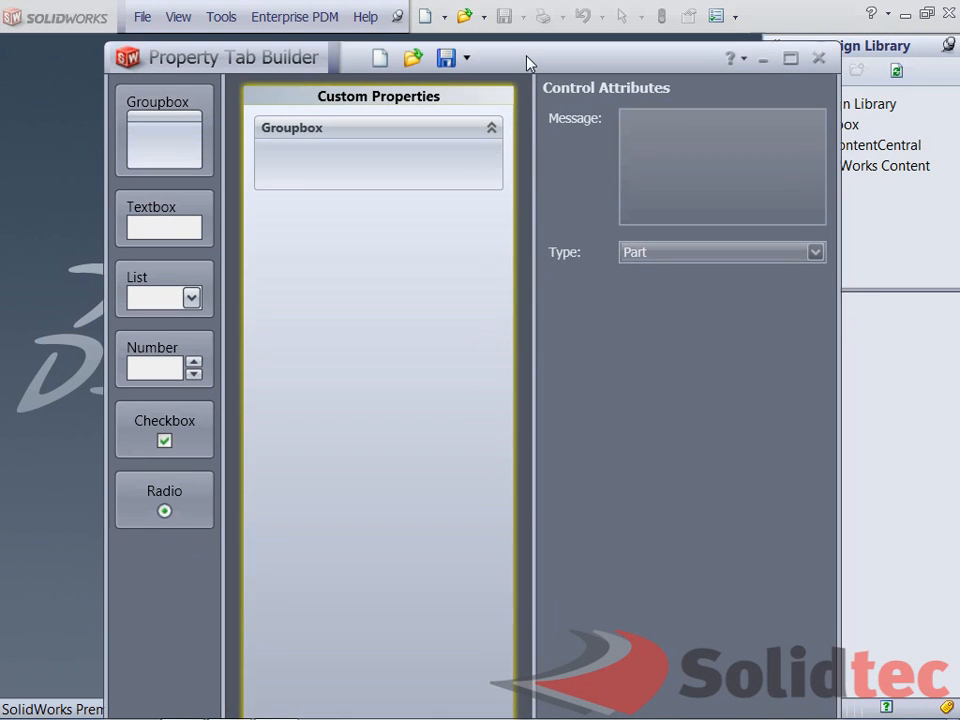
Maximize the builder and enter the message 'Please fill in all details before submitting the part for approval', signed Technical Manager
click(790, 57)
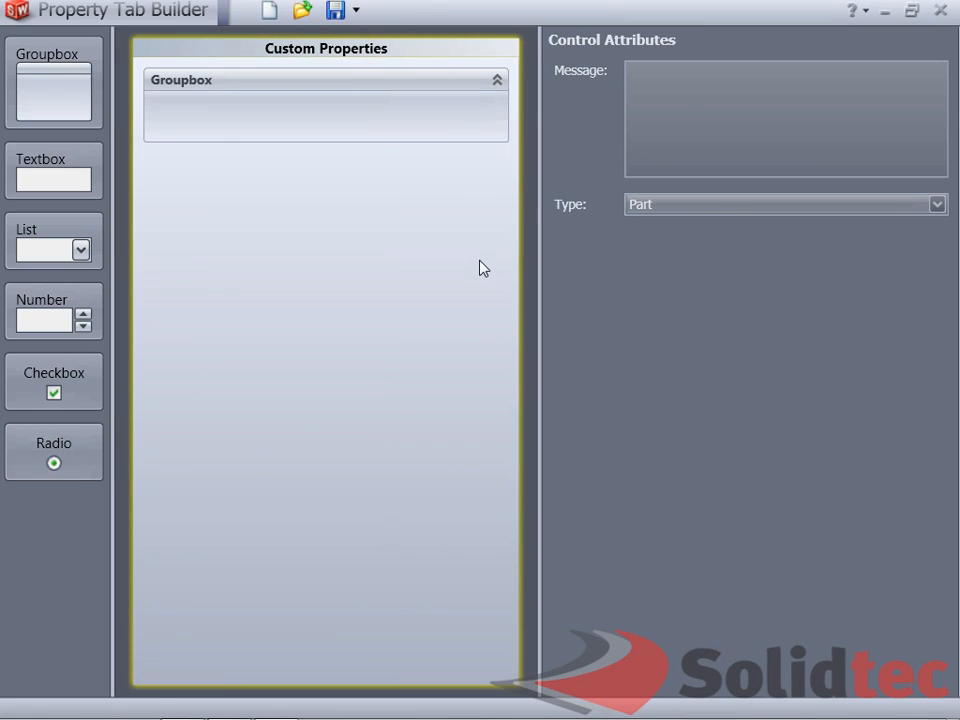
click(785, 118)
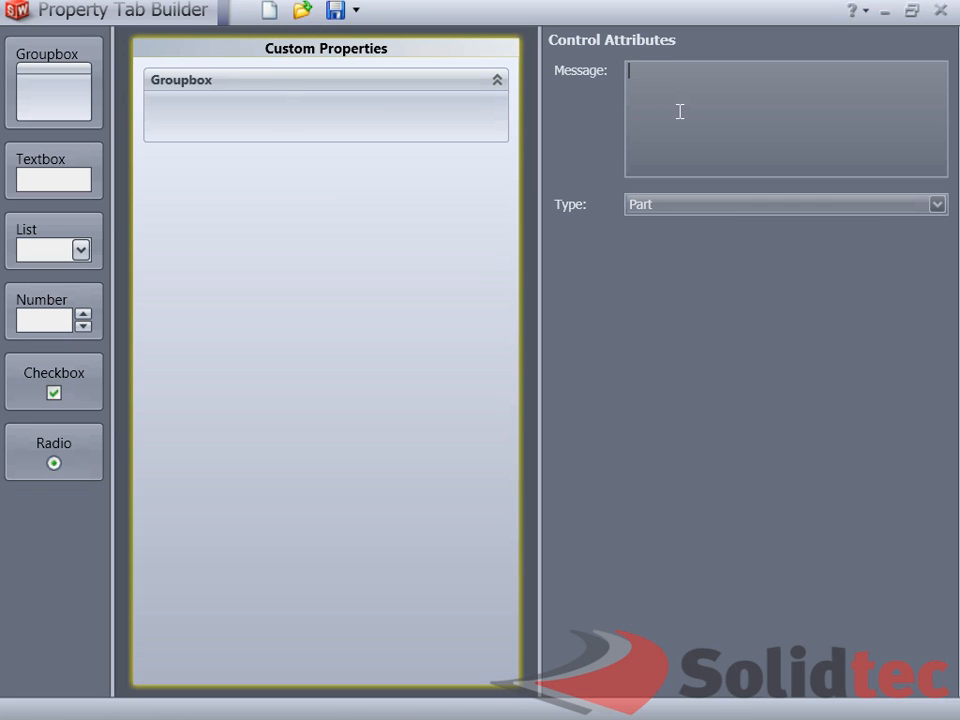
text(p)
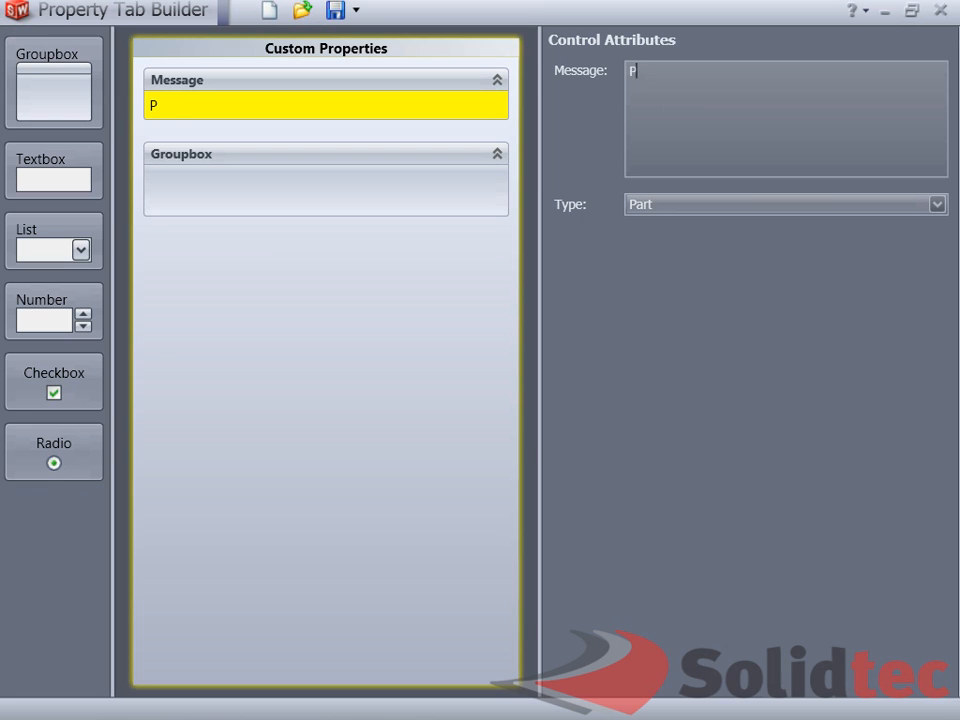
text(lease)
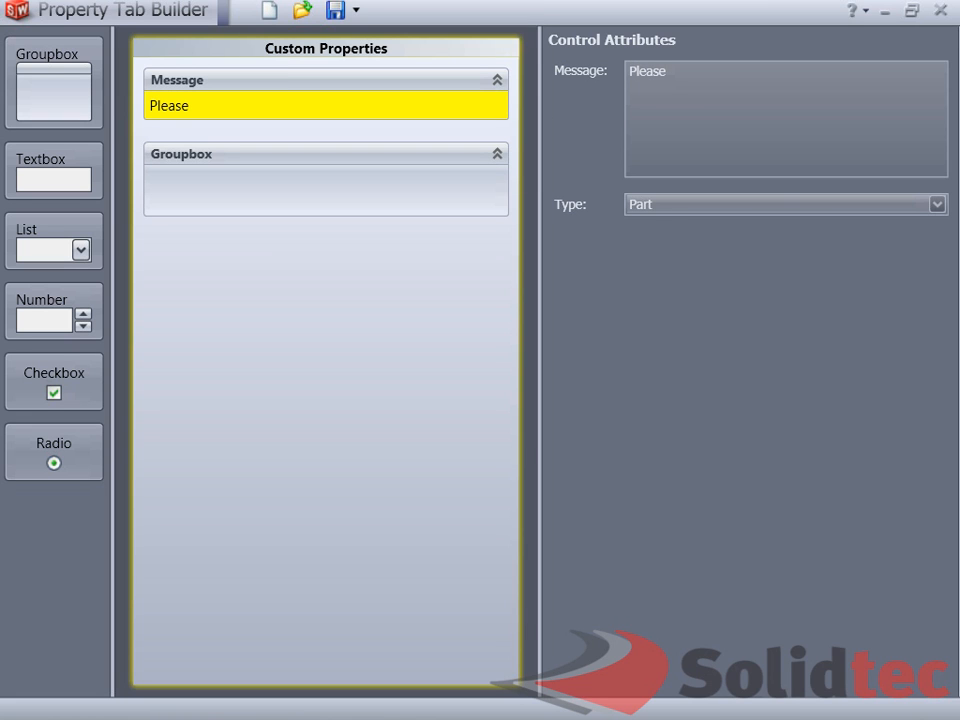
click(668, 71)
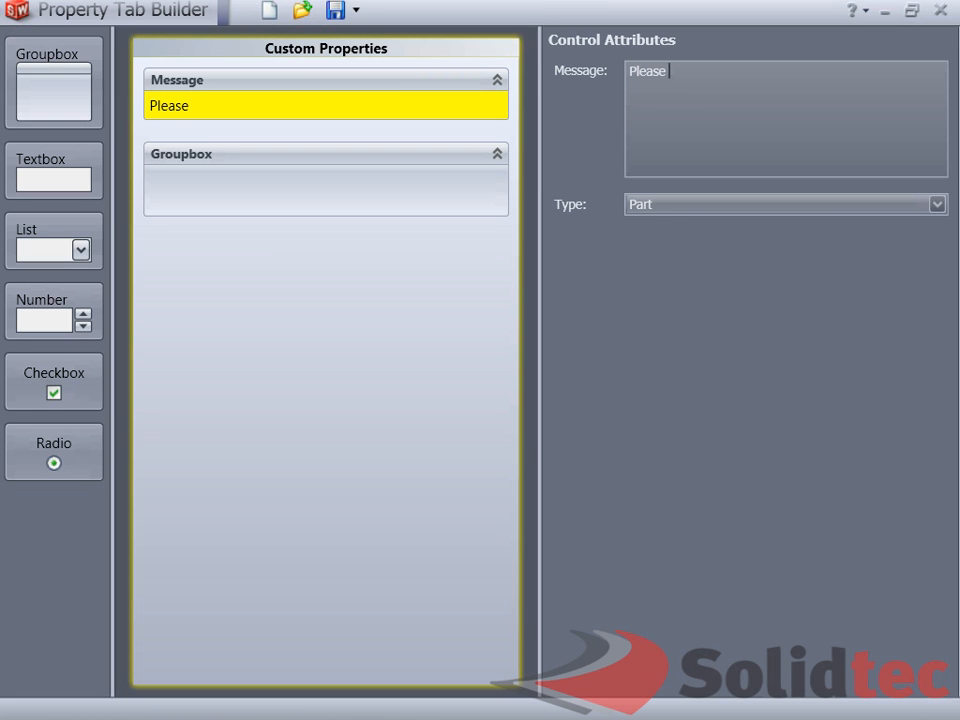
text(fill in all d)
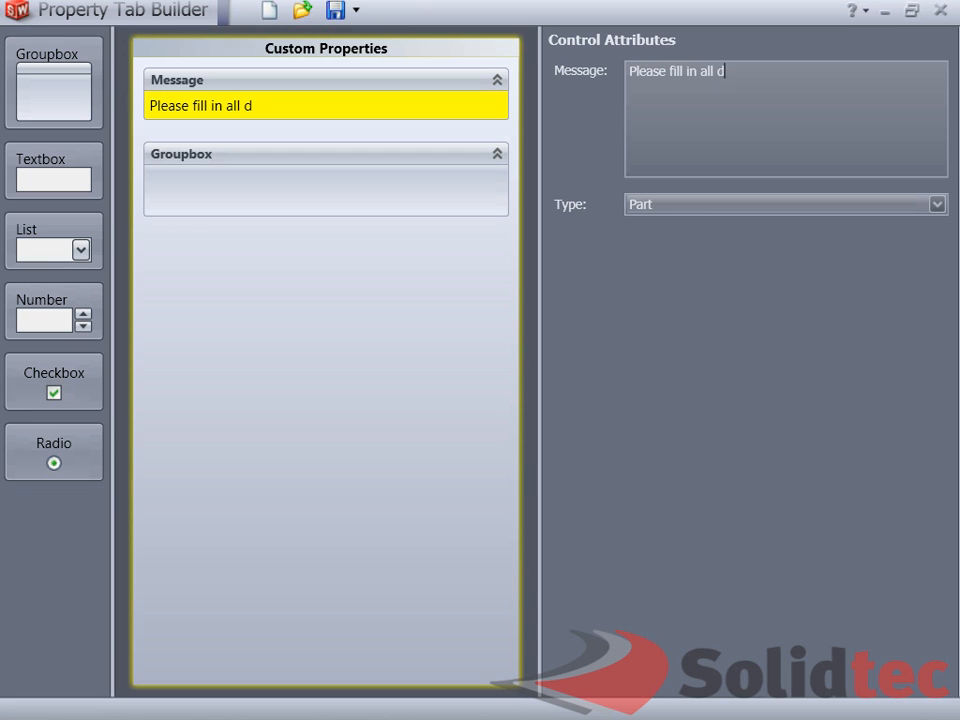
text(etails before s)
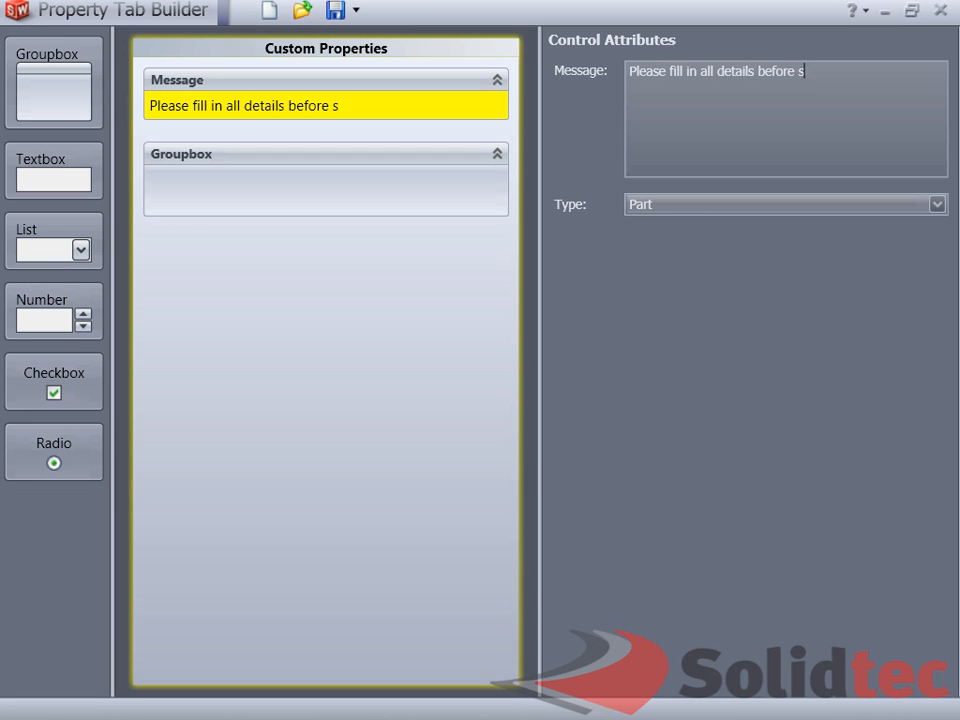
text(ubmitting the par)
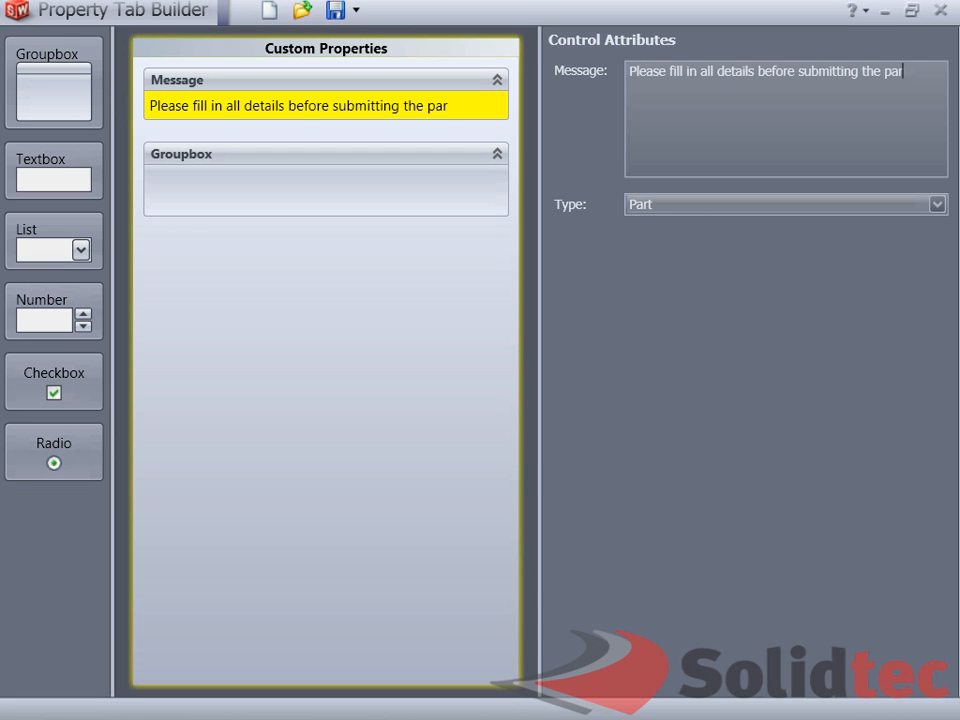
text(t for approval. Te)
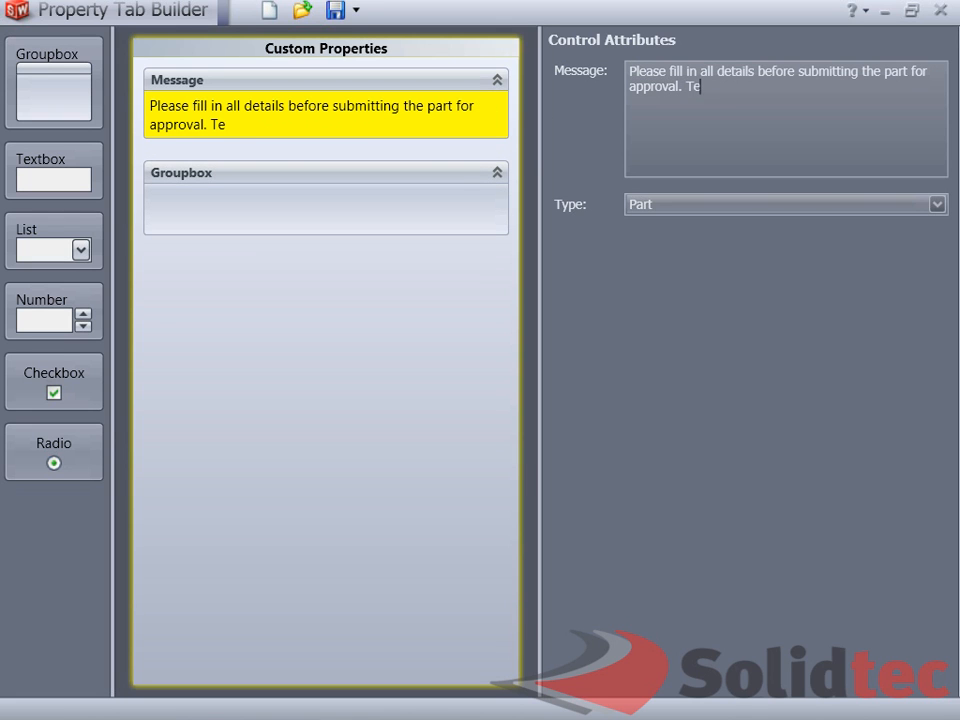
text(ch)
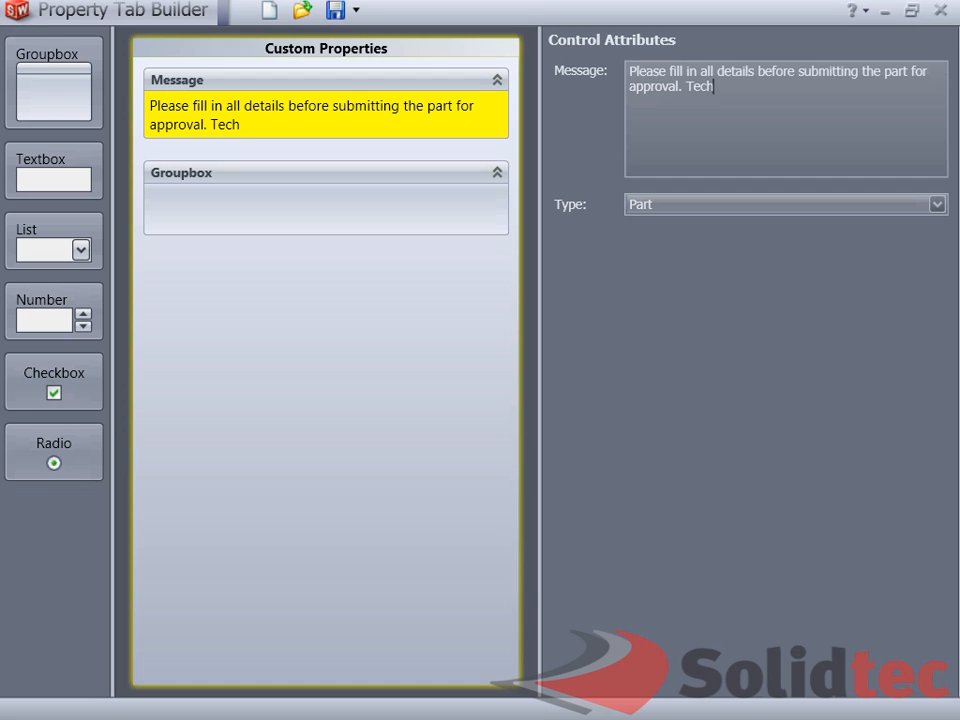
text(nical manage)
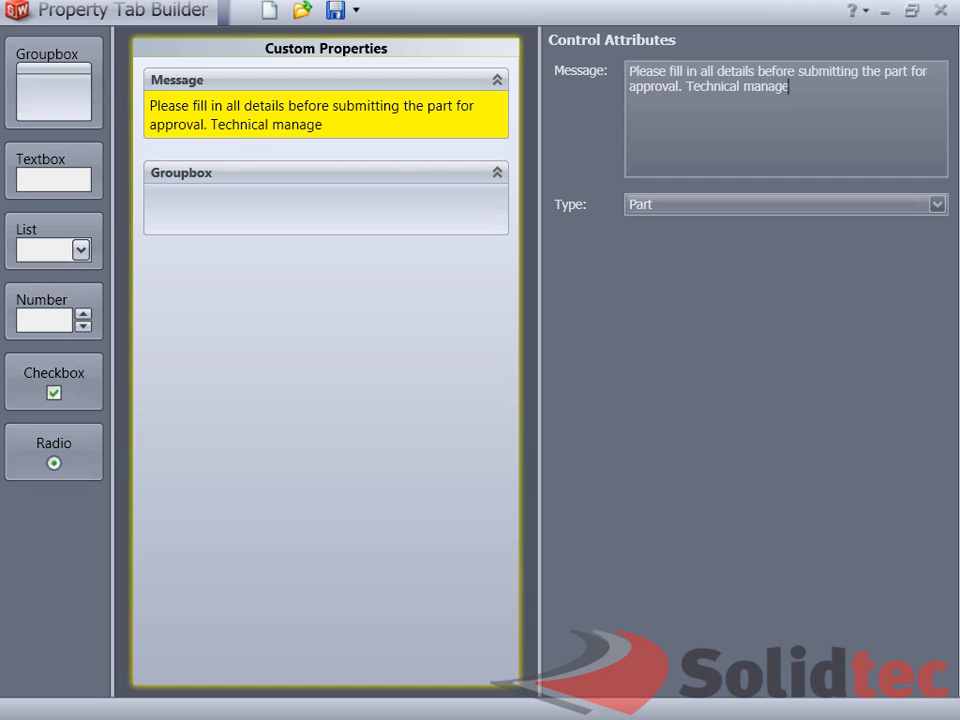
text(r.)
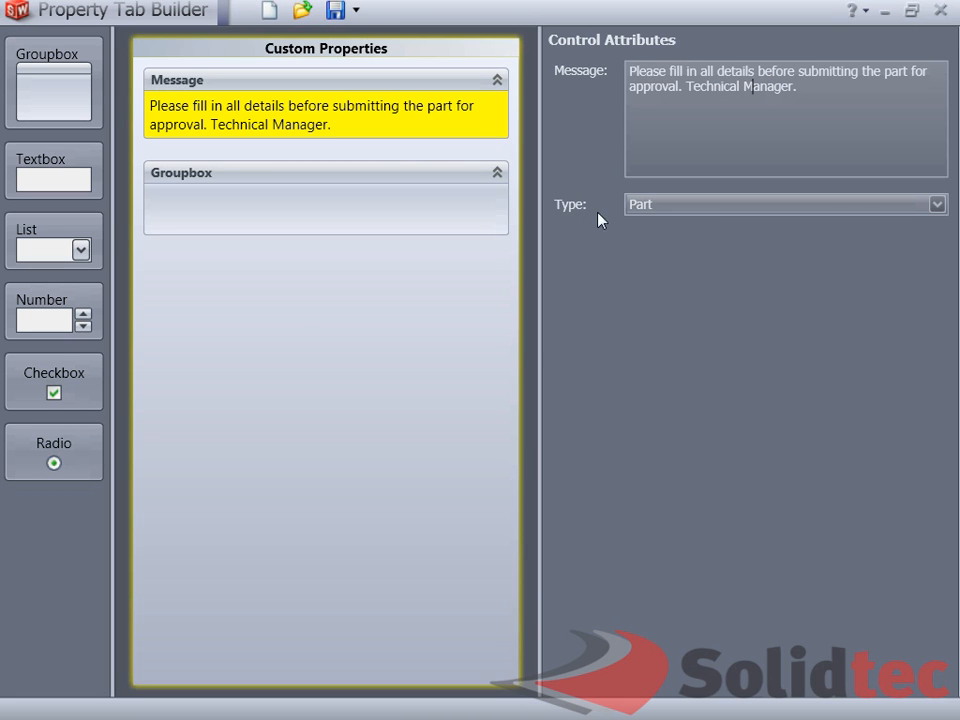
mouse_move(765, 253)
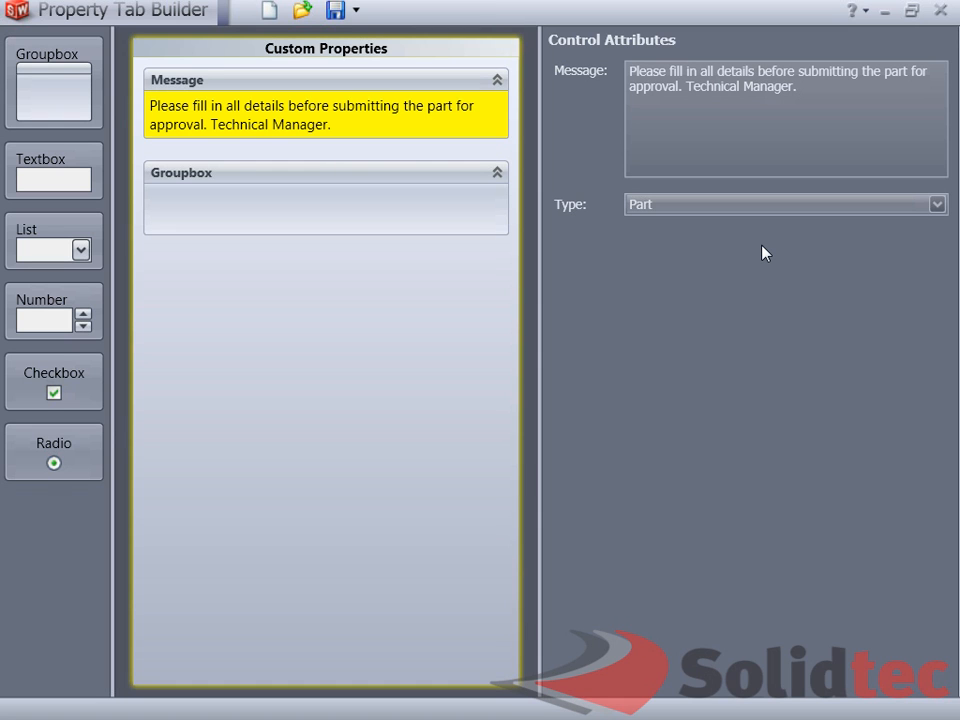
mouse_move(107, 183)
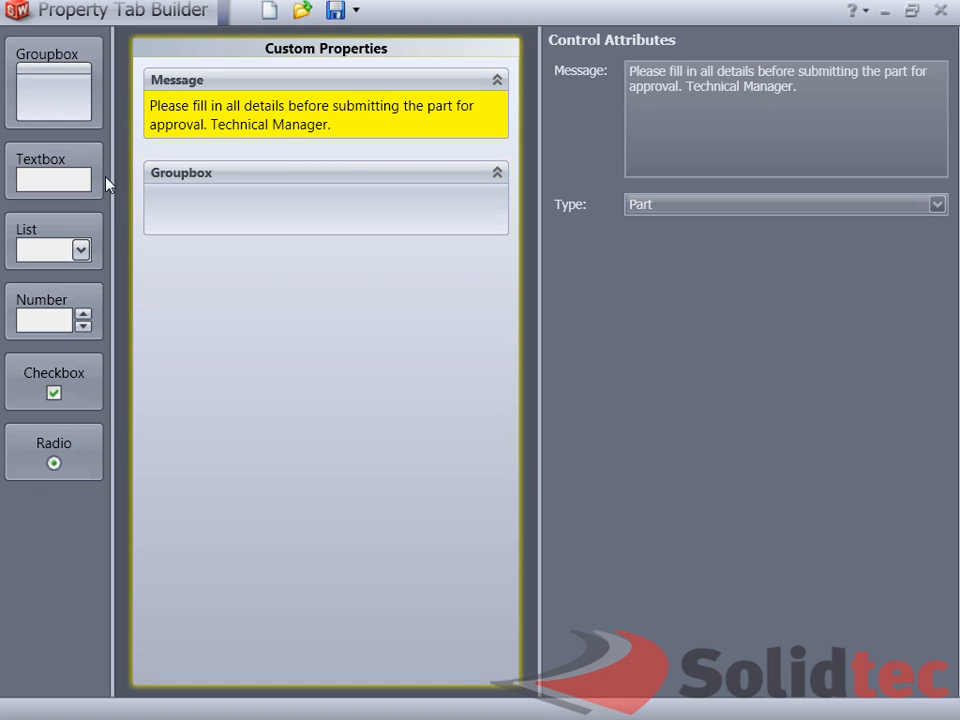
mouse_move(54, 199)
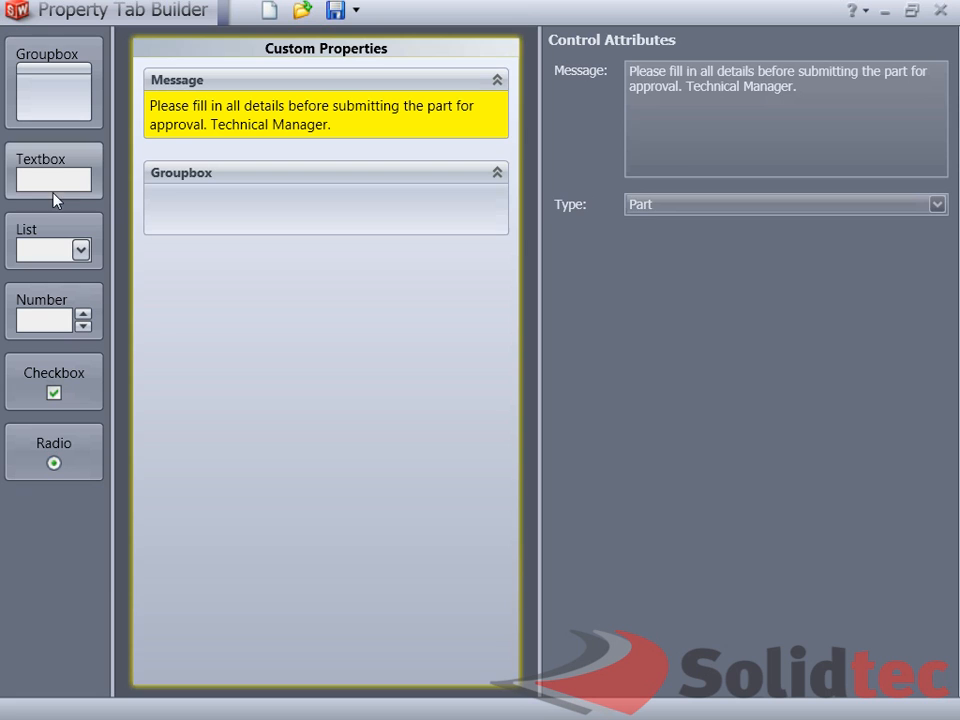
Change the form's group box caption to 'Project Details'
click(325, 197)
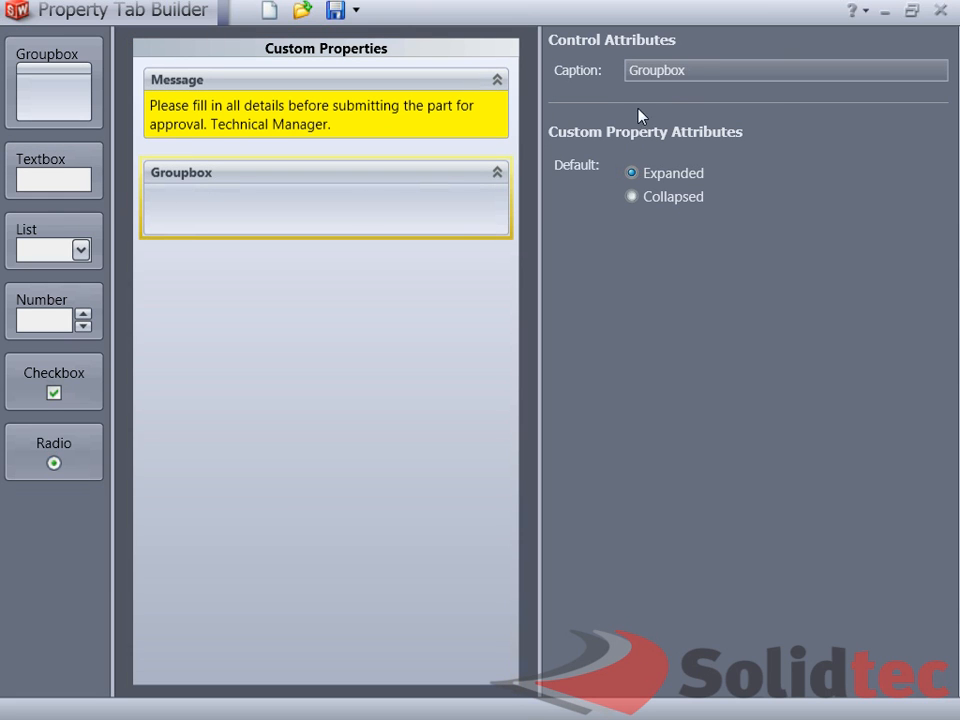
triple_click(785, 70)
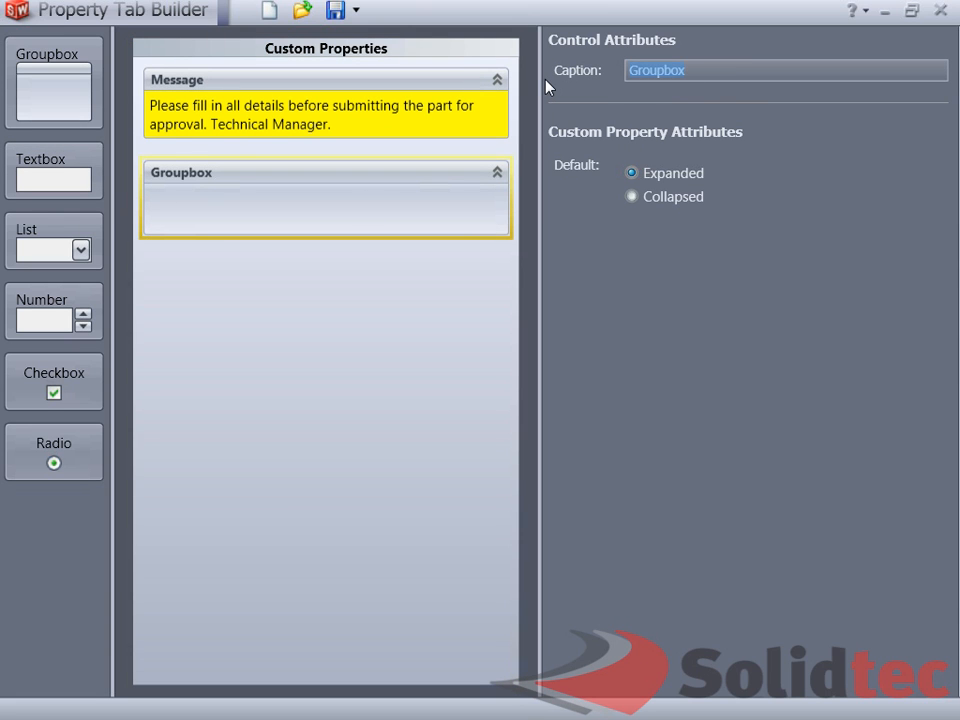
text(Proje)
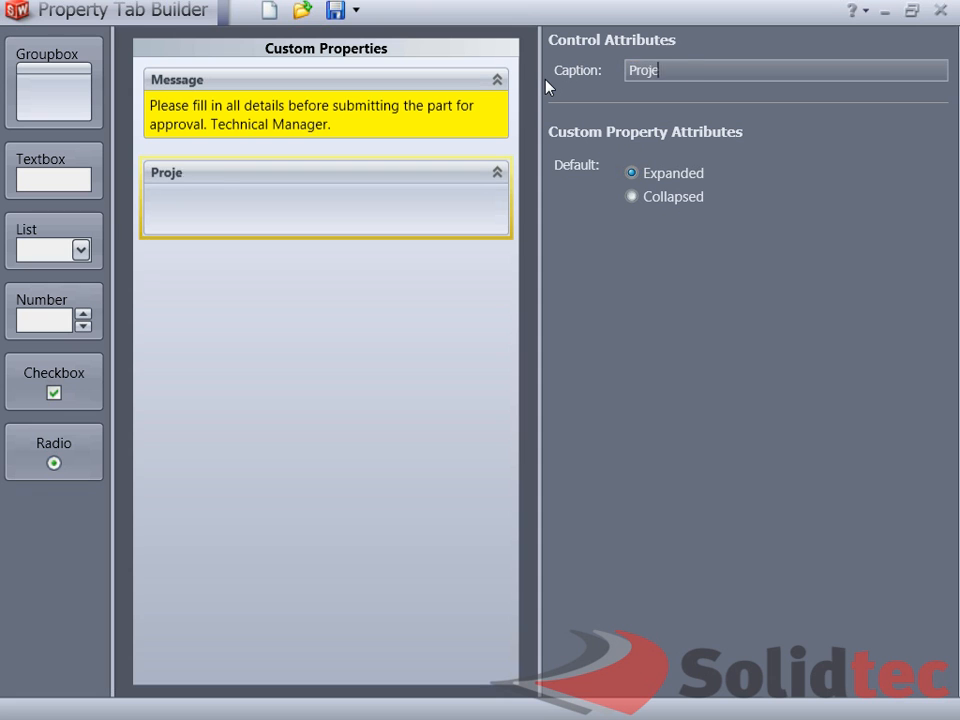
text(ct Details)
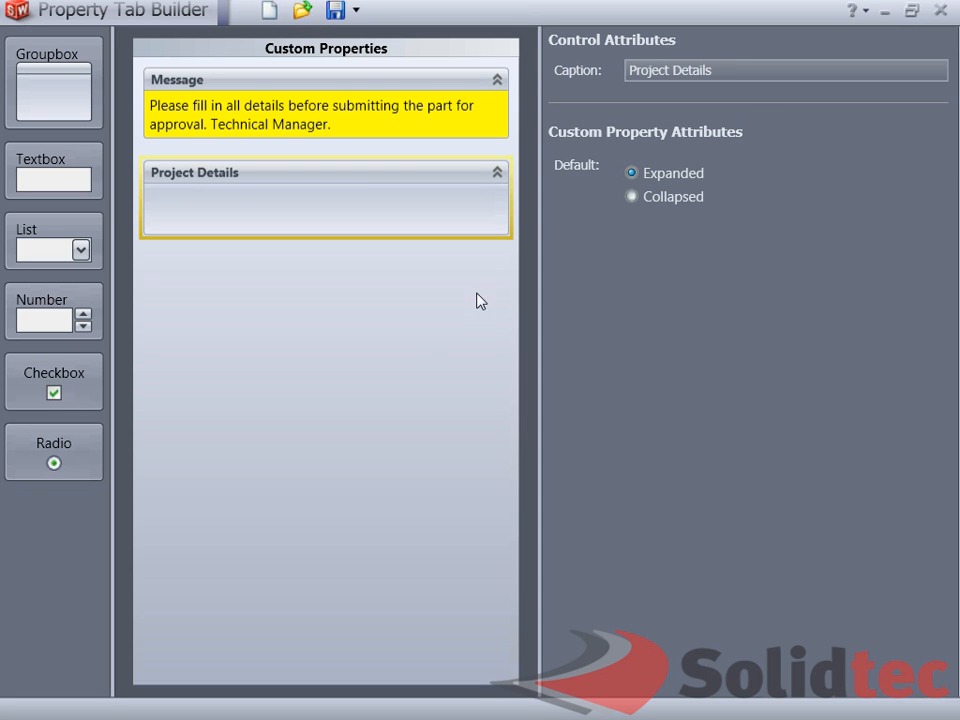
mouse_move(233, 255)
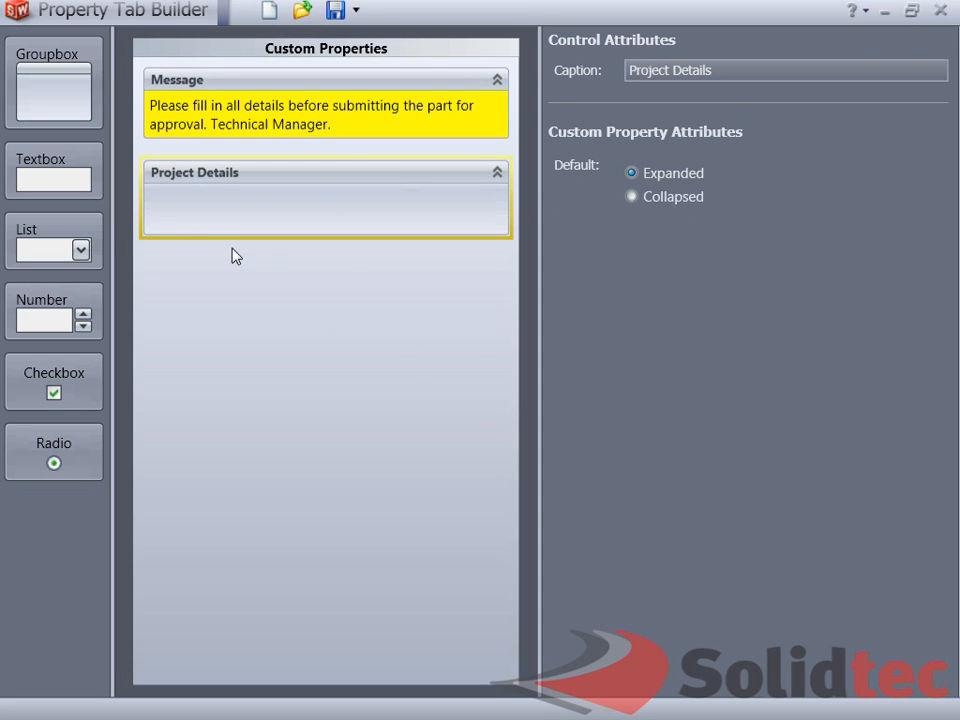
mouse_move(287, 222)
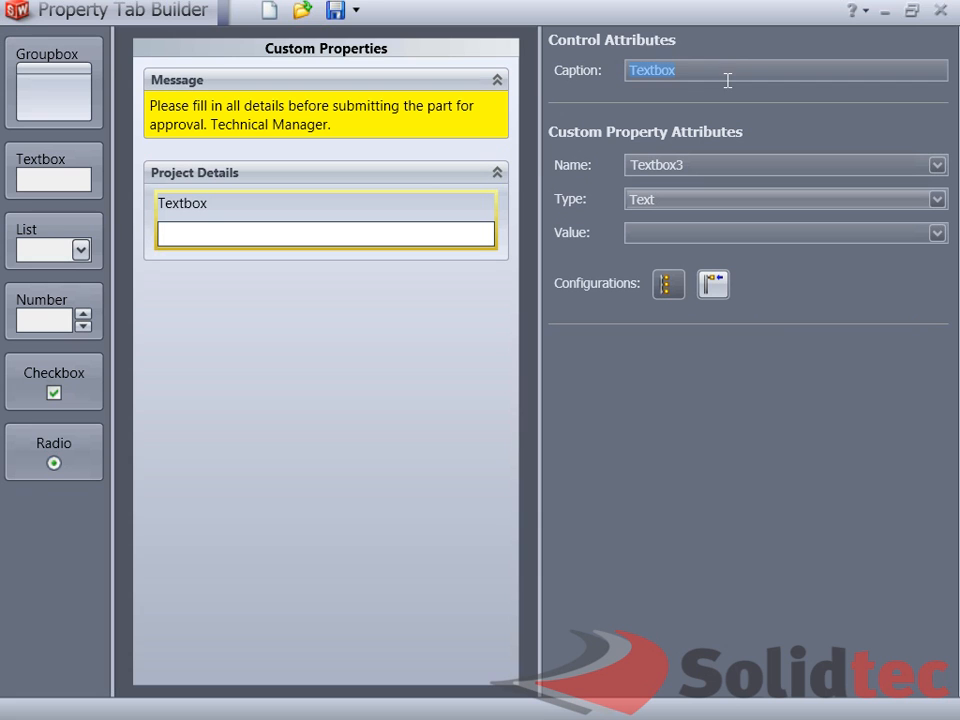
Set up the Project Number text box with name ProjectNumber and Text type
text(Project Numb)
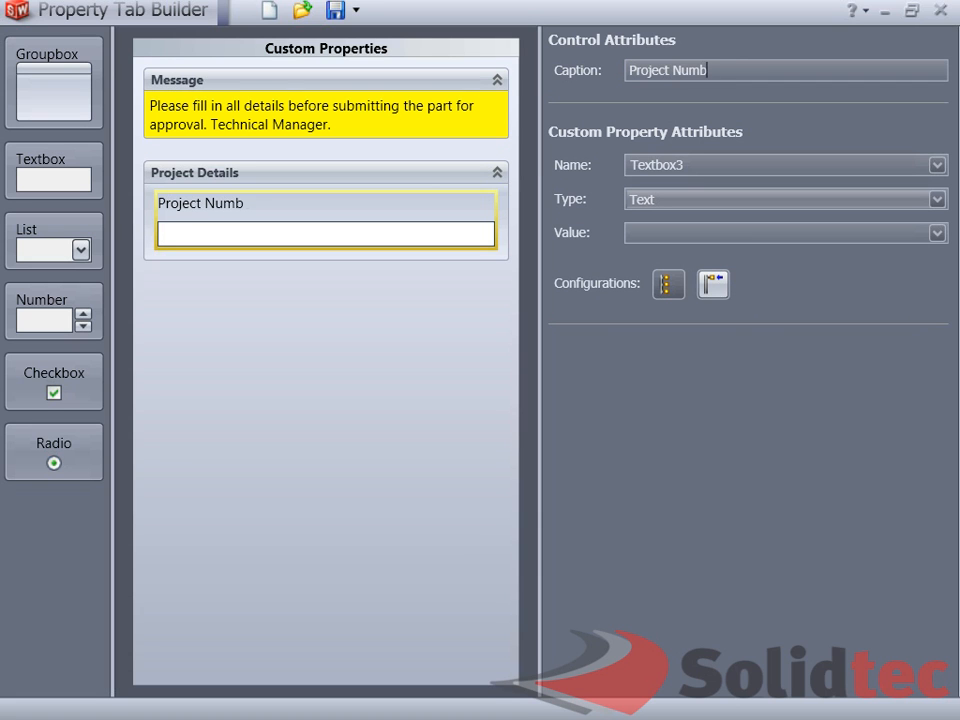
click(936, 165)
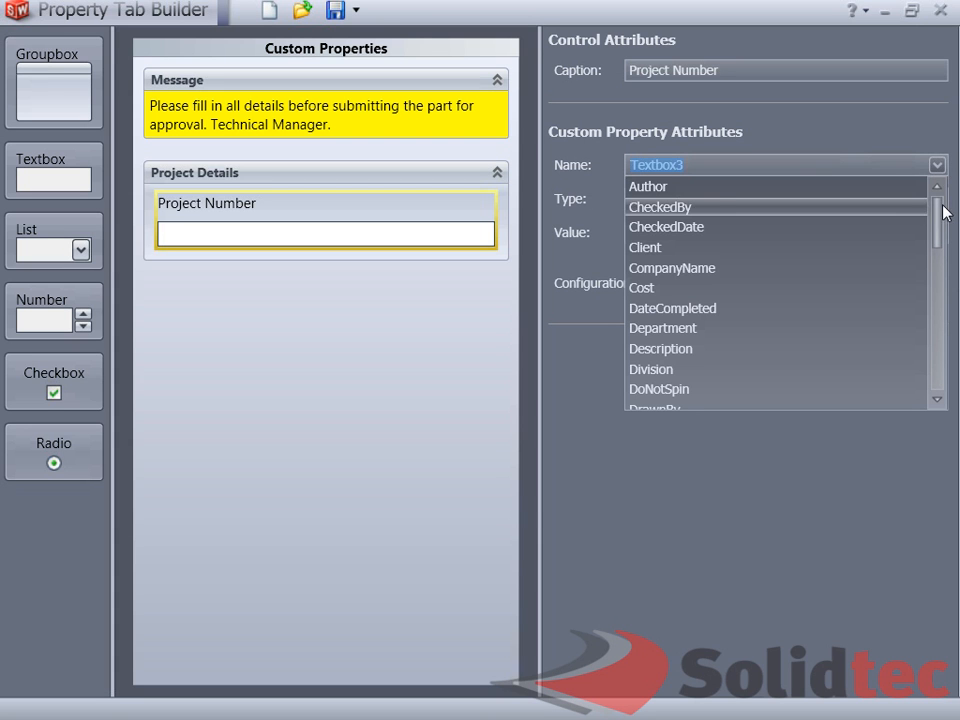
scroll(down, 3)
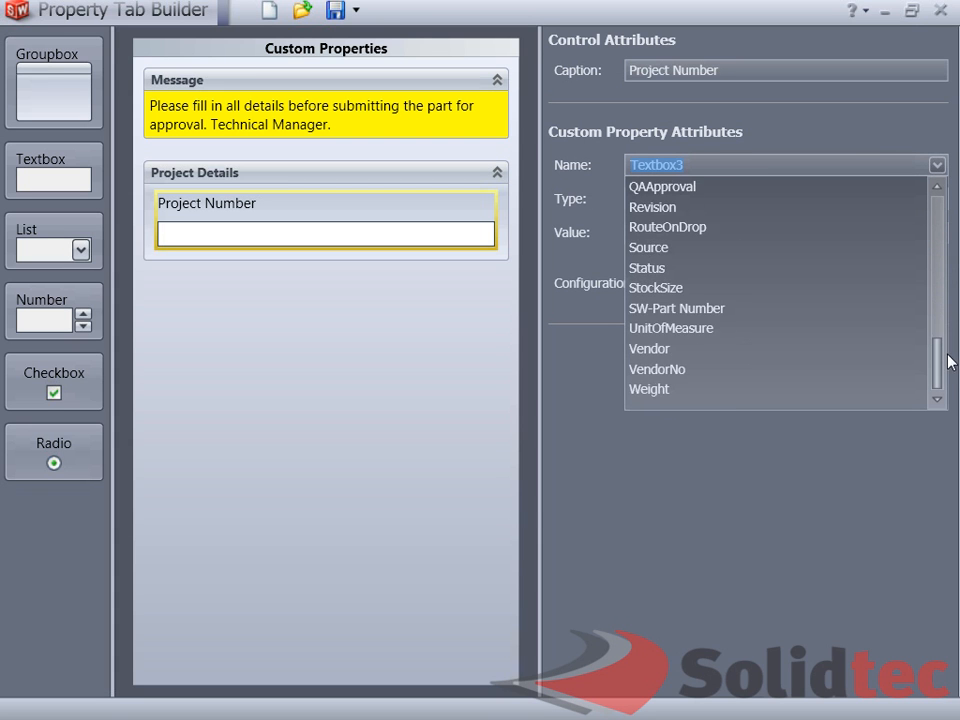
scroll(up, 3)
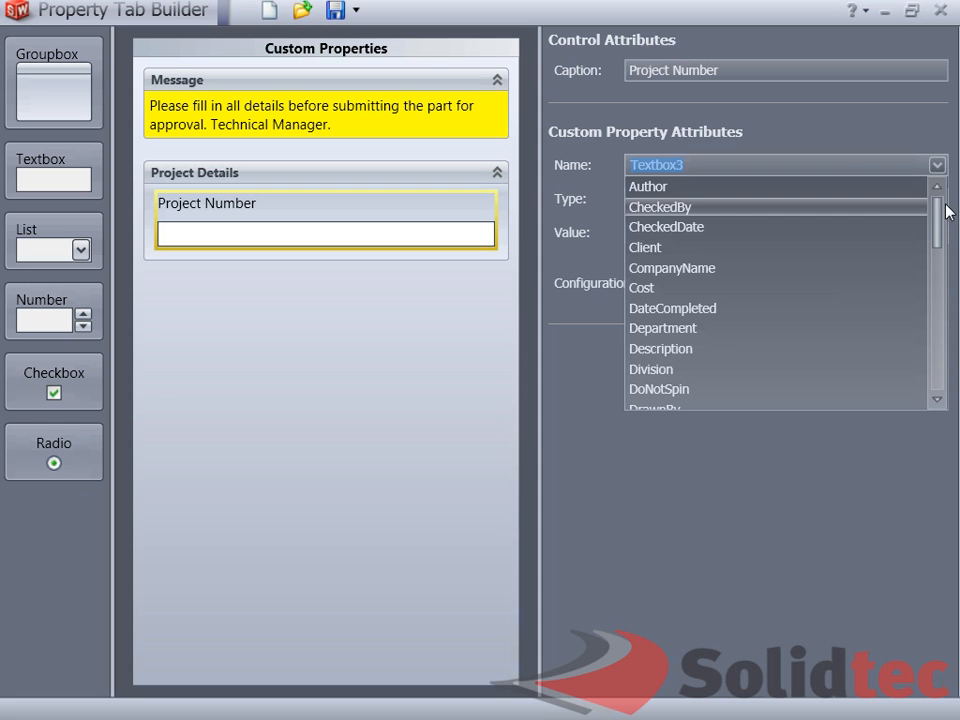
mouse_move(744, 344)
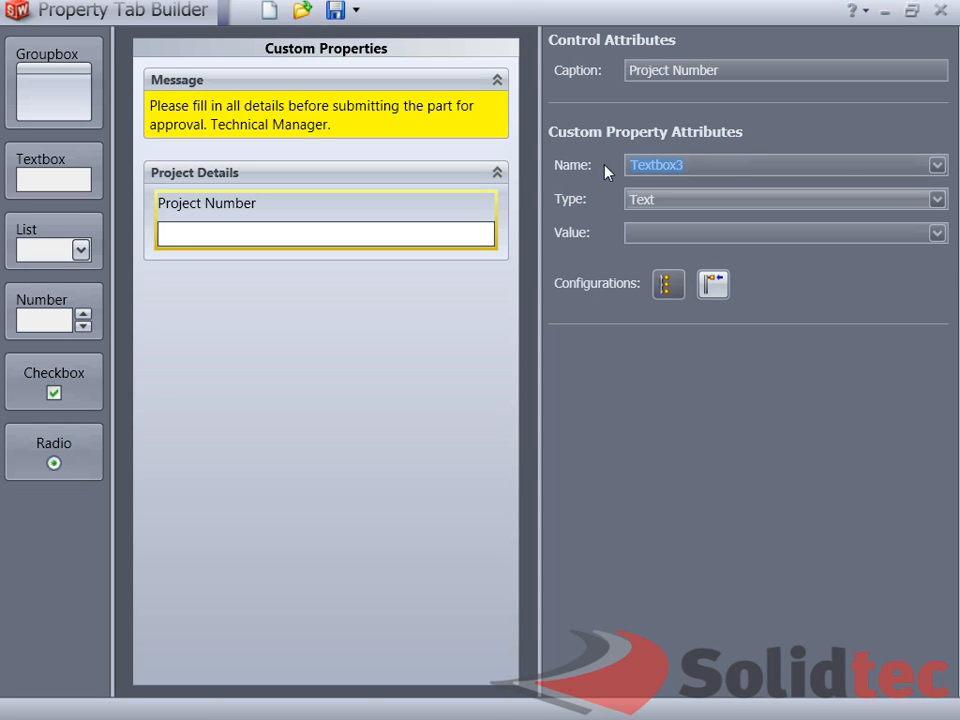
mouse_move(707, 369)
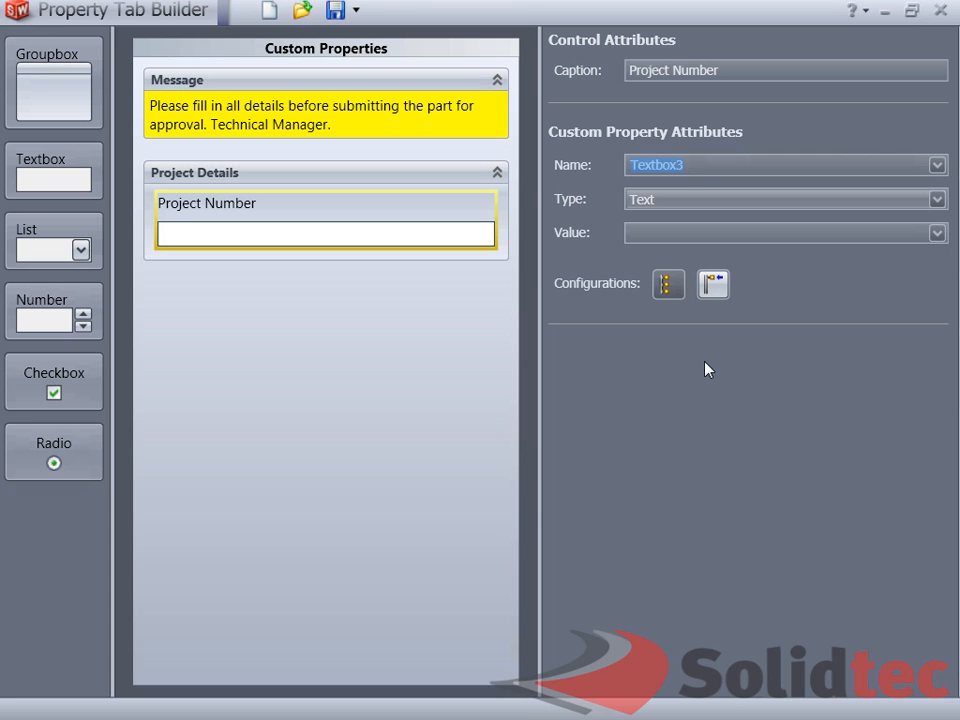
text(ProjectNumber)
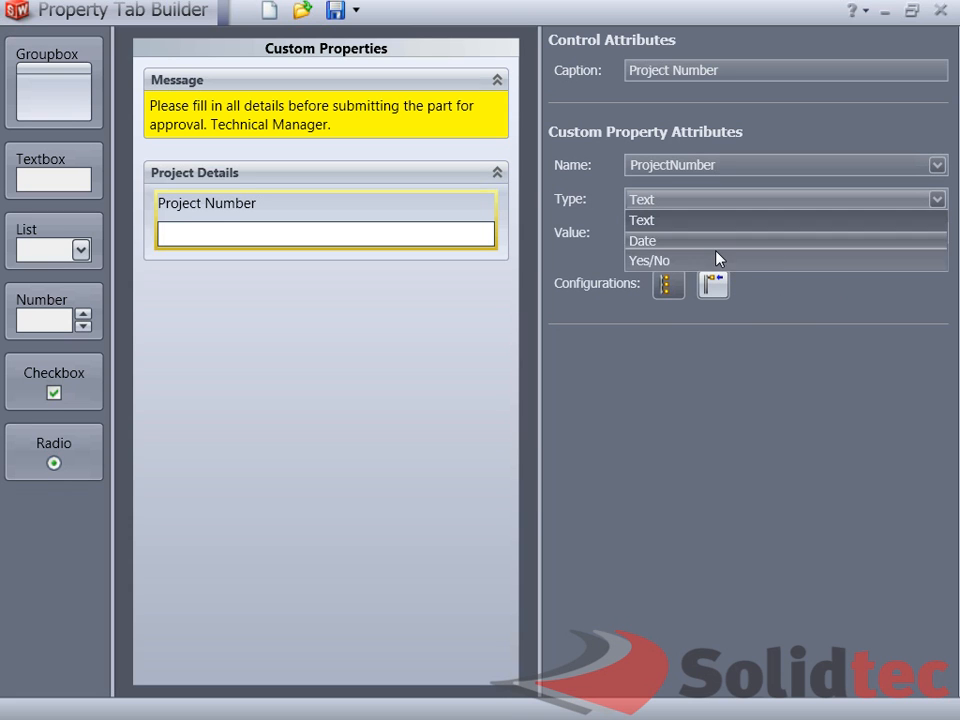
click(641, 220)
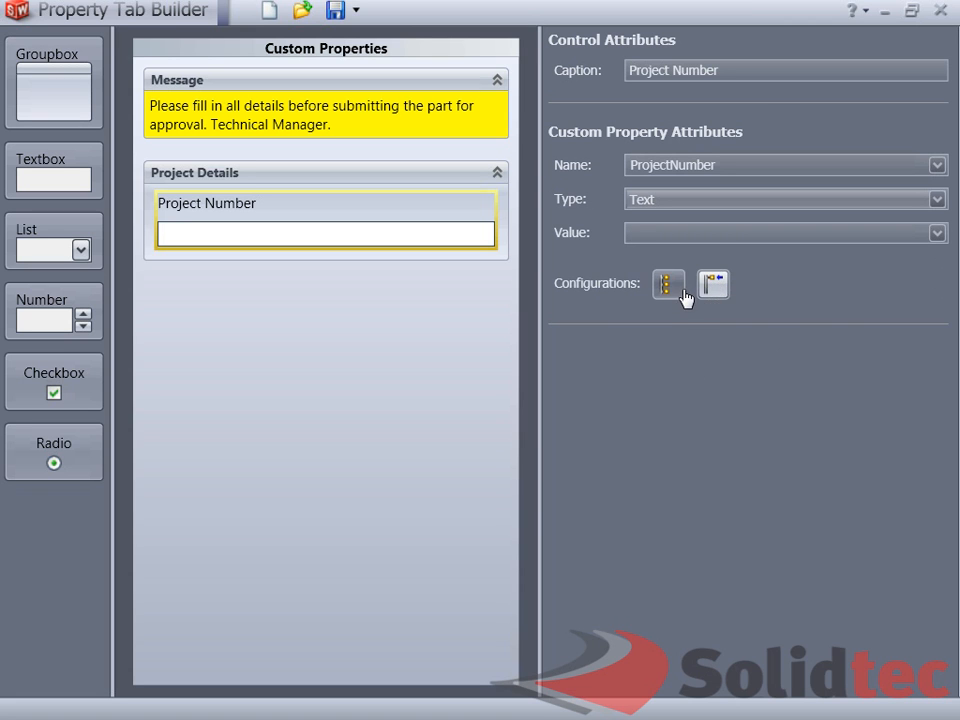
mouse_move(668, 285)
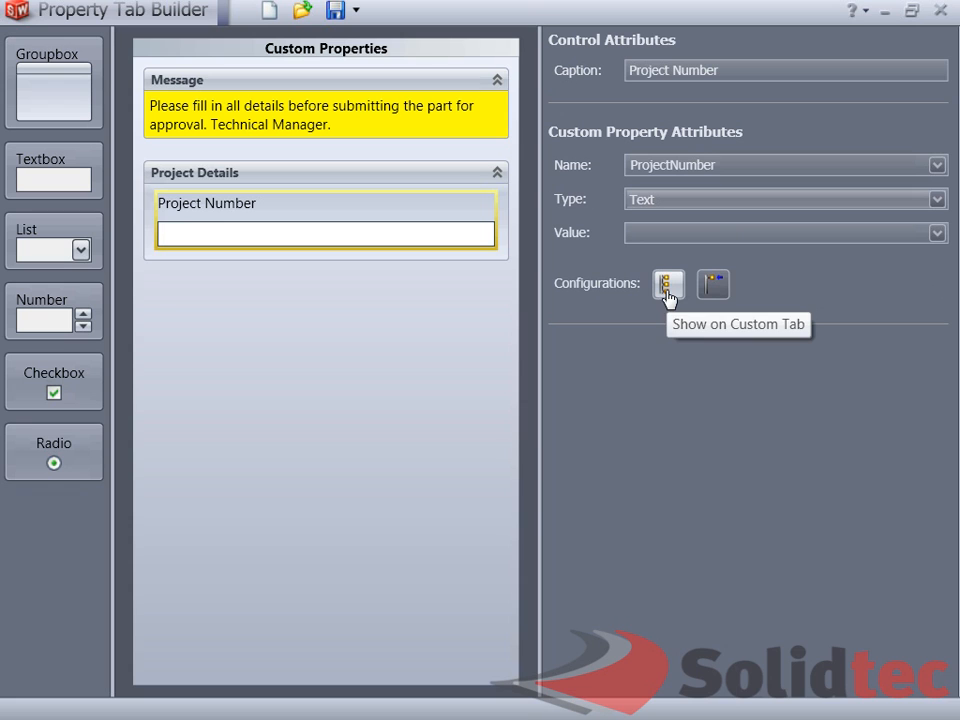
mouse_move(712, 287)
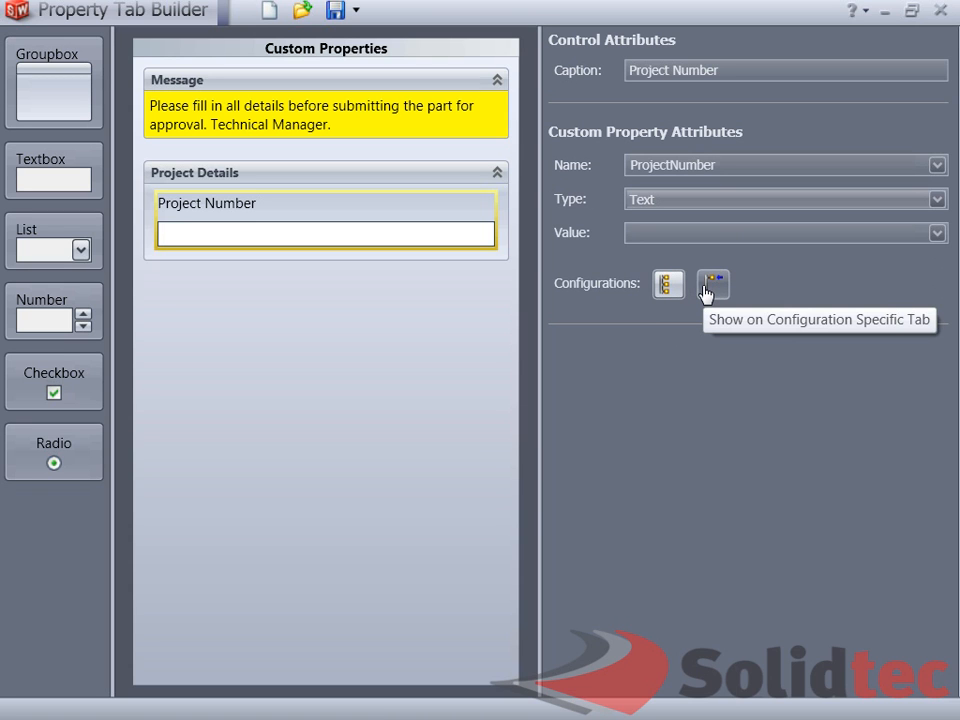
Add a text box captioned and named Client
click(325, 105)
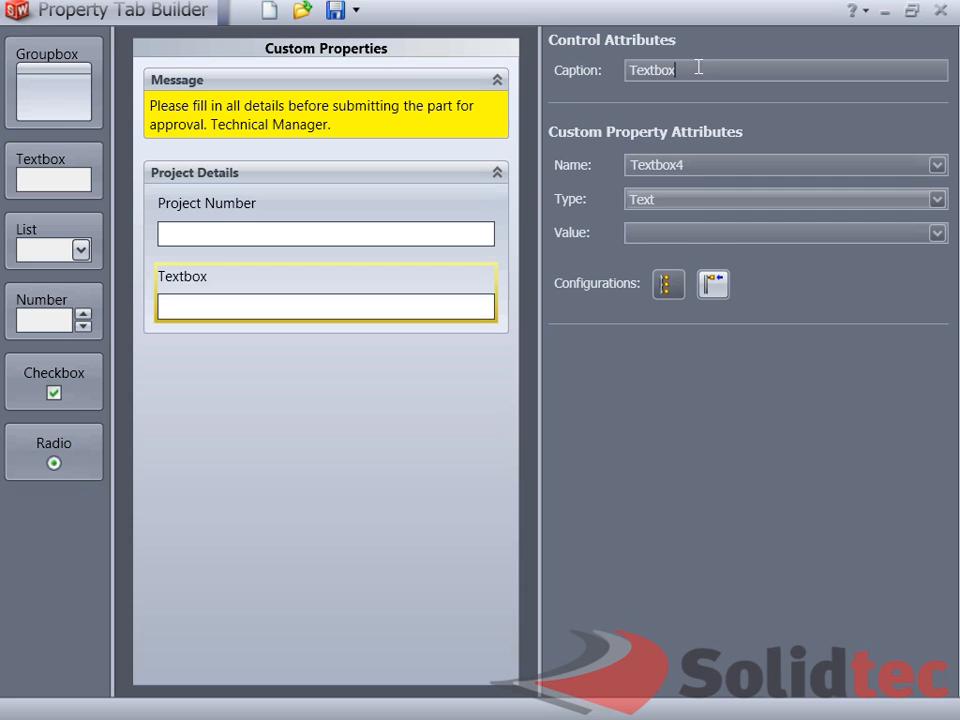
text(Cleint)
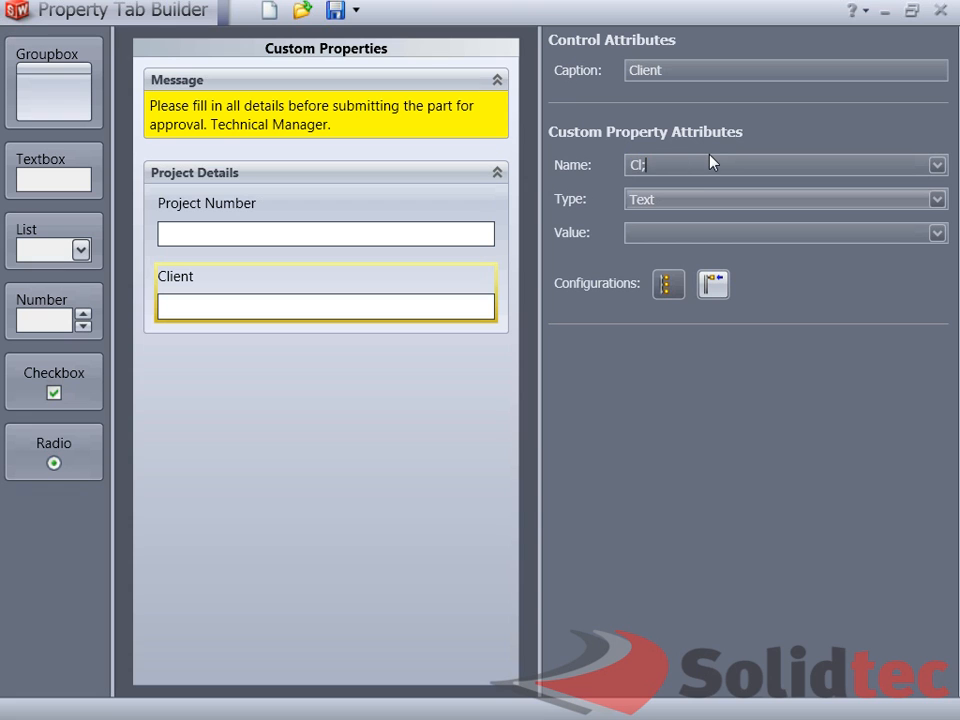
text(ient)
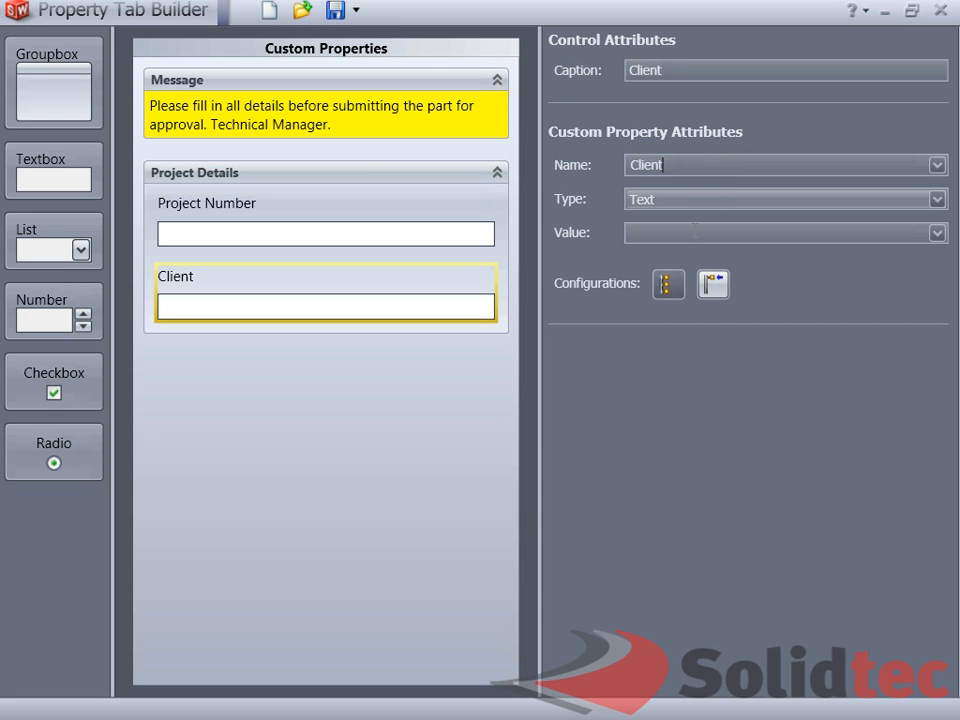
mouse_move(697, 254)
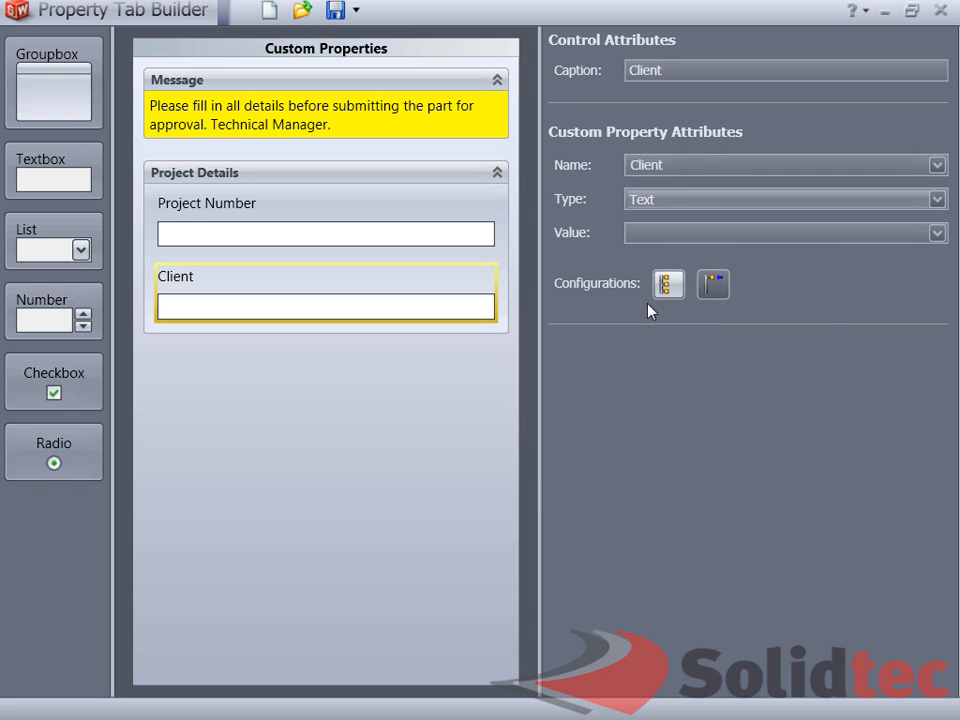
mouse_move(54, 159)
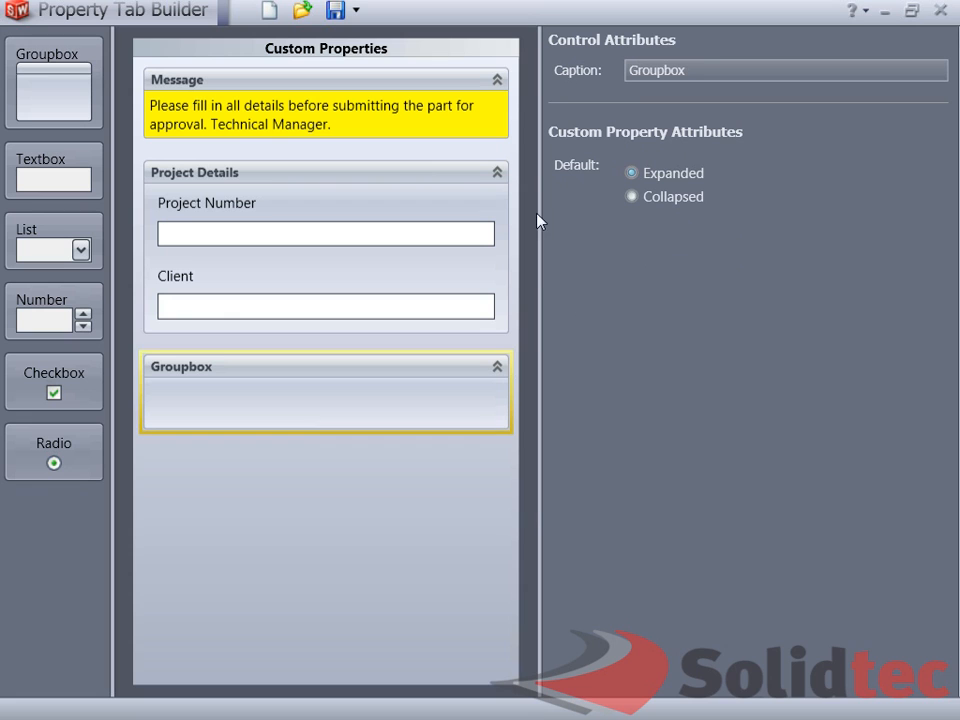
Caption the new group box 'Part Properties'
triple_click(785, 70)
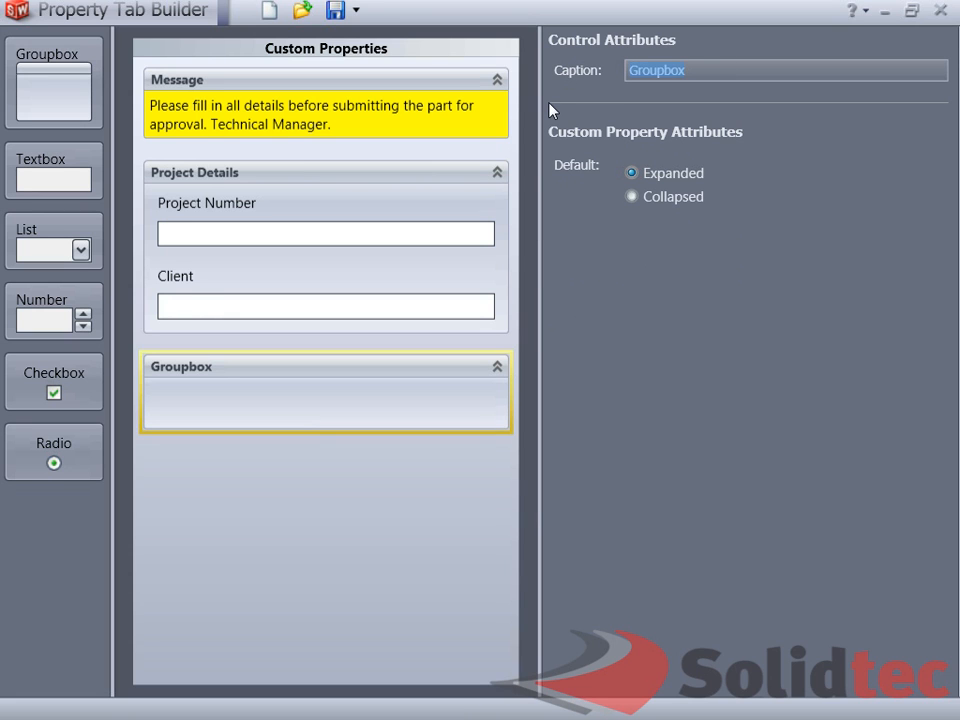
text(Part Prop)
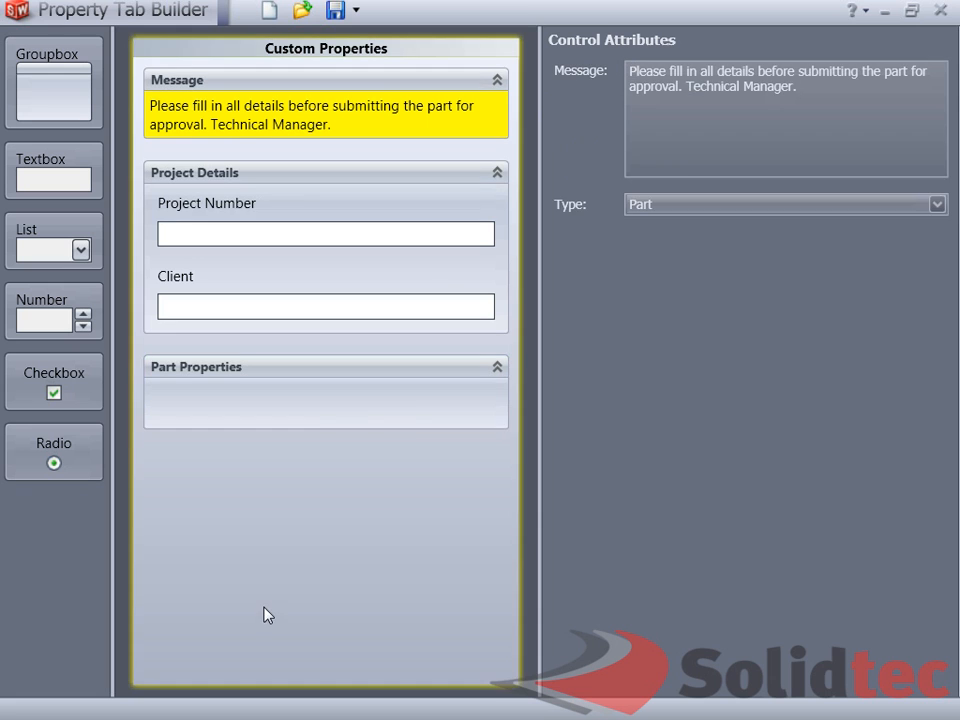
click(326, 390)
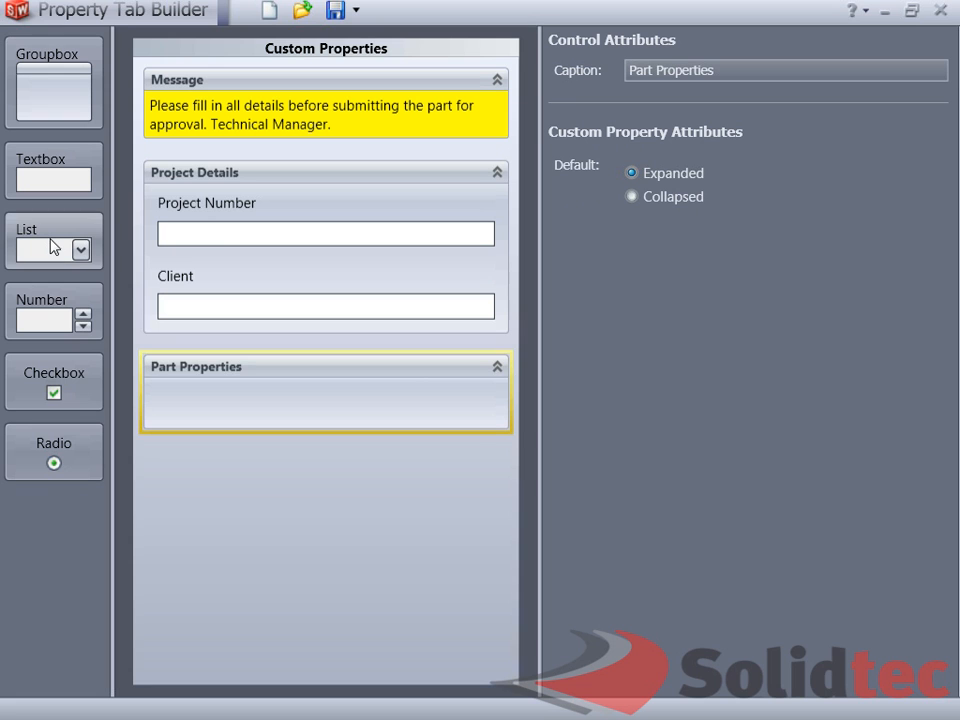
mouse_move(57, 183)
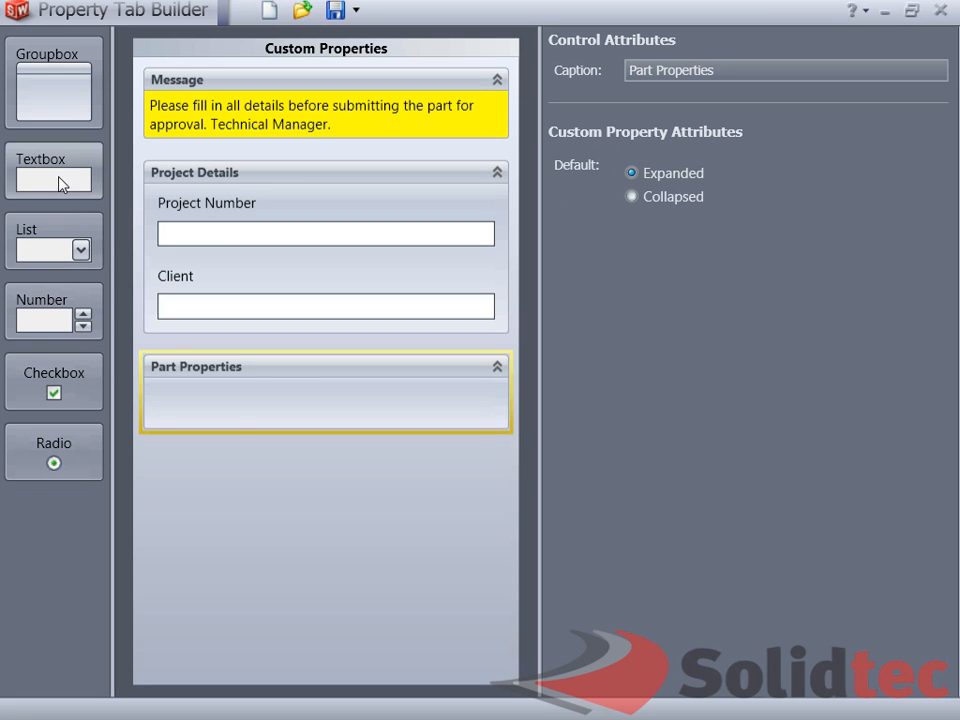
Add Material and Weight text boxes linked to SW-Material and SW-Mass
drag(53, 170, 325, 410)
text(Mate)
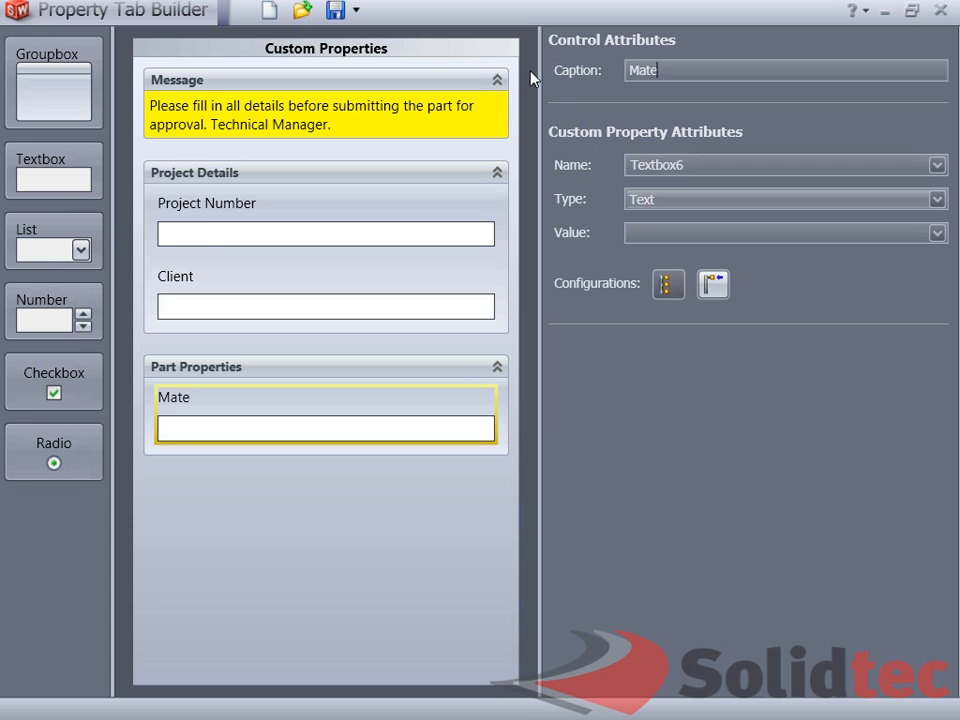
text(rial)
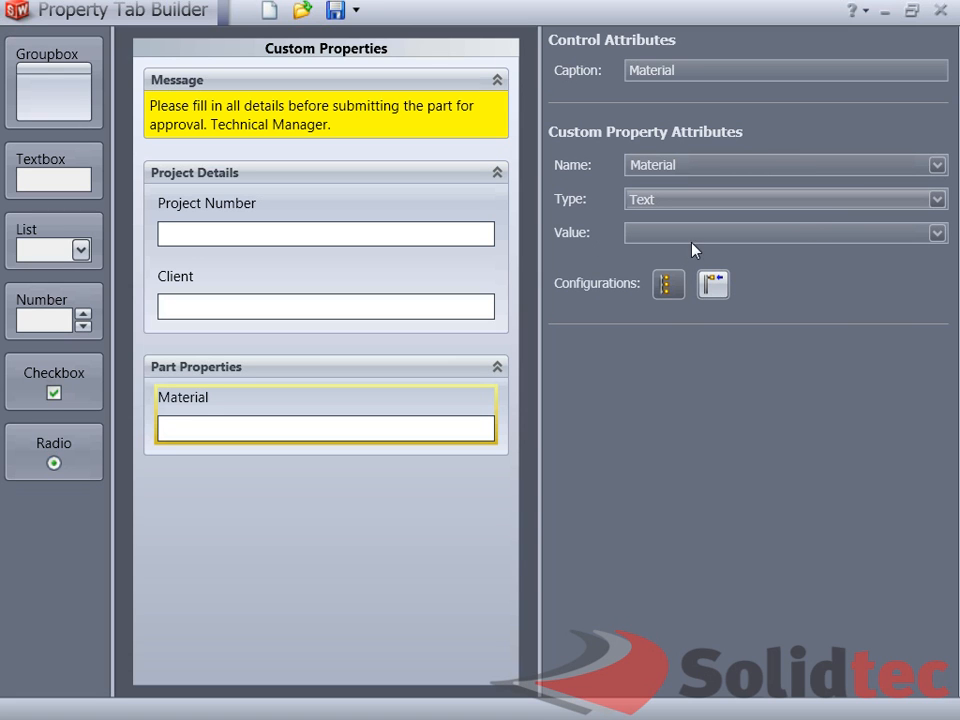
mouse_move(775, 282)
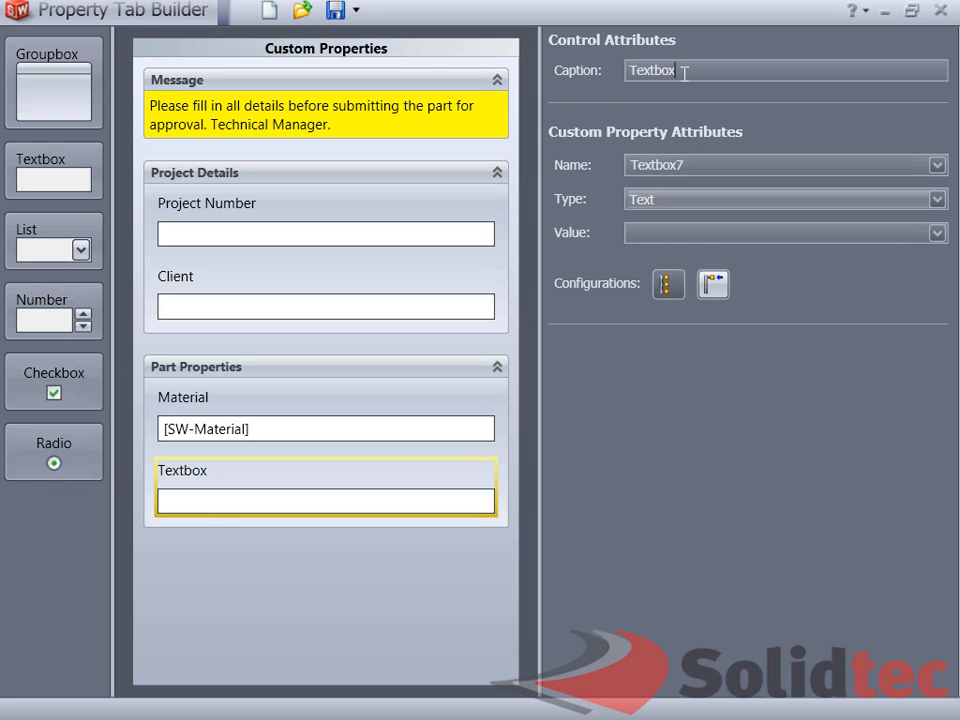
text(We)
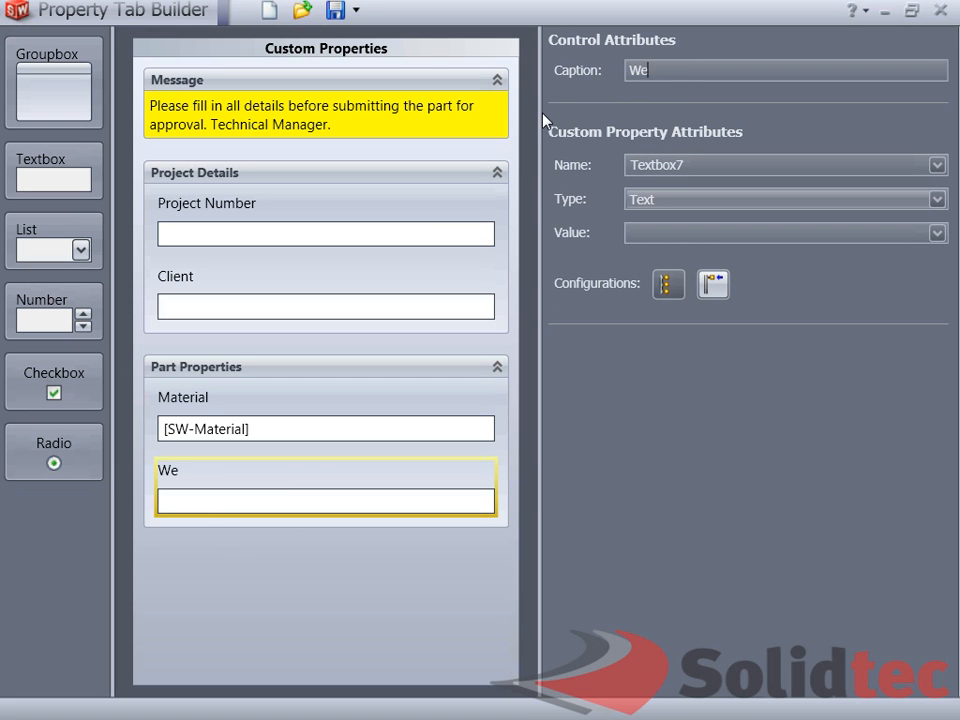
text(ight)
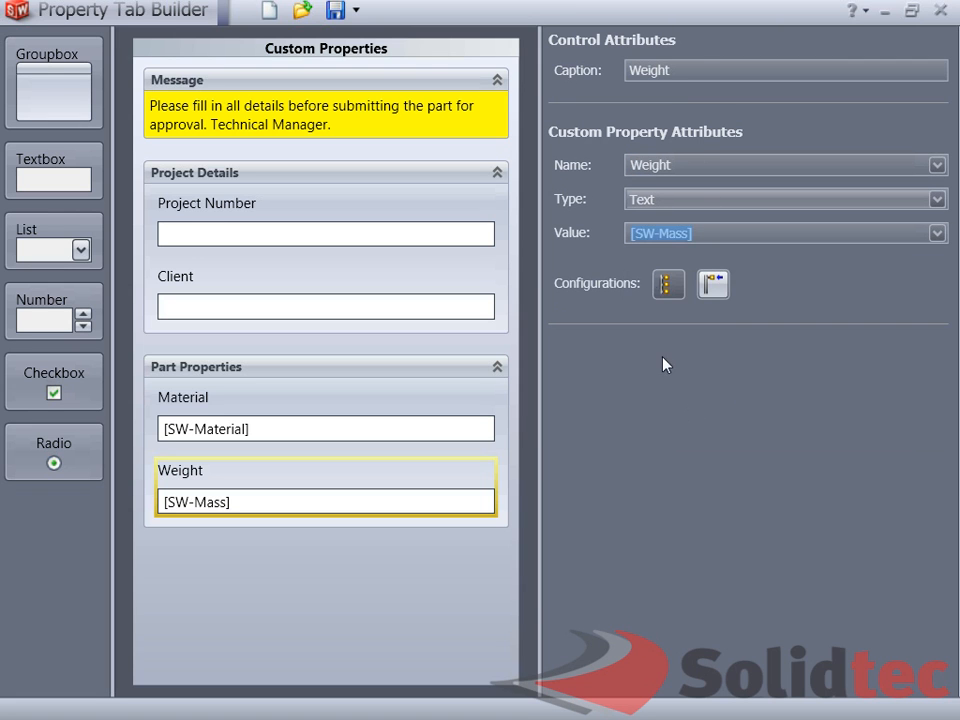
mouse_move(713, 285)
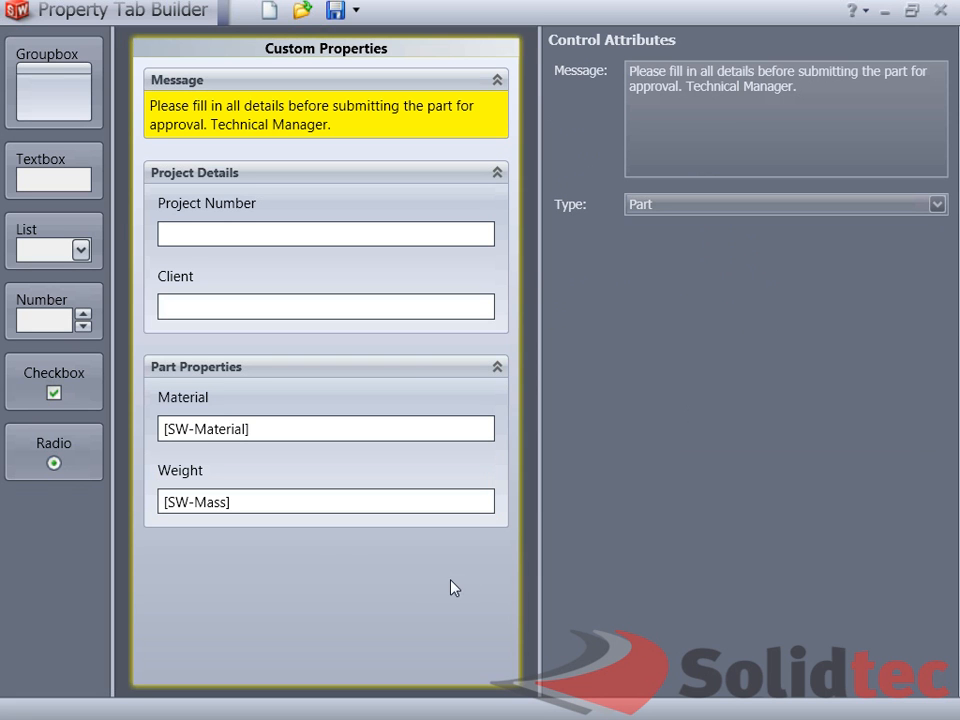
mouse_move(53, 82)
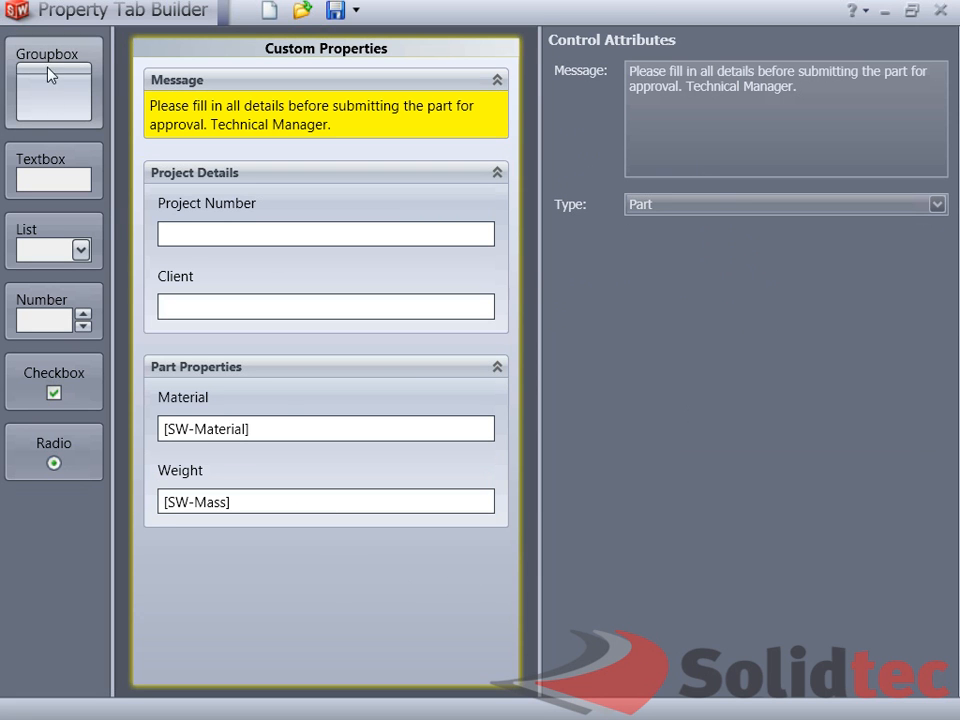
Add another group box below Part Properties, captioned Approval
click(54, 82)
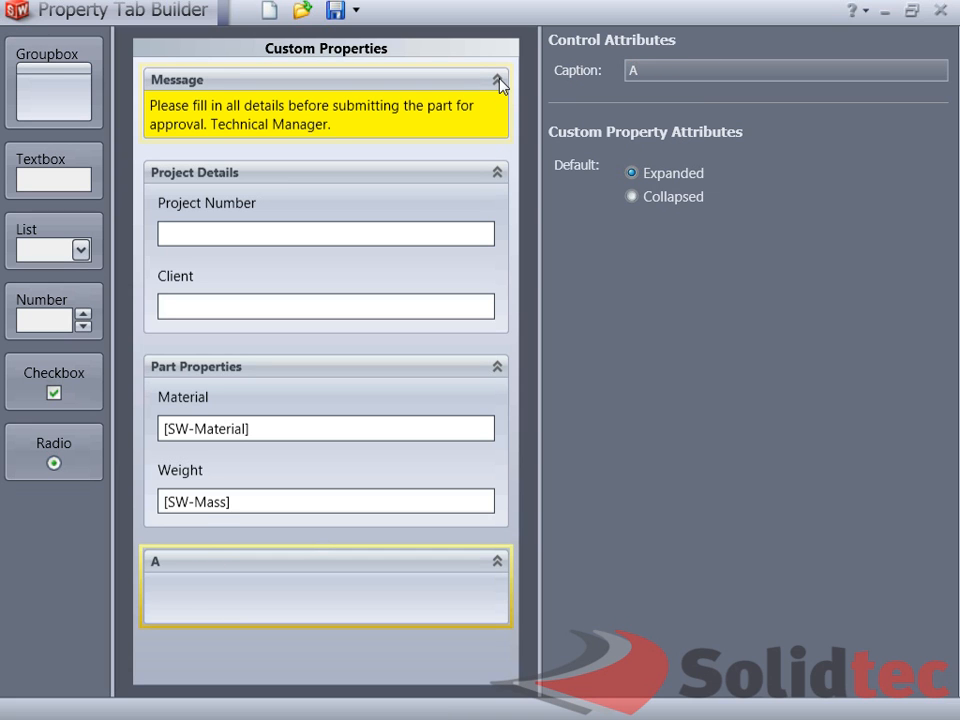
text(pproved)
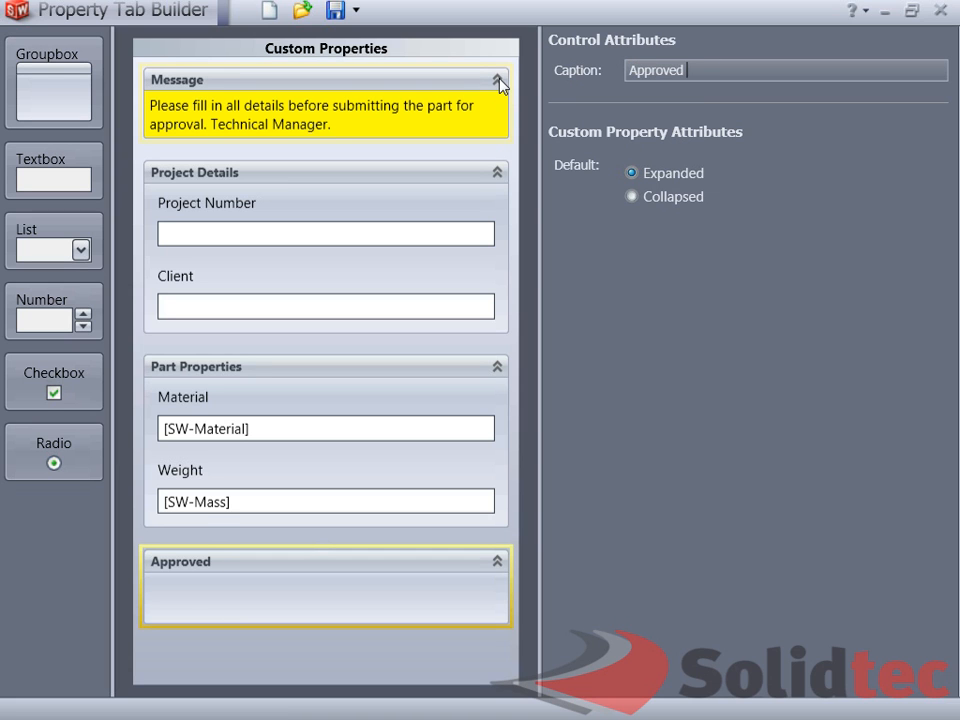
text(by)
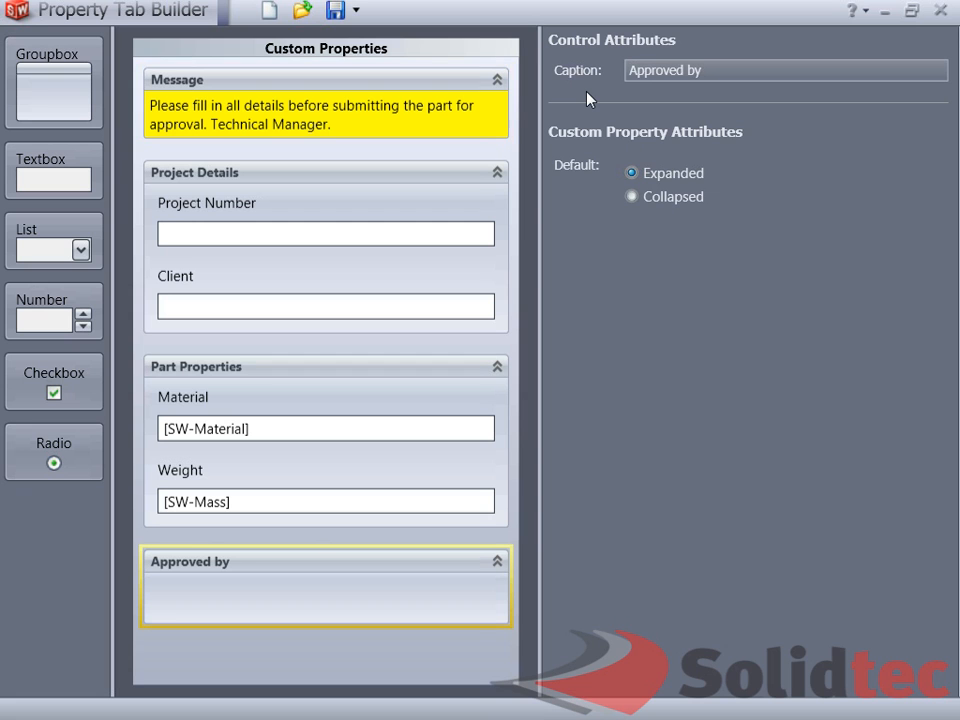
text(Approval)
text(Drawn)
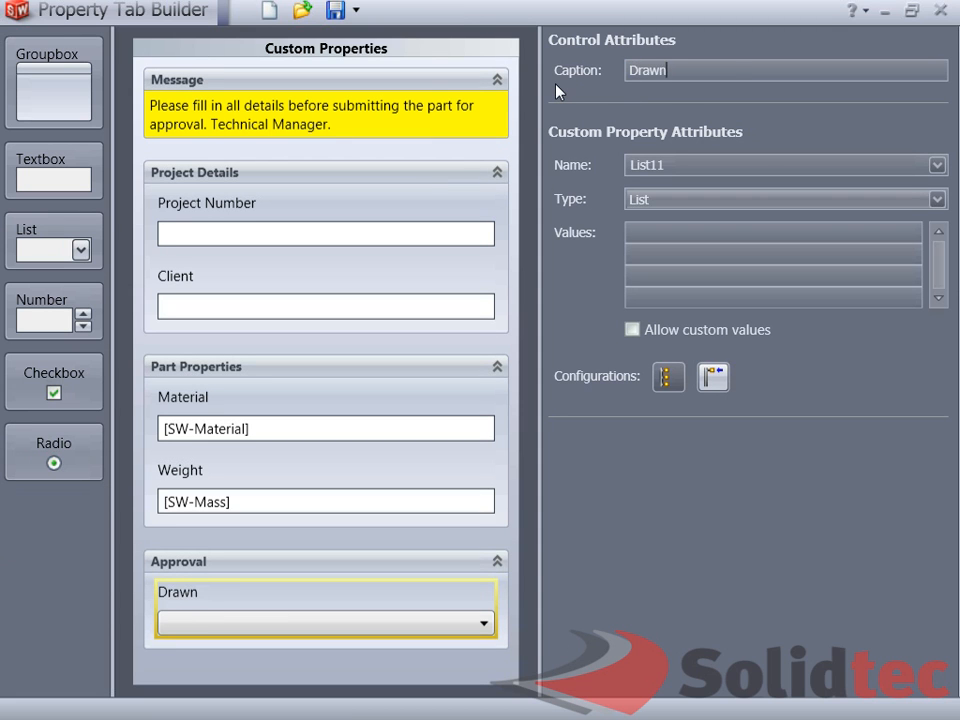
text(By)
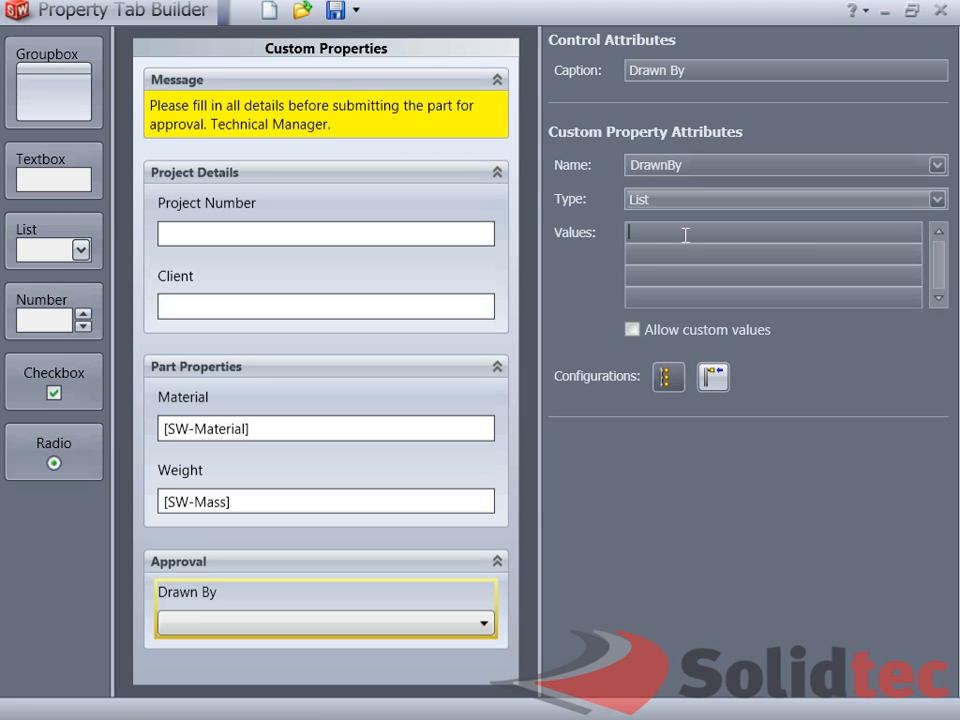
text(Christian van der H)
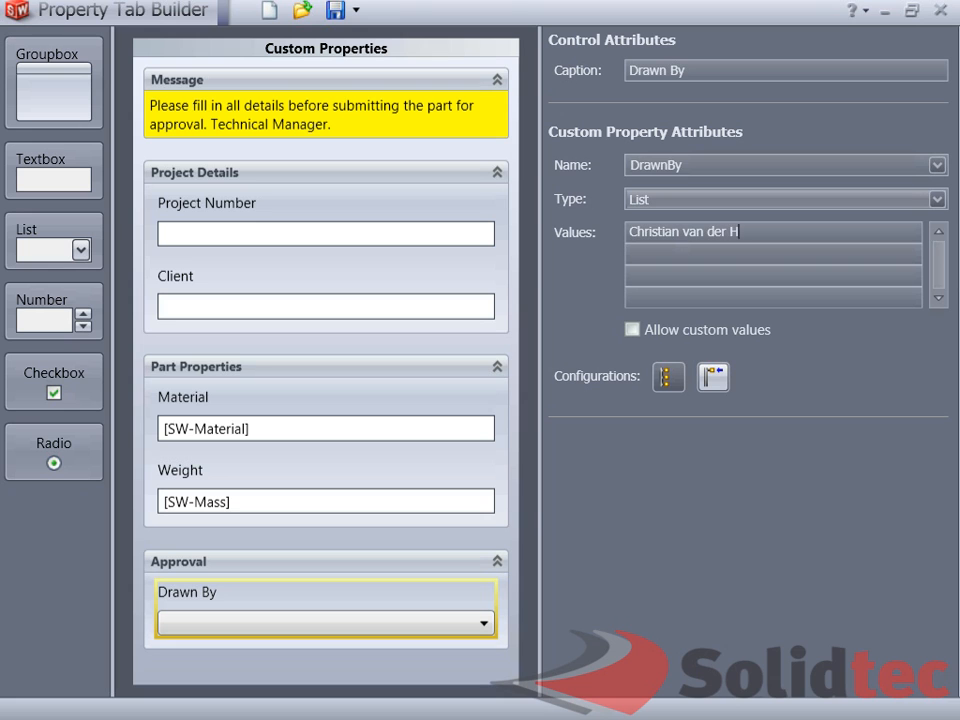
text(orst)
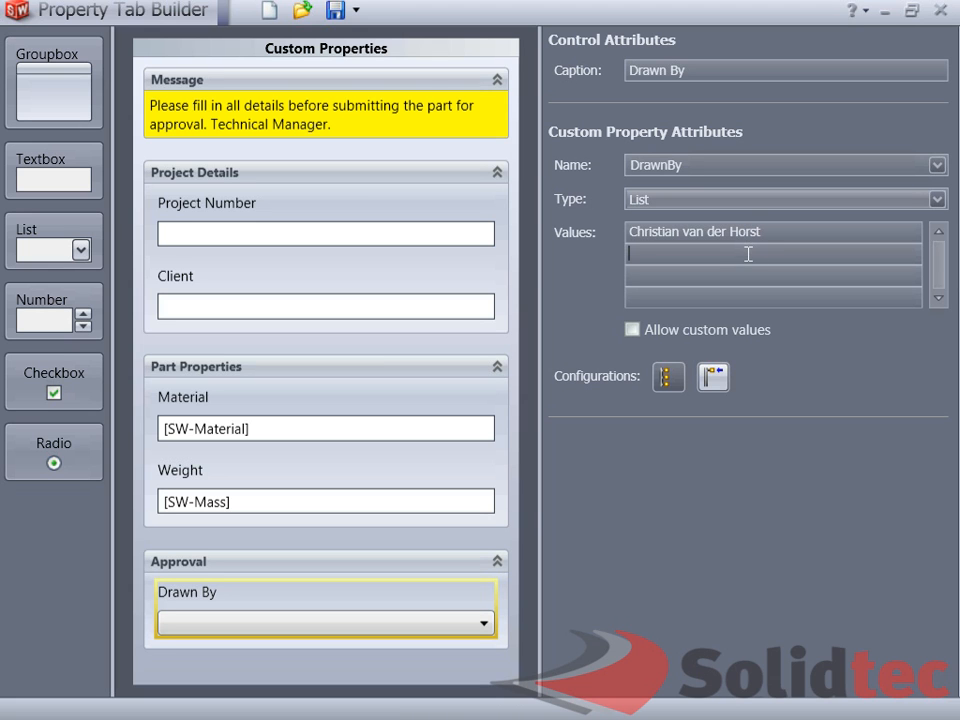
text(Perry)
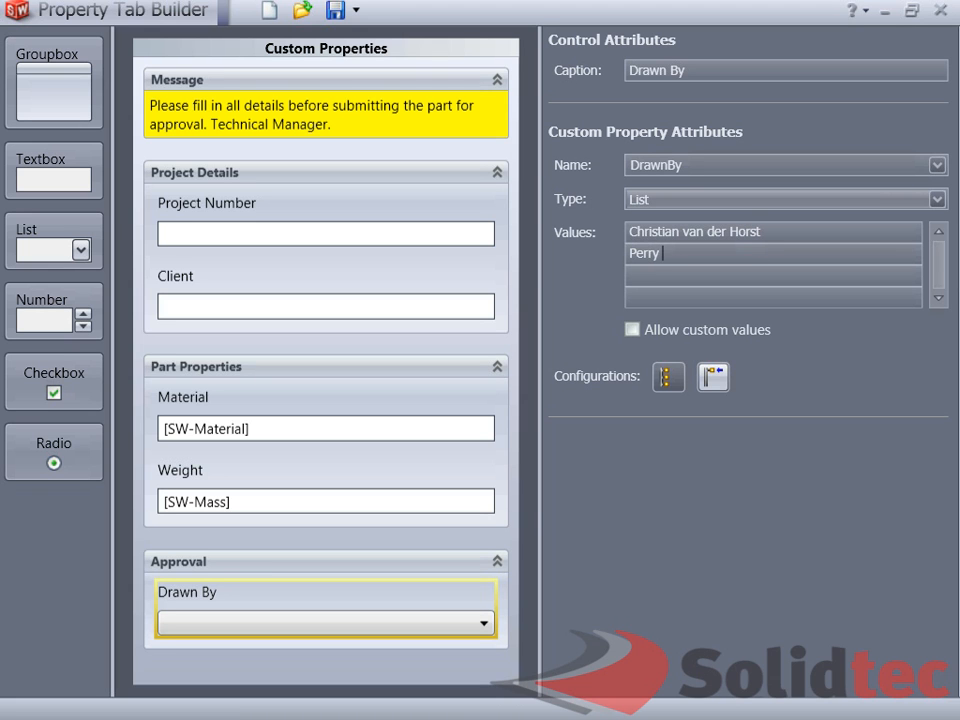
text(Klinger)
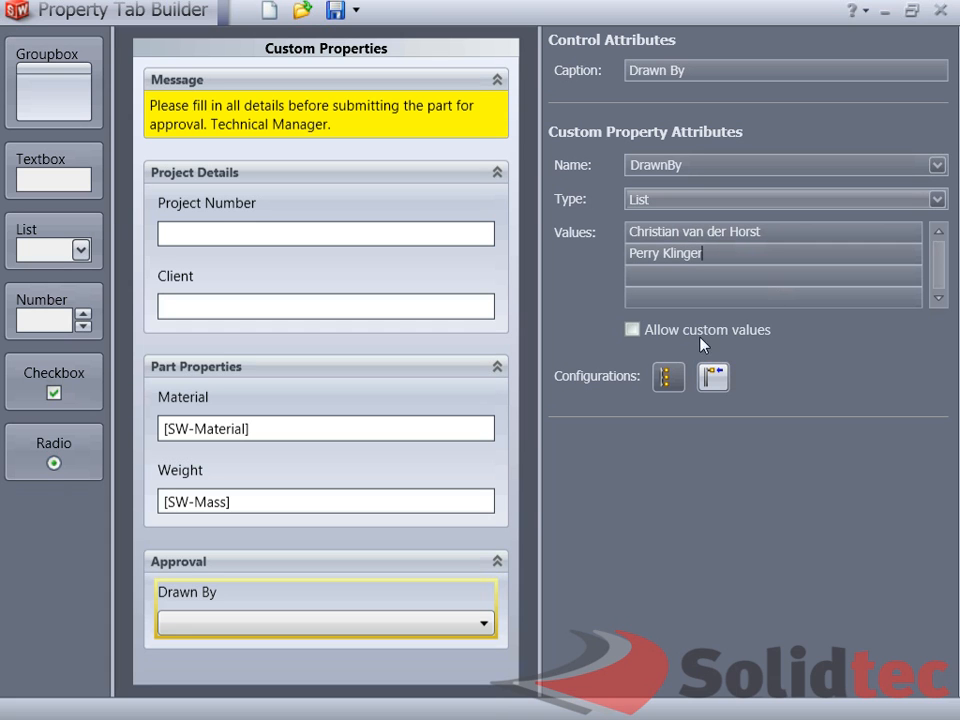
click(632, 329)
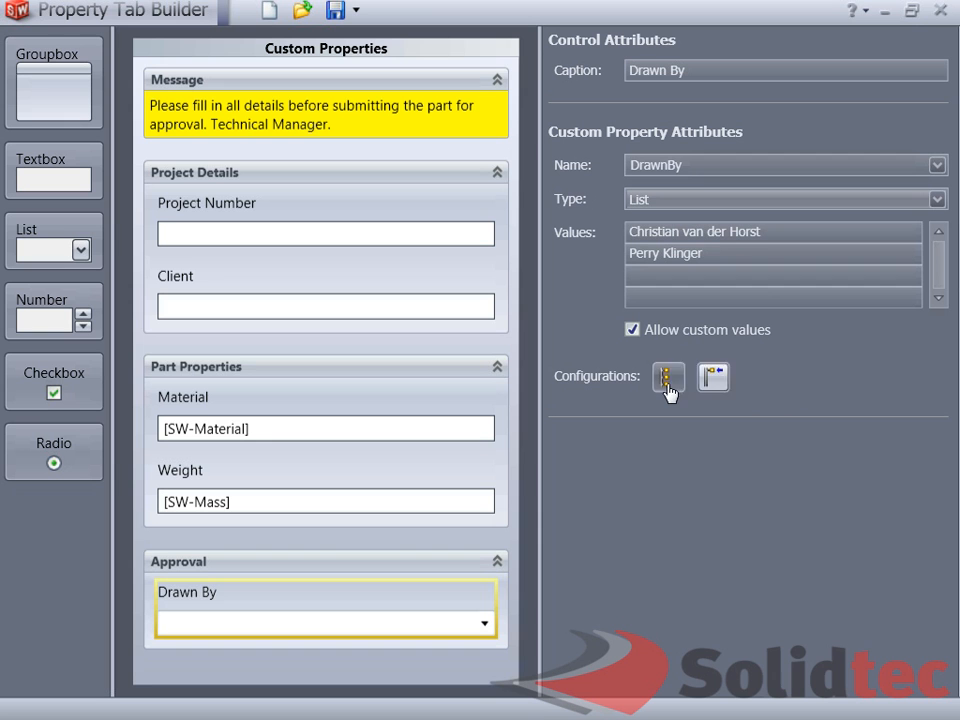
mouse_move(588, 565)
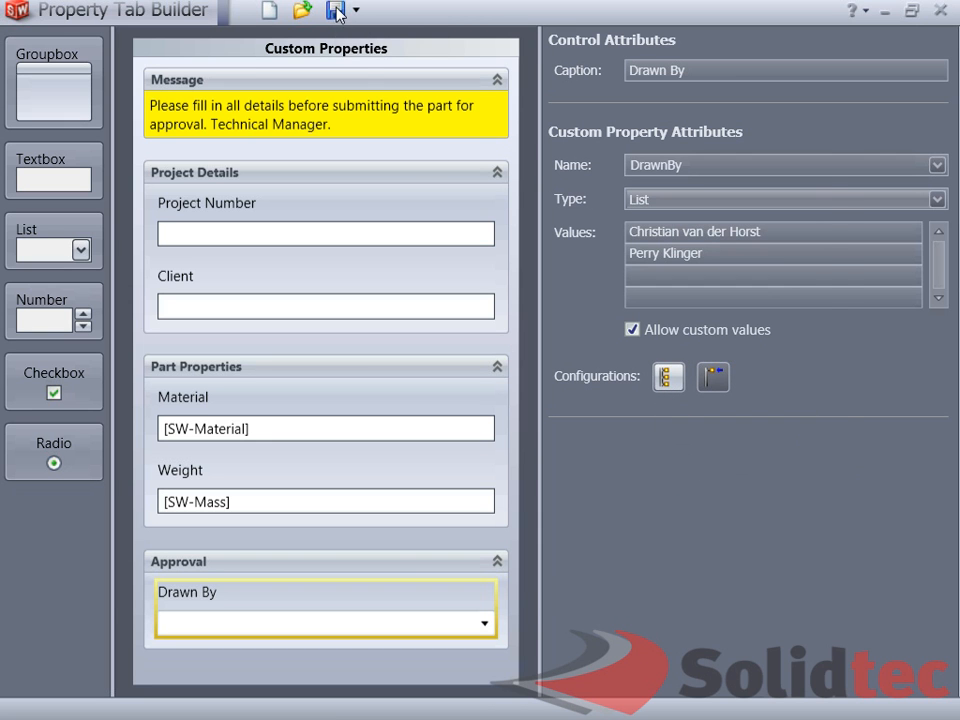
Save the property tab template to the Desktop as 'Custom'
click(335, 10)
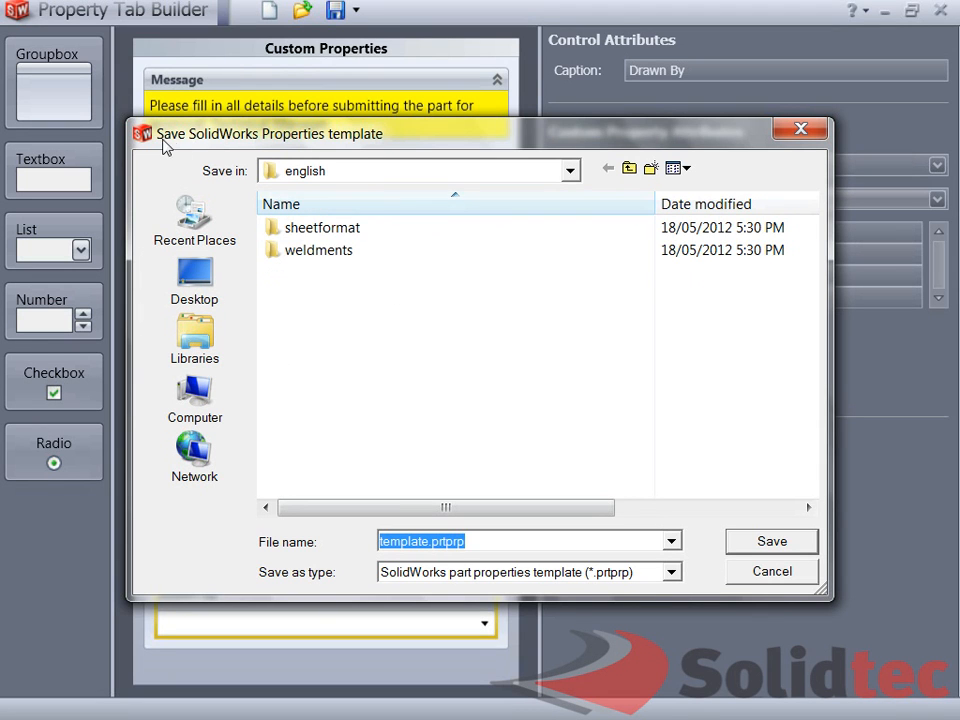
click(569, 170)
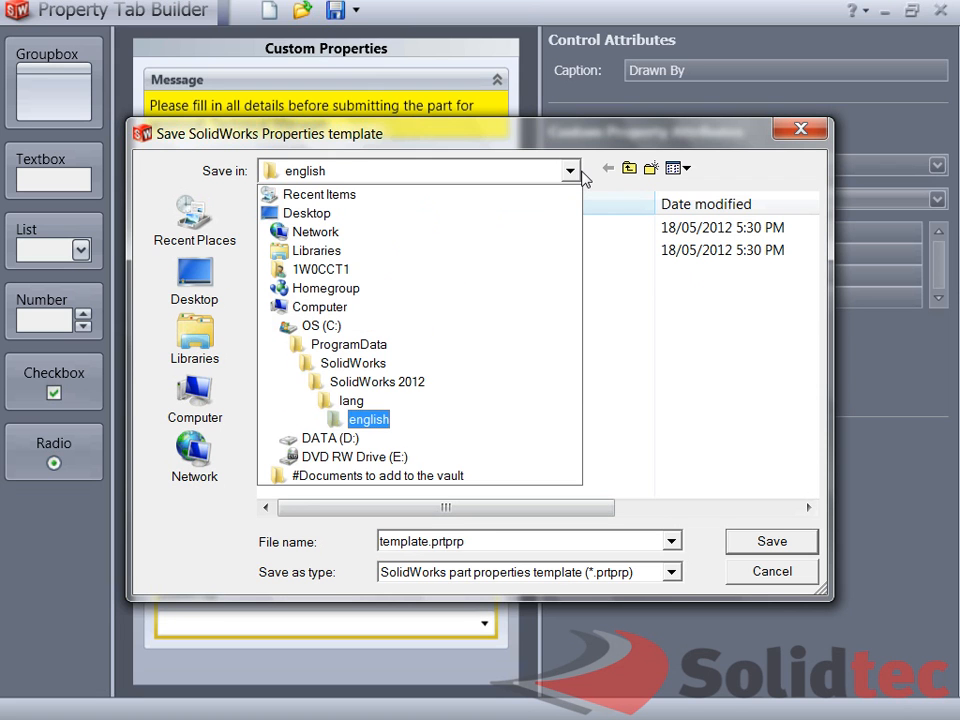
click(351, 400)
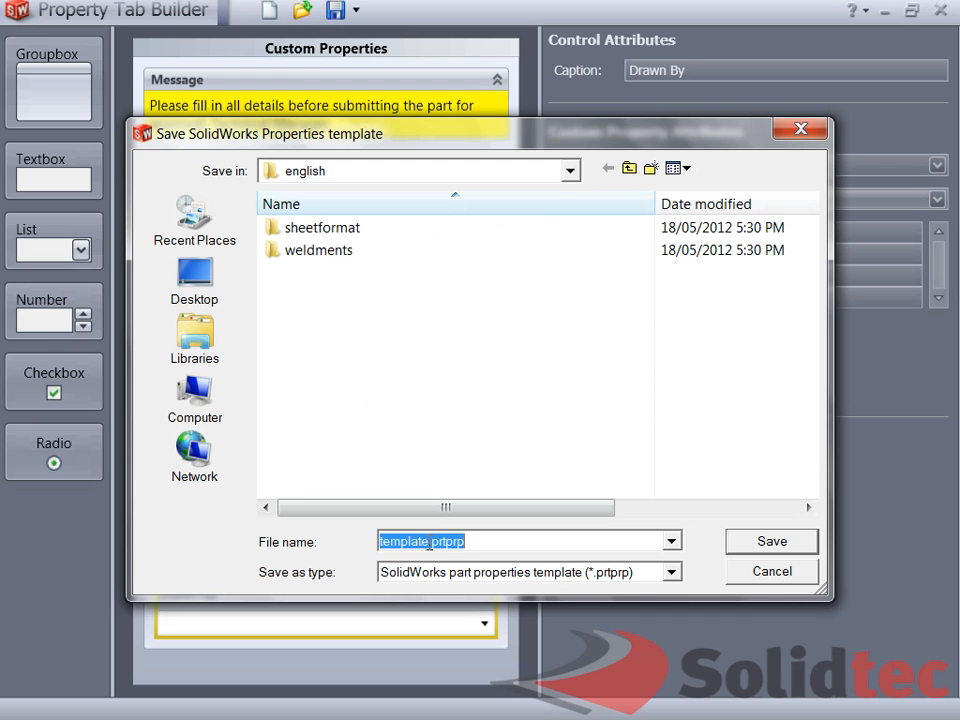
click(194, 280)
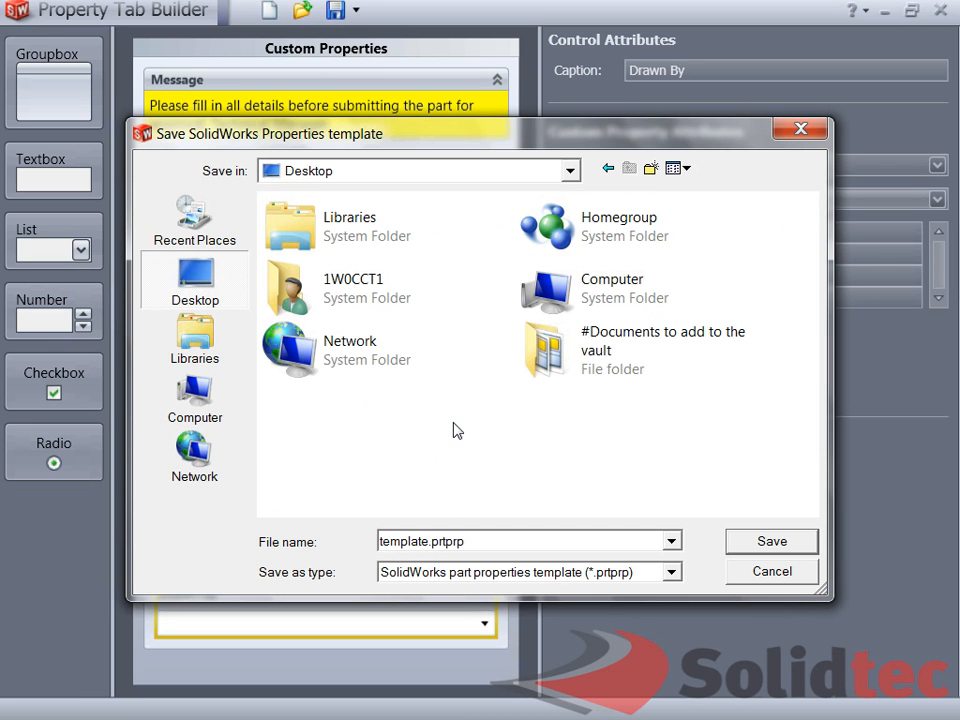
double_click(403, 541)
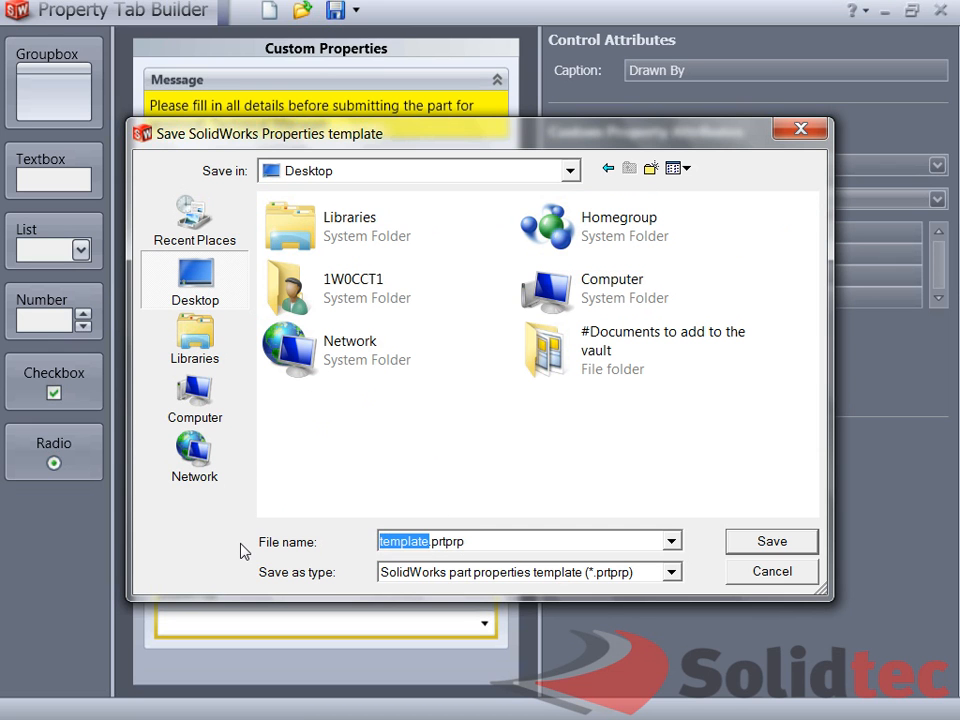
text(Custom)
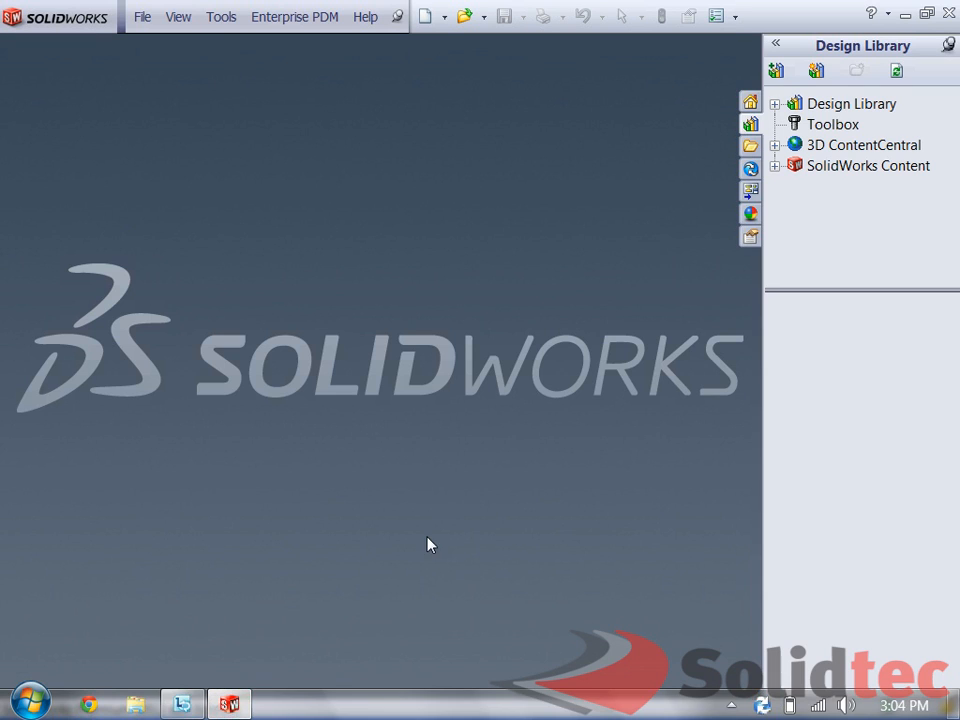
Create a new part and view its Custom Properties pane in the Task Pane
click(142, 16)
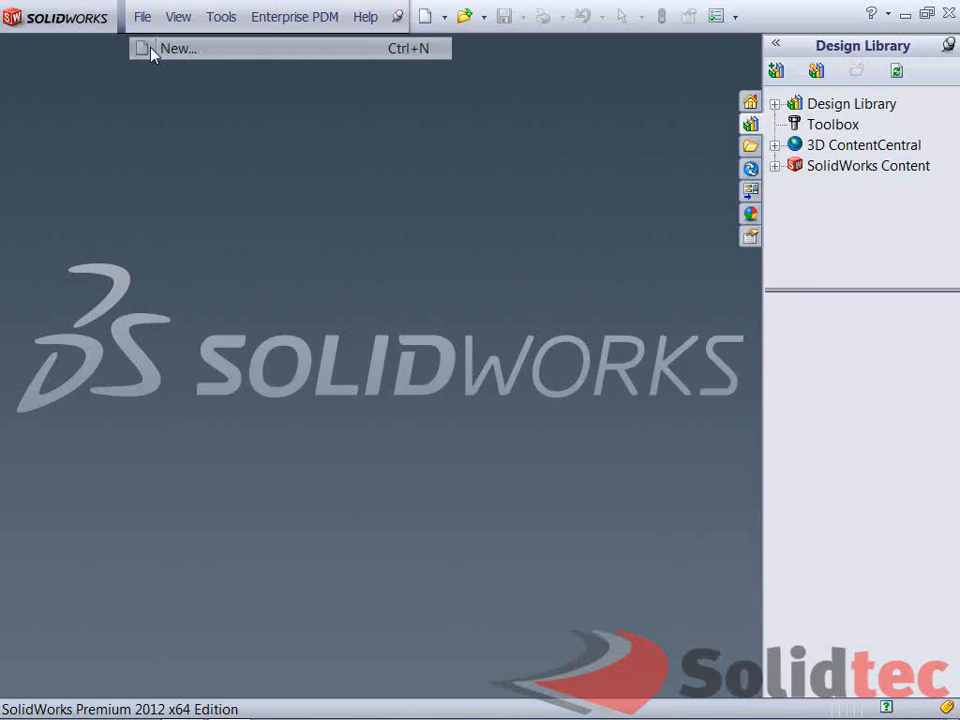
click(178, 48)
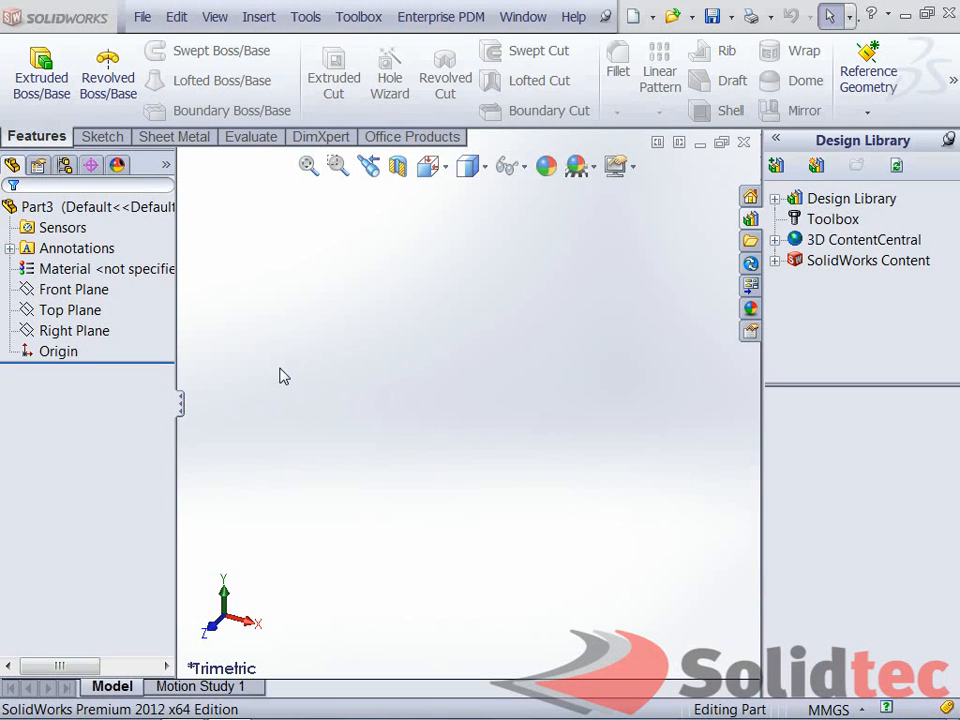
mouse_move(462, 336)
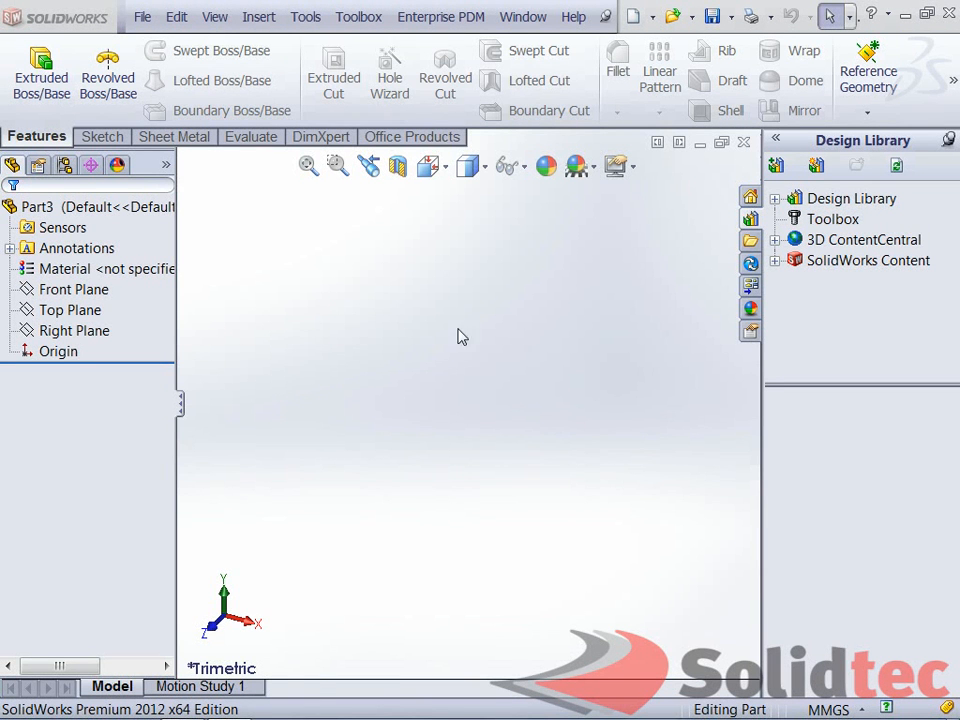
click(751, 332)
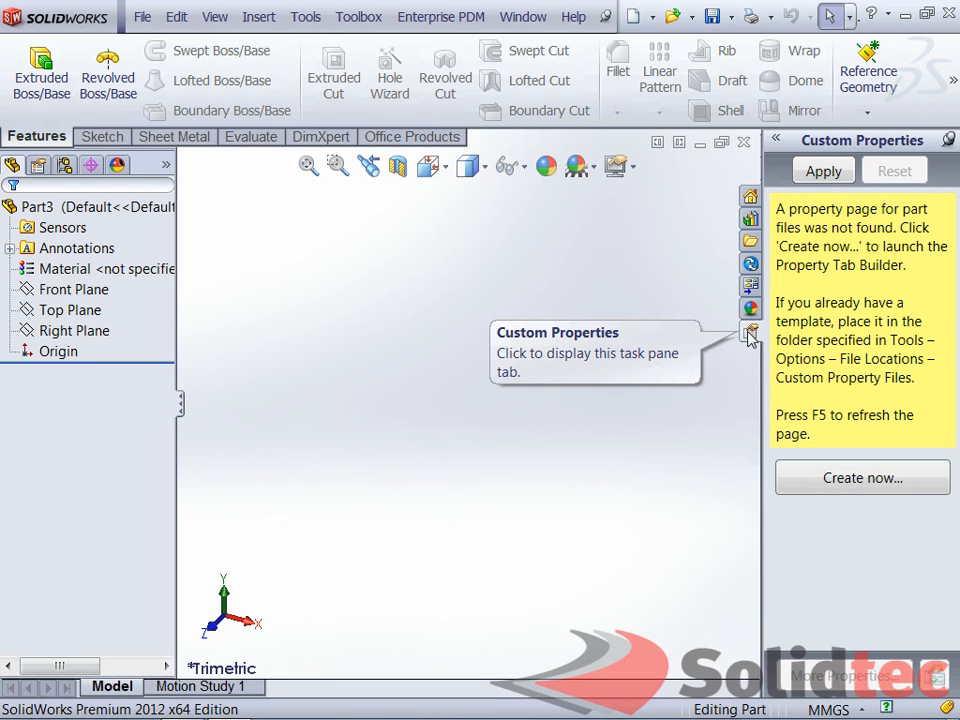
mouse_move(891, 246)
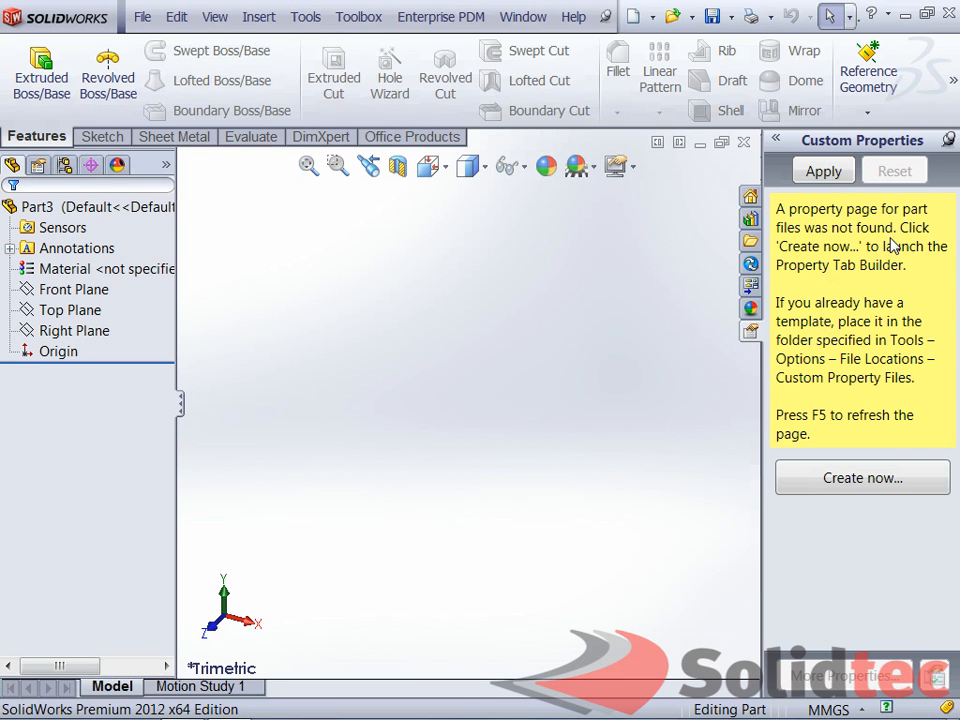
mouse_move(907, 351)
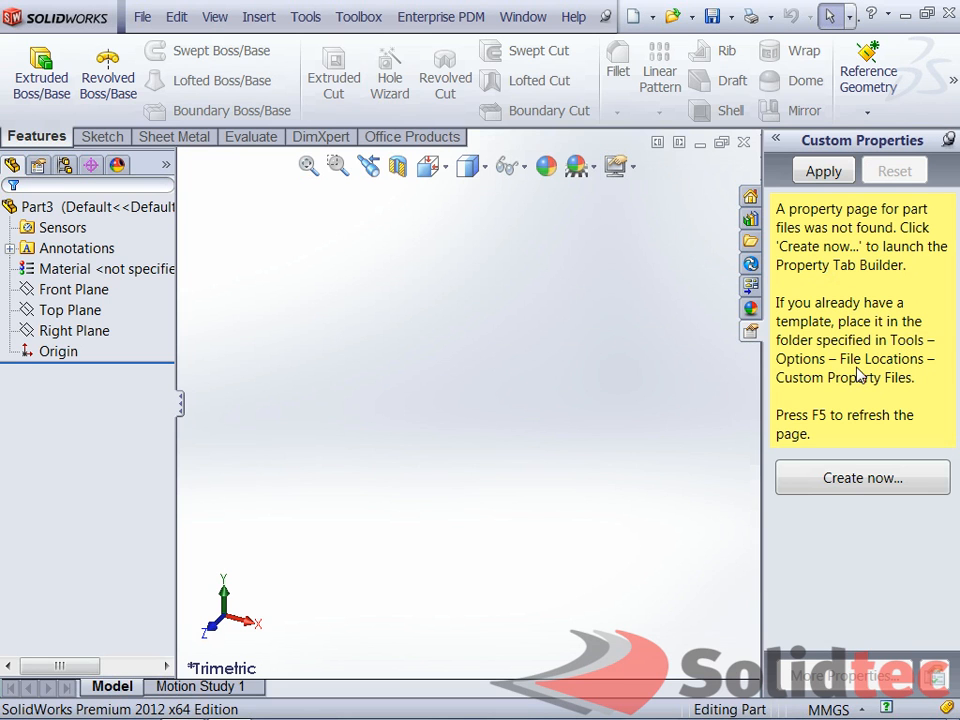
mouse_move(875, 386)
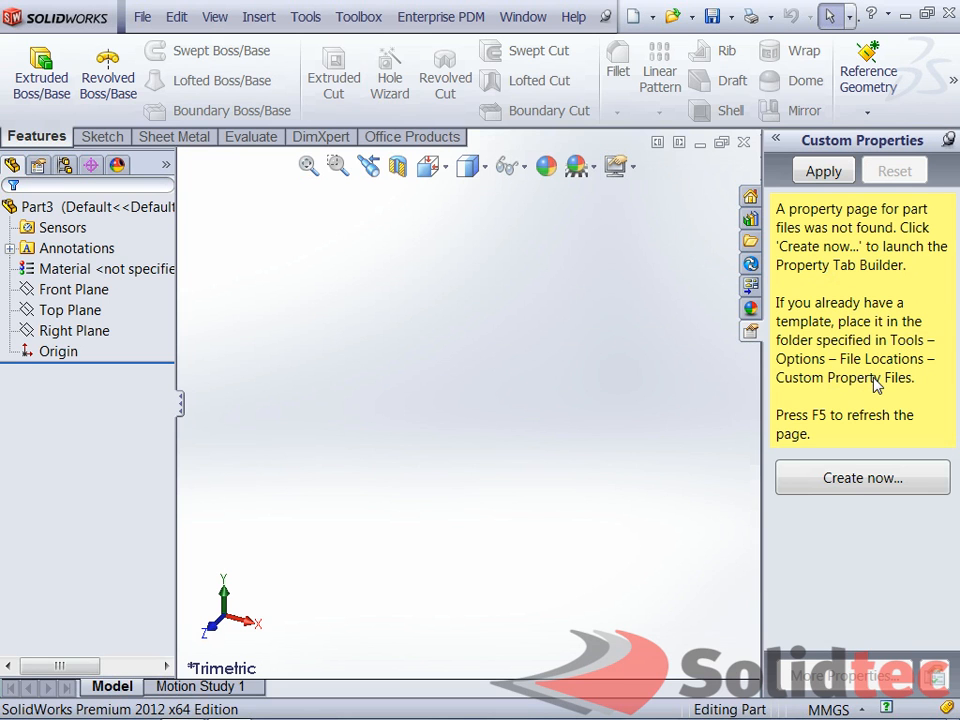
mouse_move(645, 98)
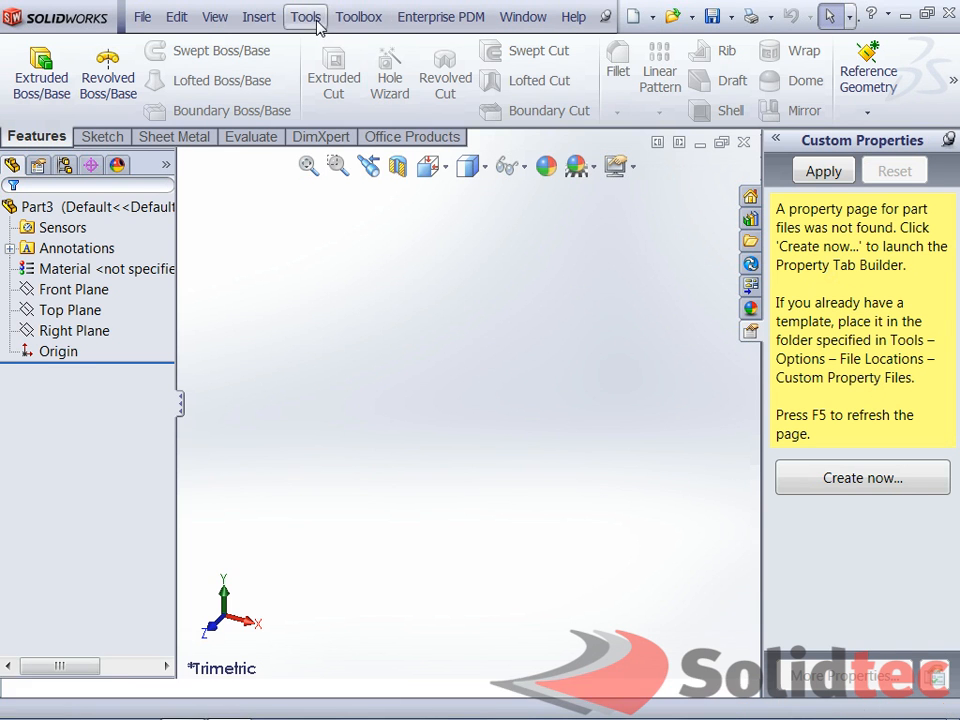
Show the Custom Property Files folder path in System Options > File Locations
click(305, 17)
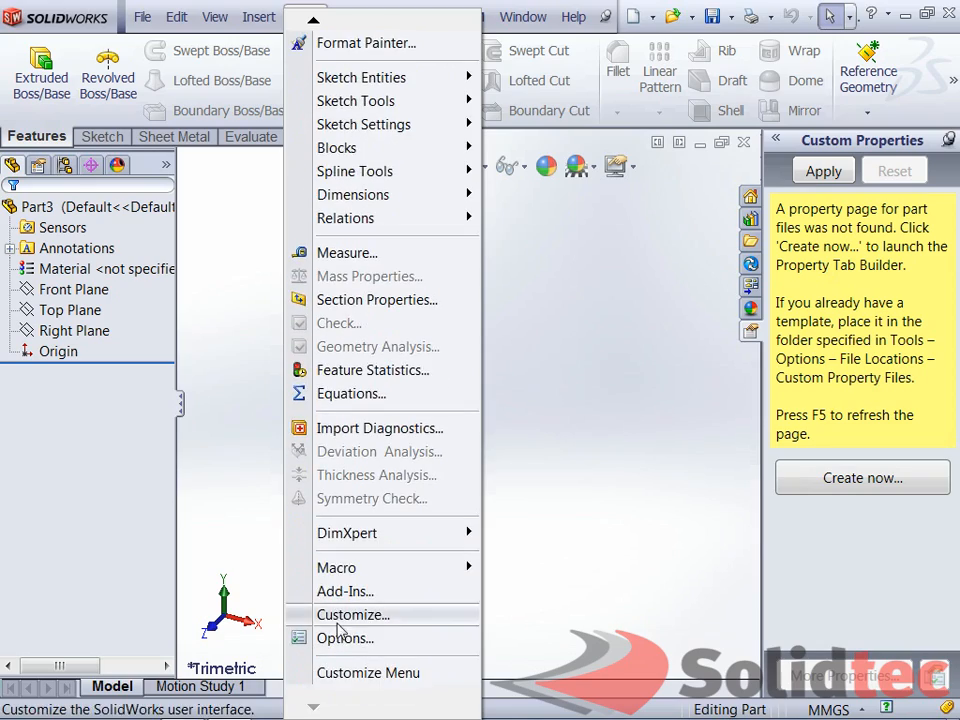
click(344, 638)
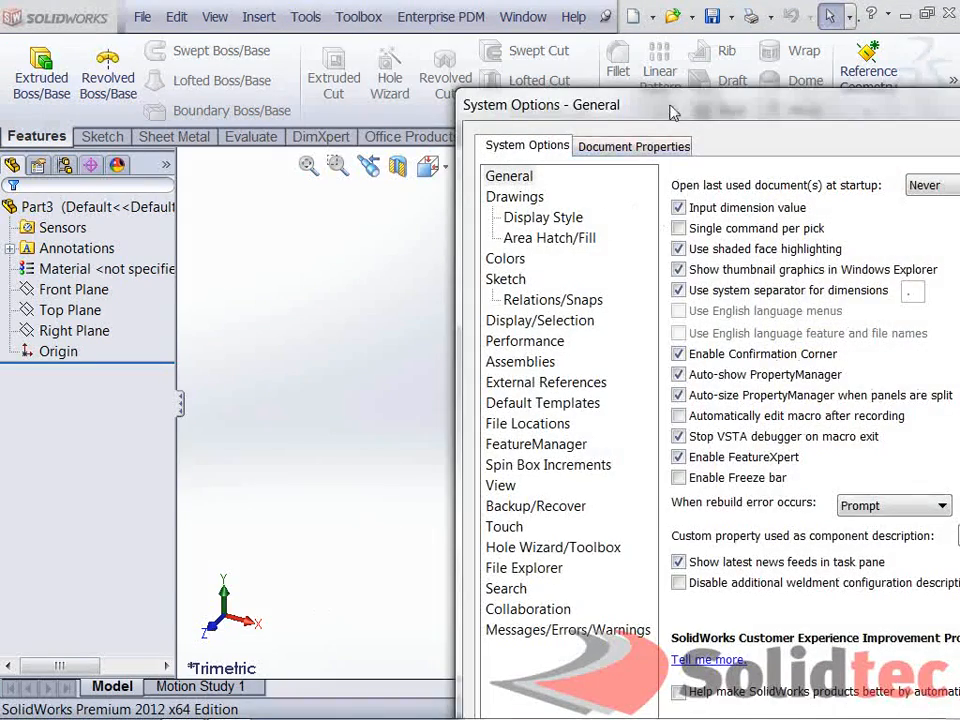
click(528, 423)
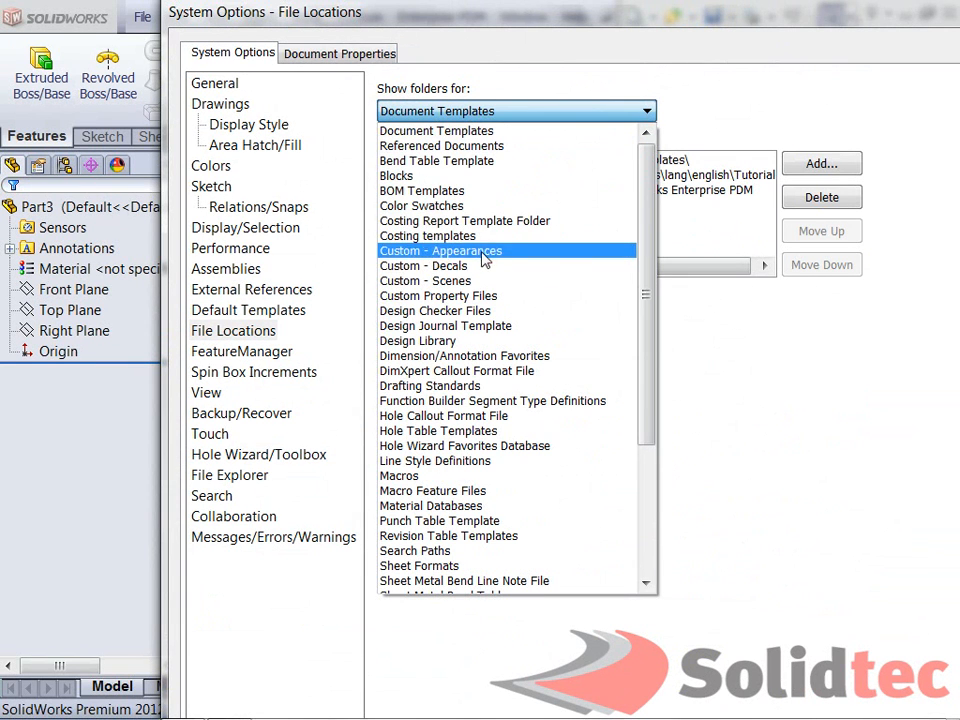
click(438, 295)
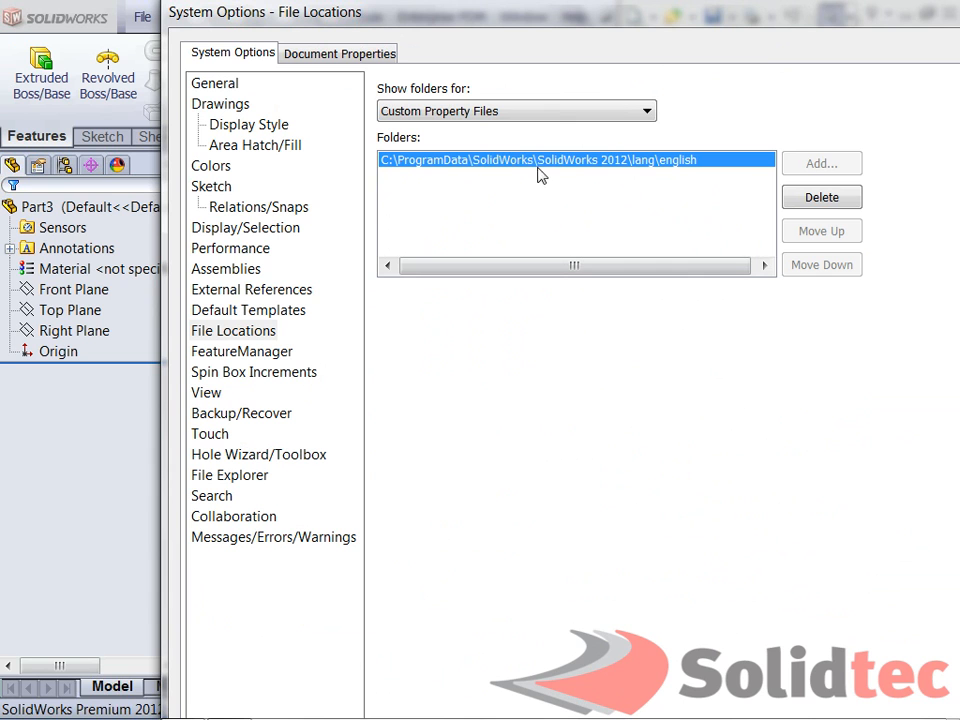
mouse_move(675, 228)
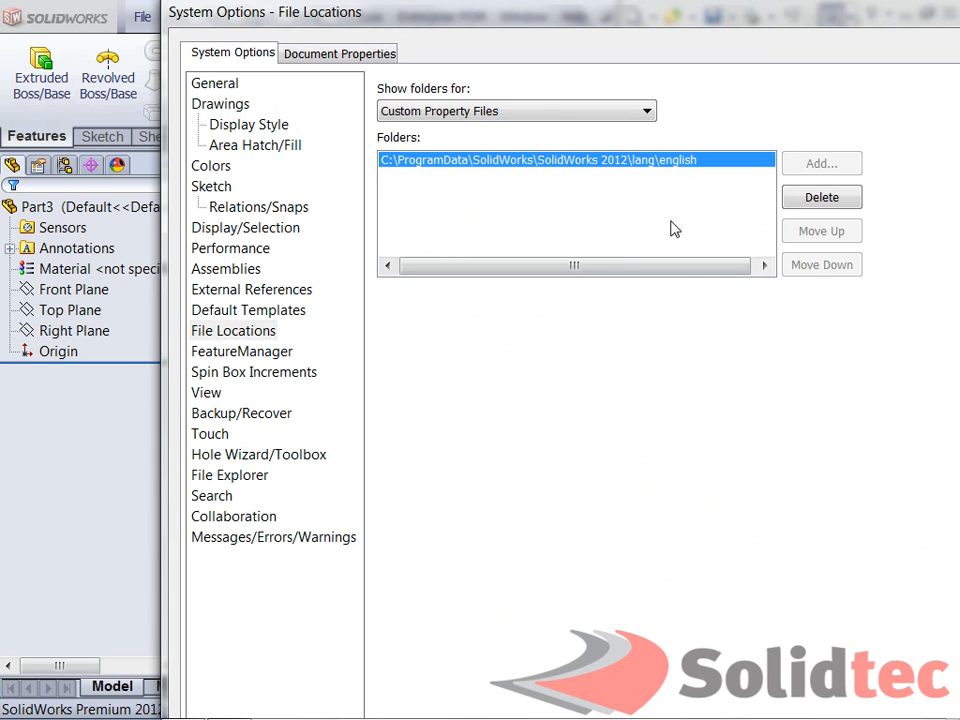
click(27, 702)
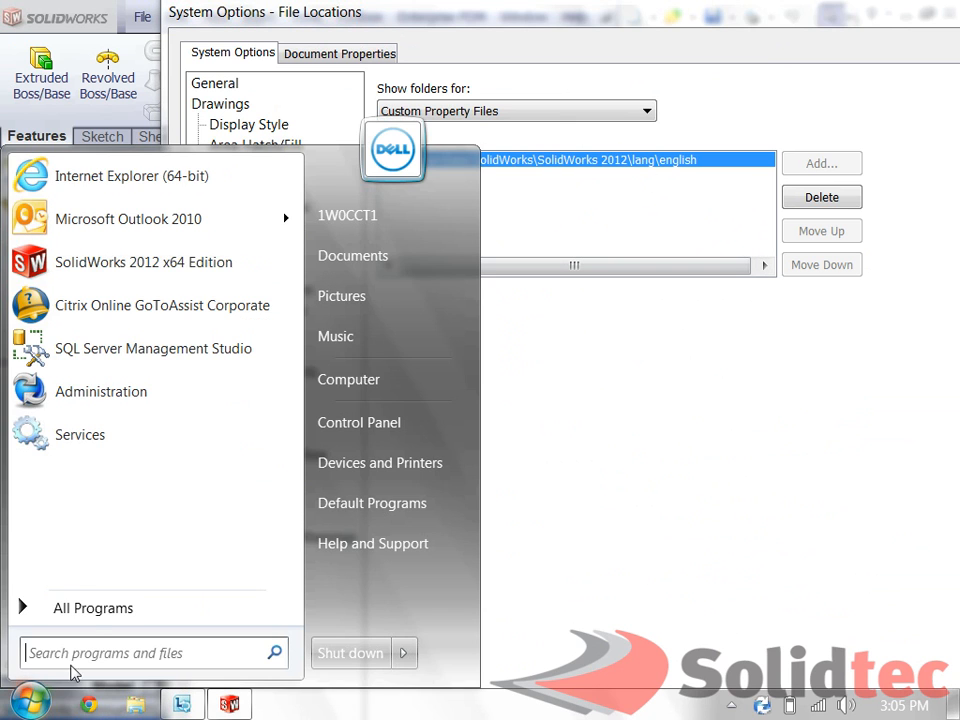
In Computer, enter C:\ProgramData and open the SolidWorks 2012 > lang folder
click(547, 573)
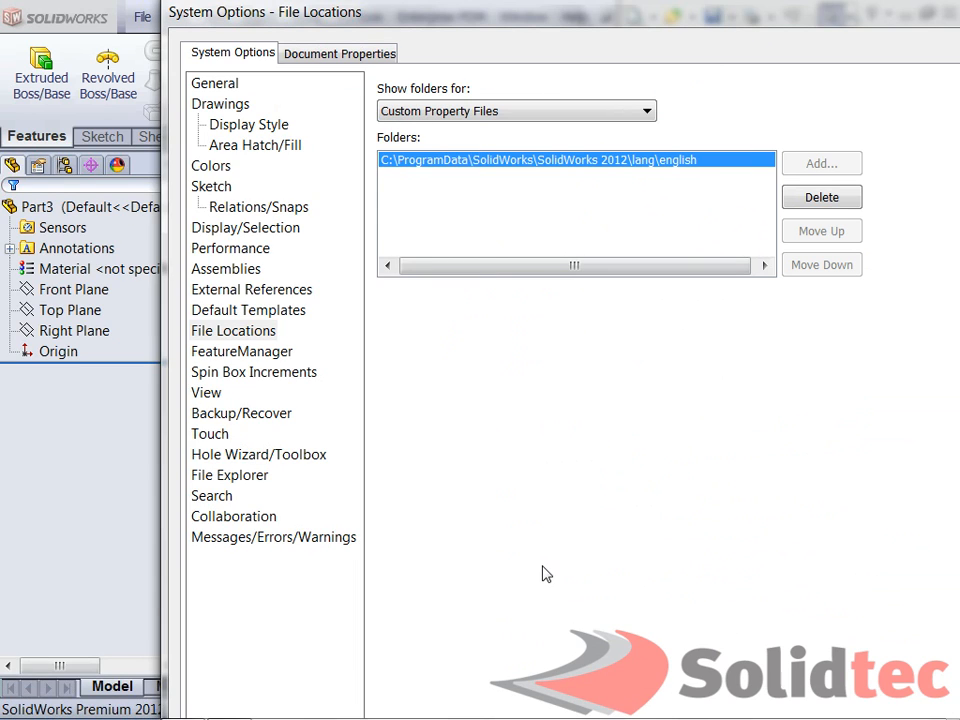
click(821, 163)
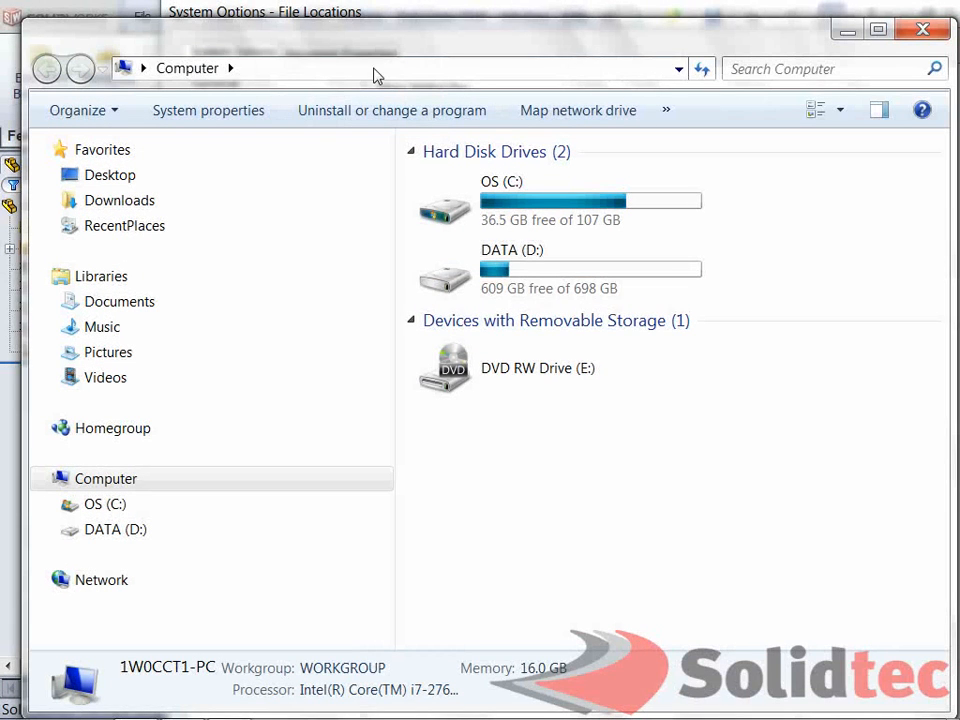
text(c:\P)
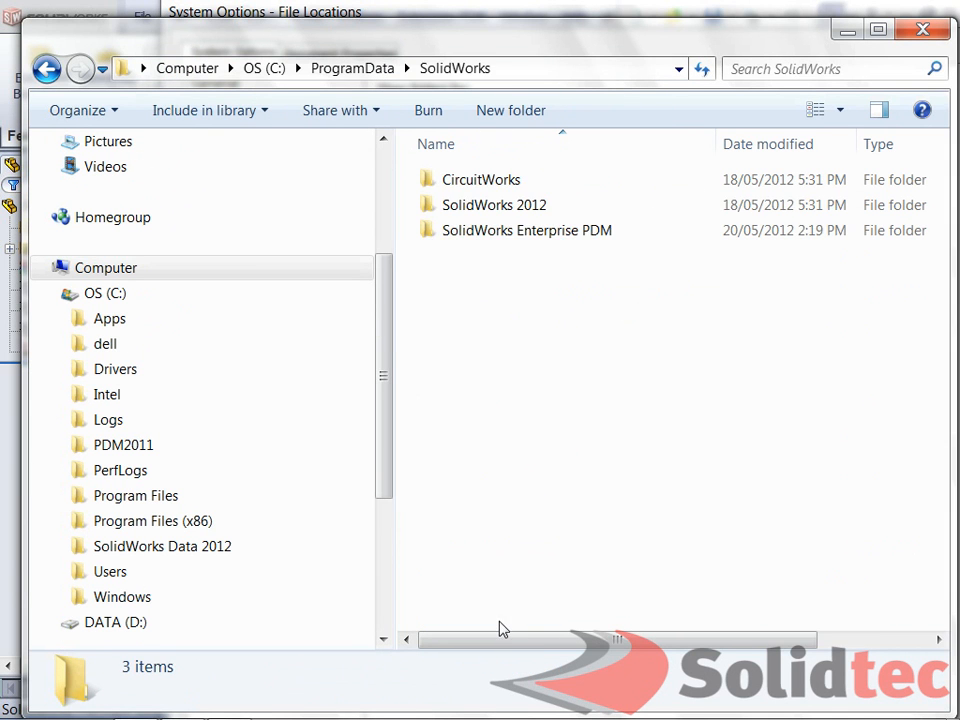
double_click(493, 204)
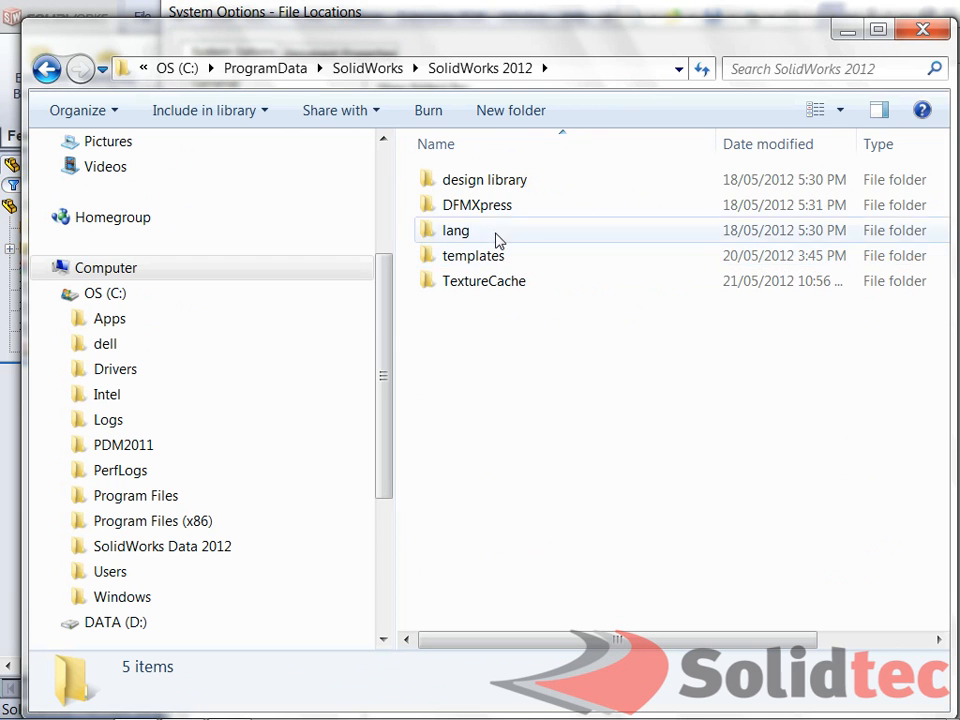
double_click(456, 230)
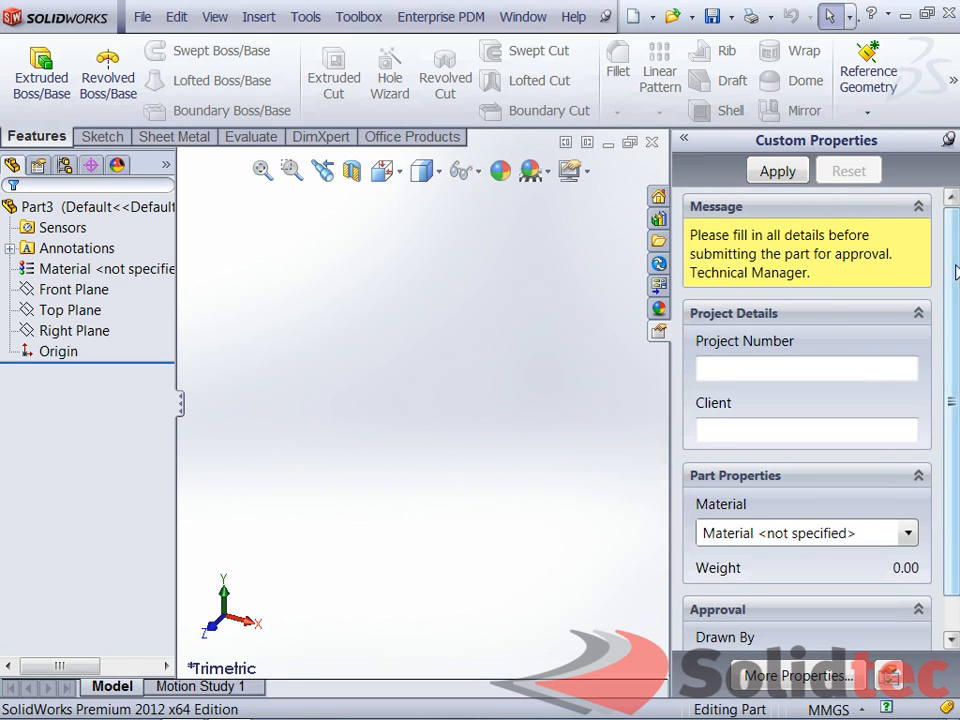
Enter Project Number 123456 and Client Solidtec, then select the Front Plane for sketching
text(123456)
text(S)
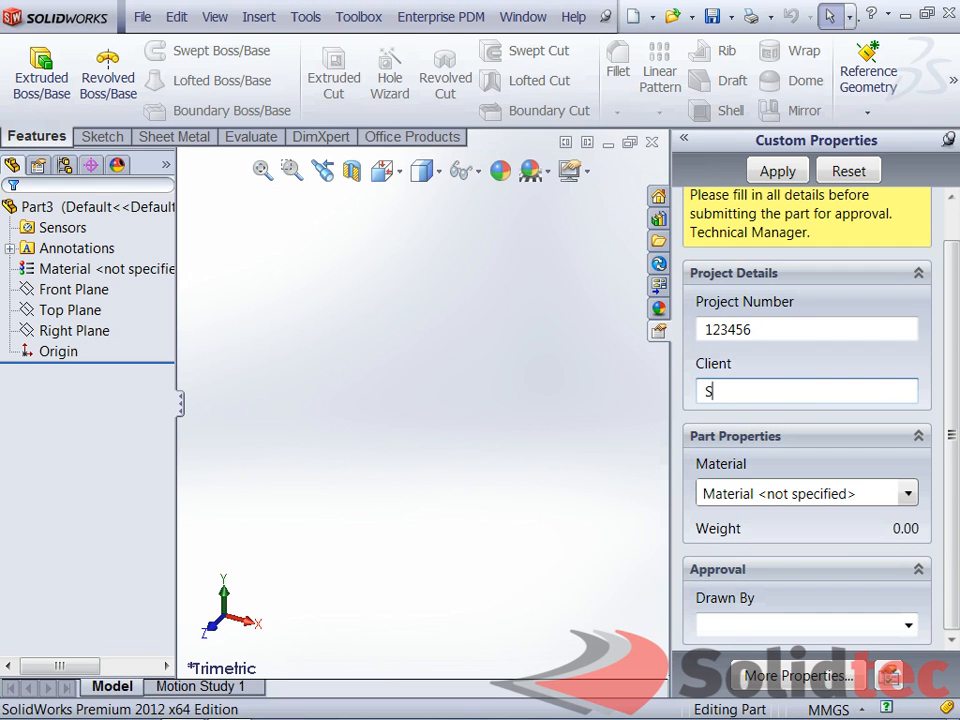
text(olidtec)
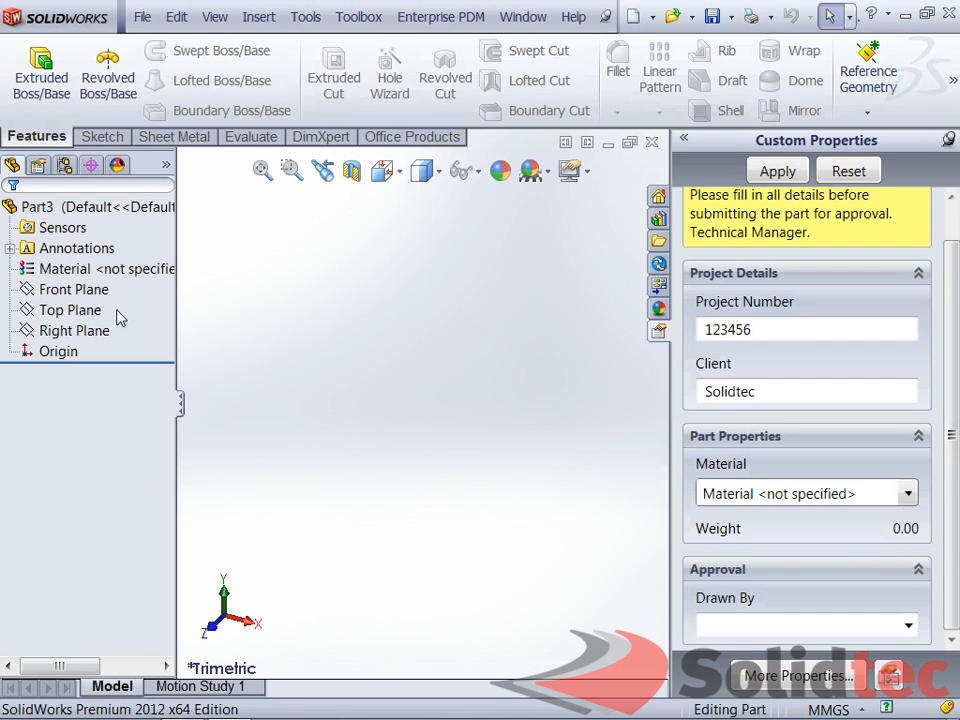
click(72, 289)
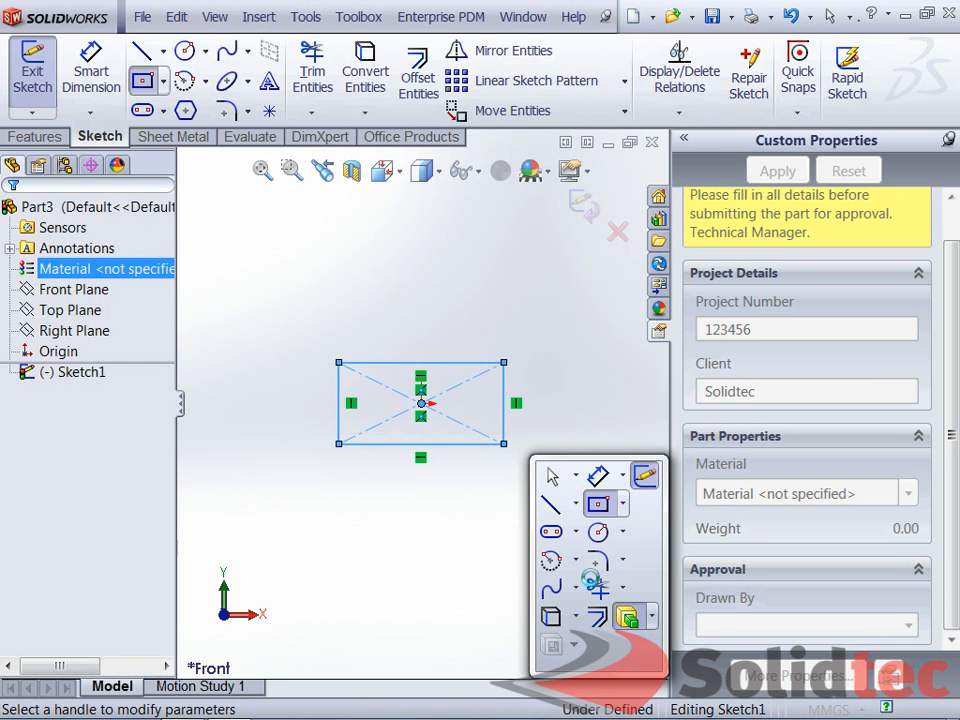
Extrude the rectangle into a solid block and confirm saving the custom property changes
click(32, 66)
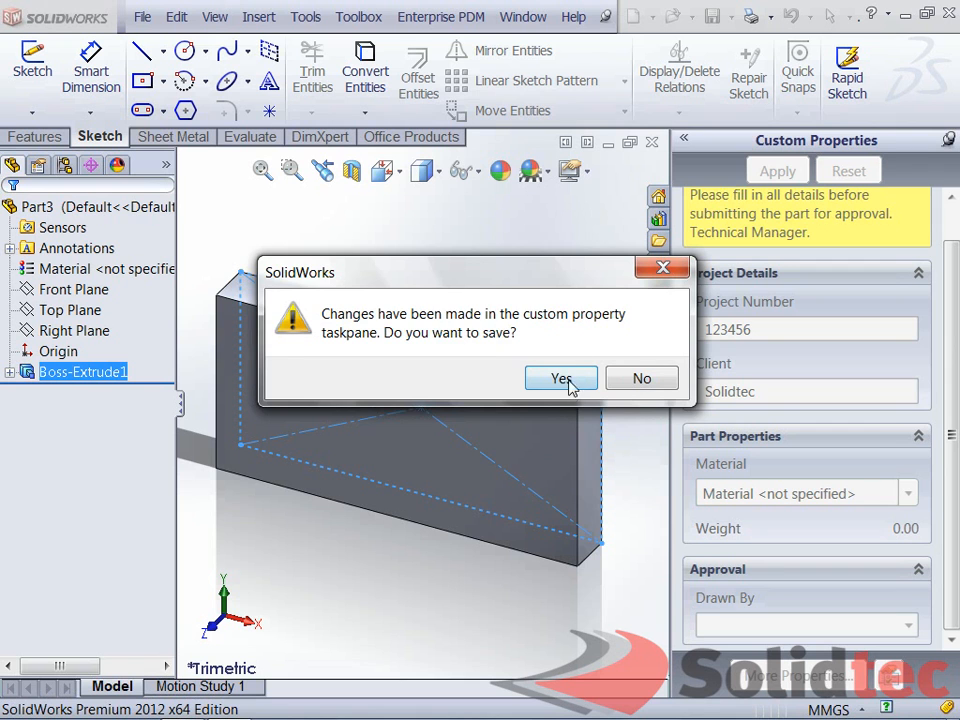
click(560, 378)
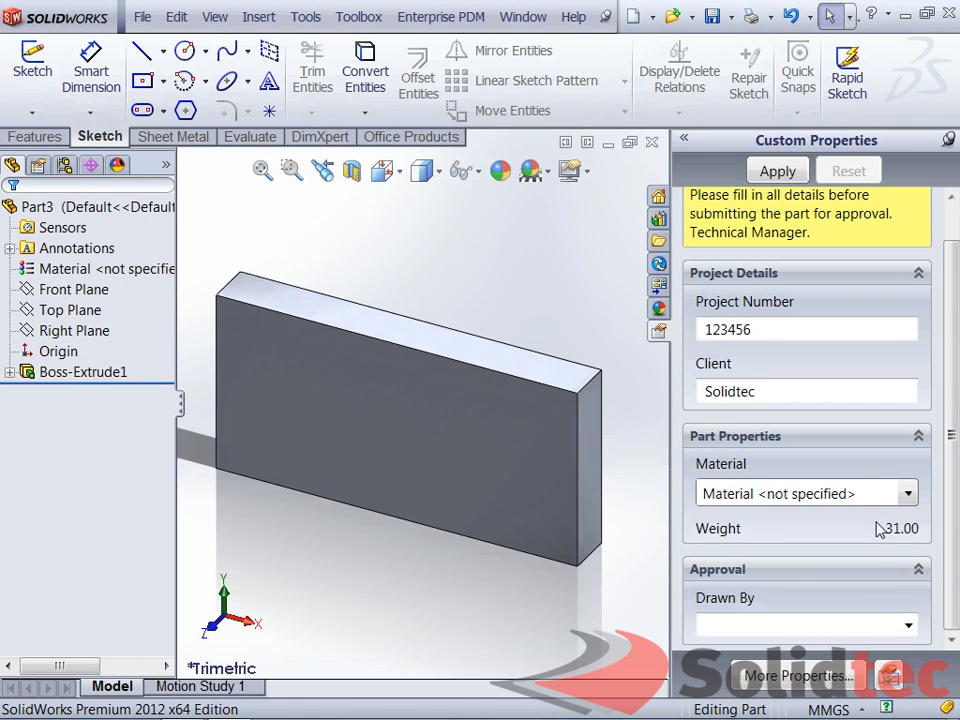
mouse_move(906, 490)
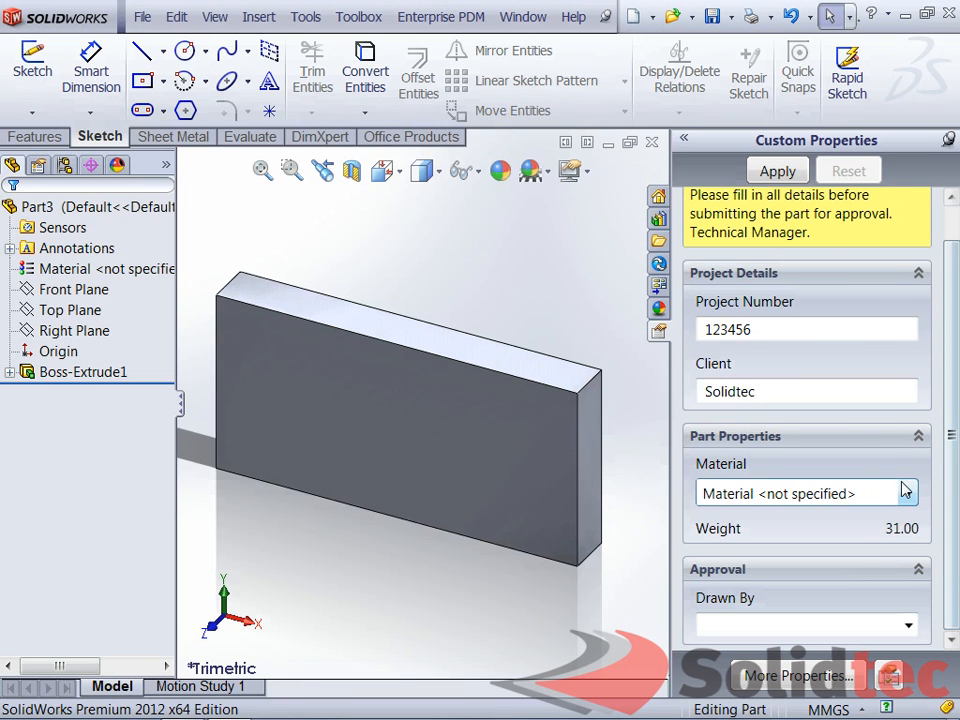
click(903, 493)
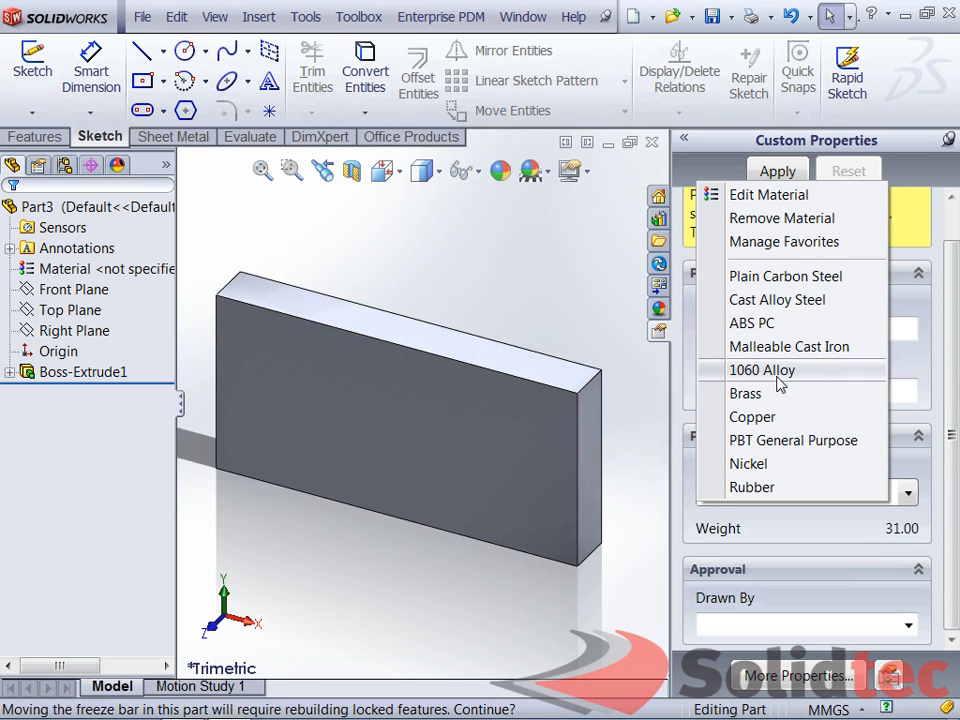
click(762, 370)
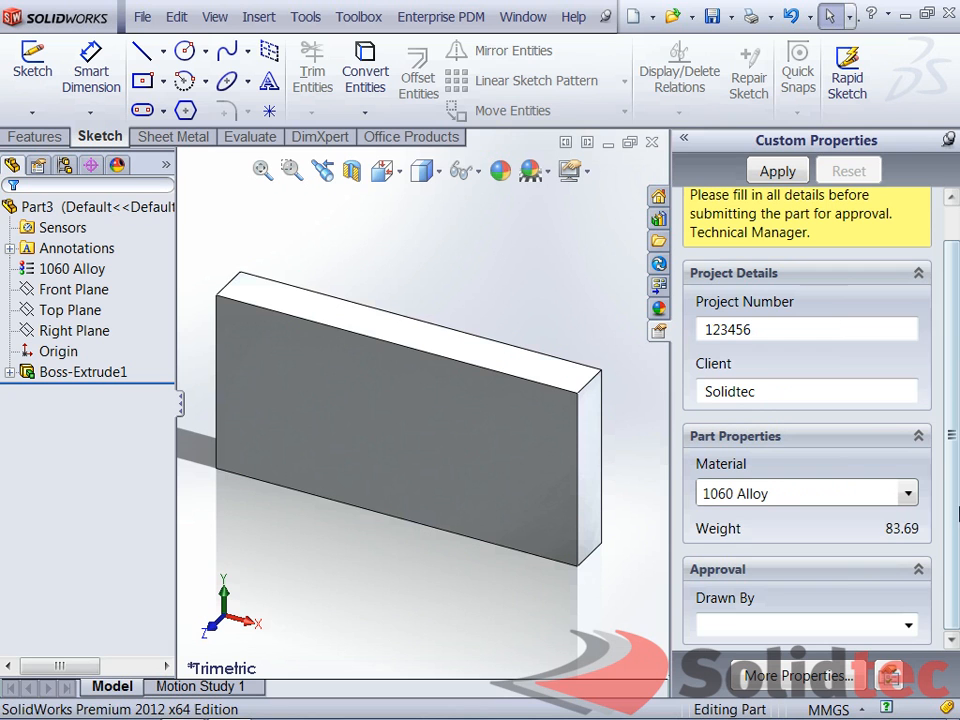
click(907, 625)
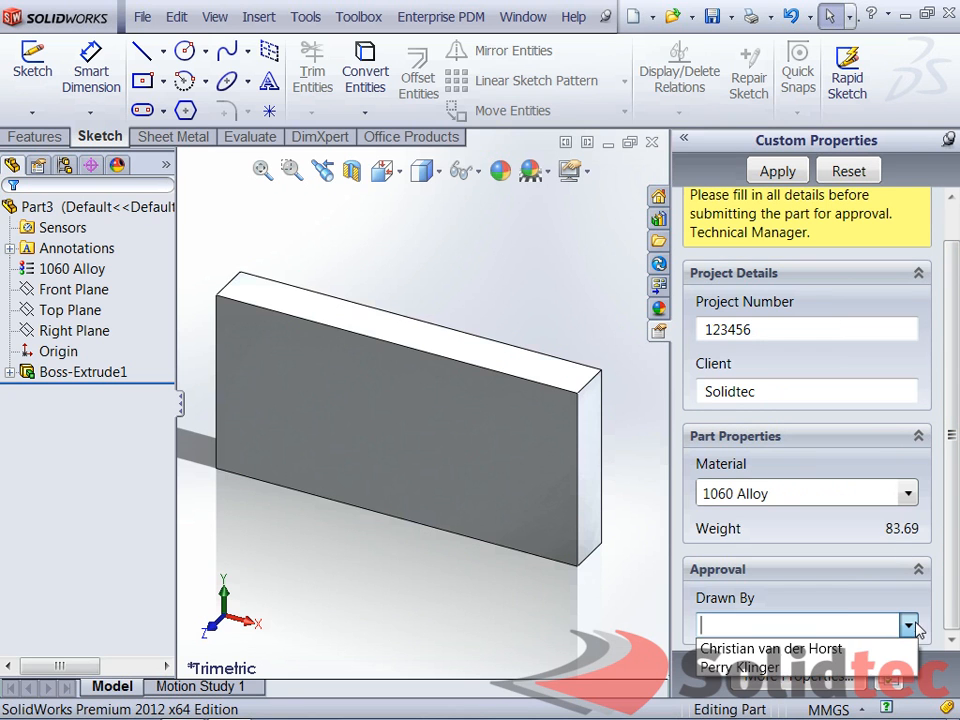
click(770, 648)
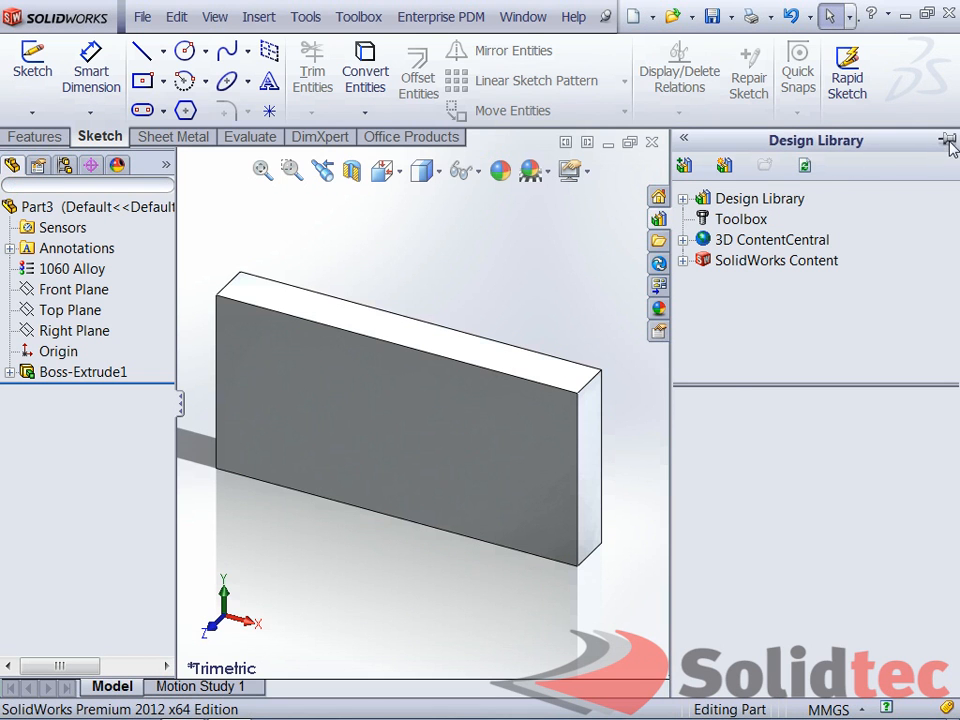
Open the Summary Information dialog listing ProjectNumber, Client and DrawnBy
click(946, 140)
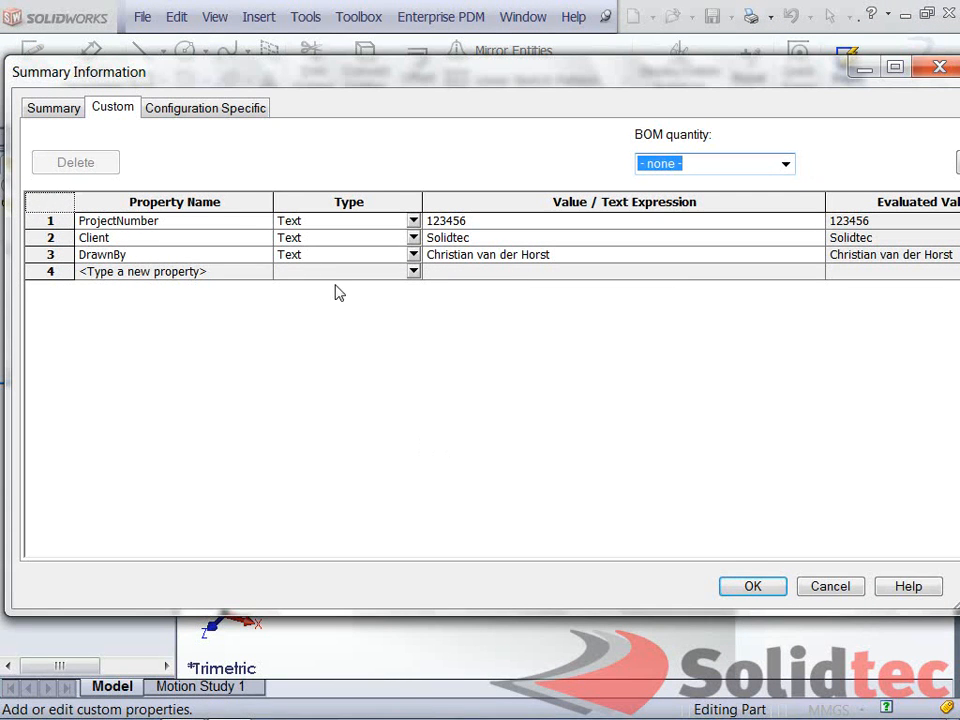
mouse_move(565, 113)
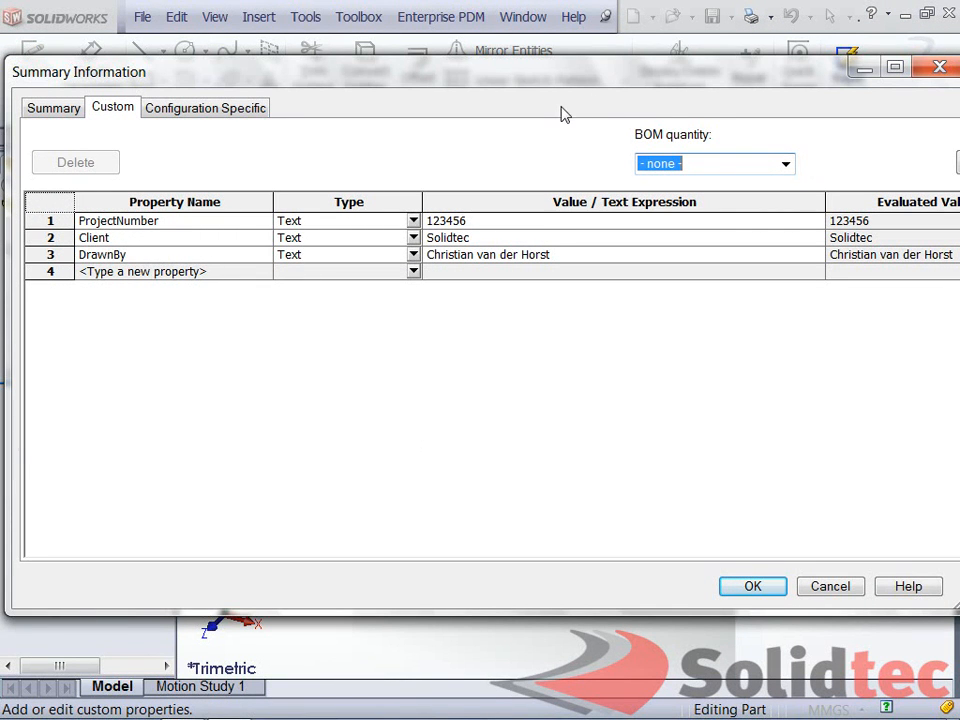
mouse_move(128, 237)
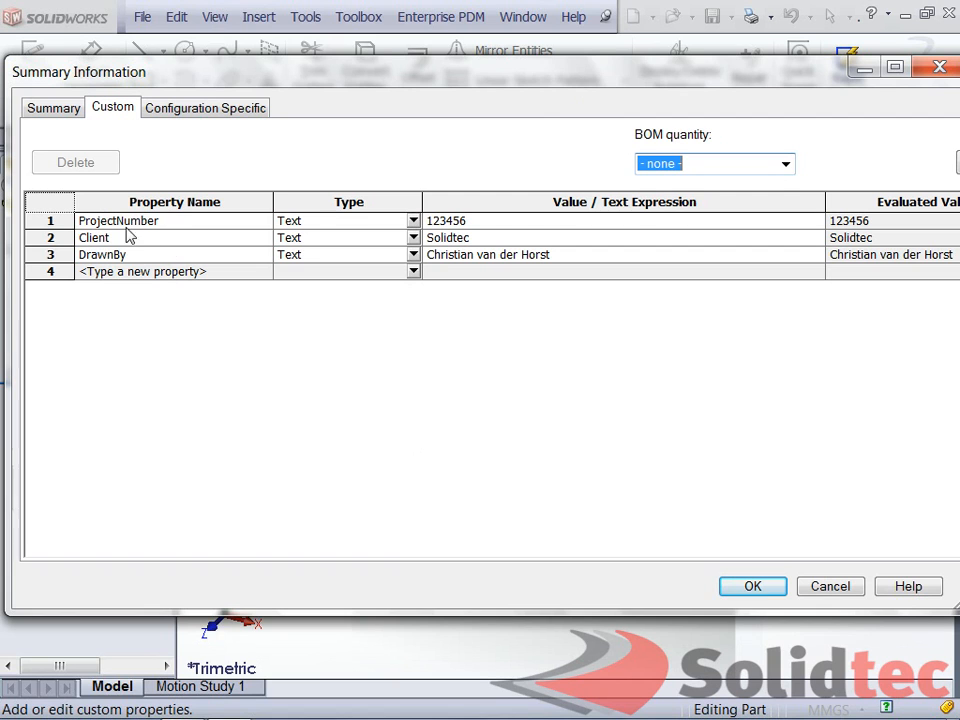
mouse_move(168, 225)
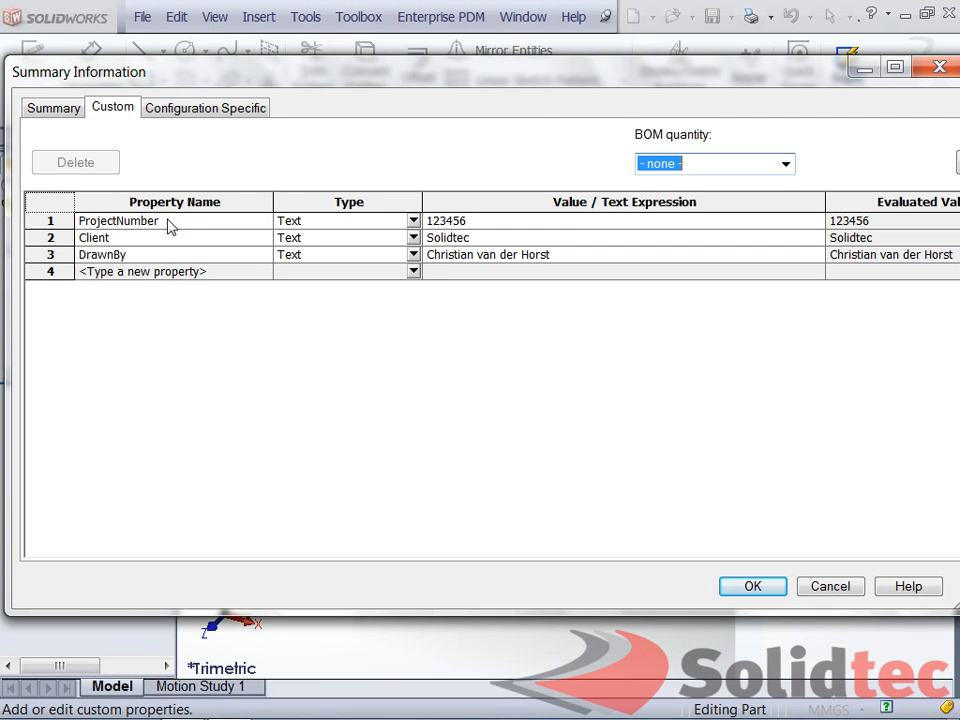